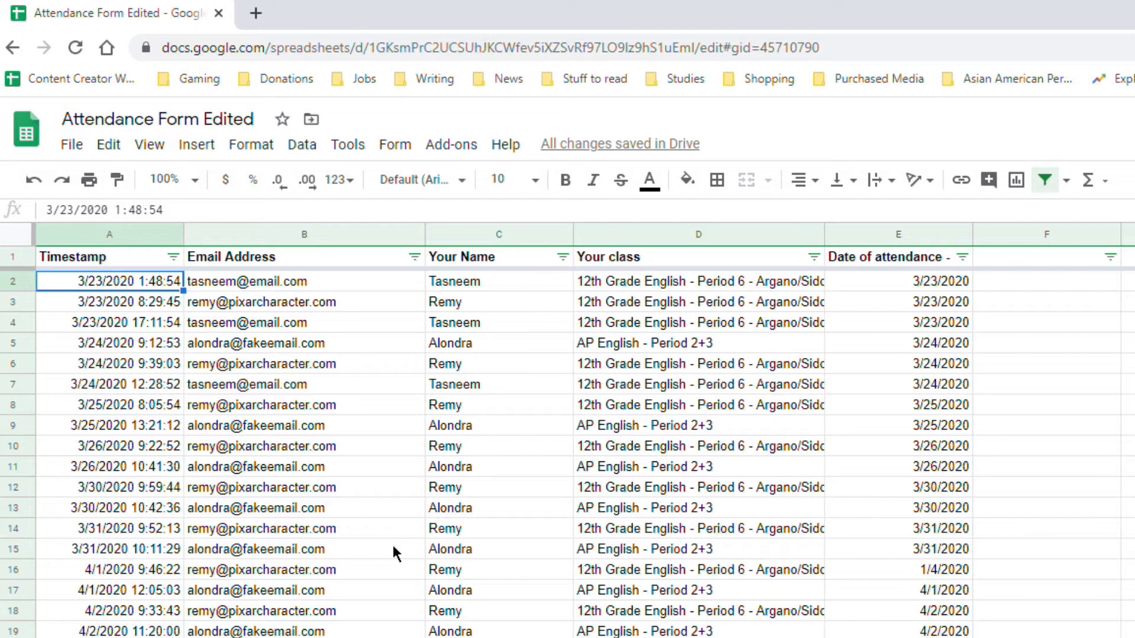
mouse_move(310, 512)
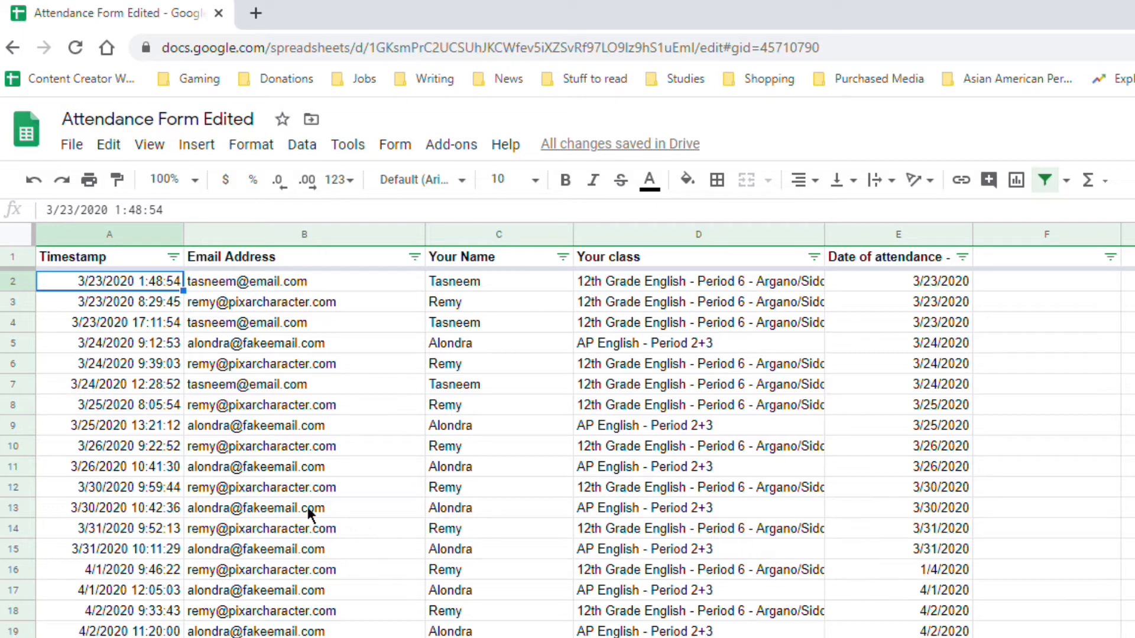
mouse_move(173, 434)
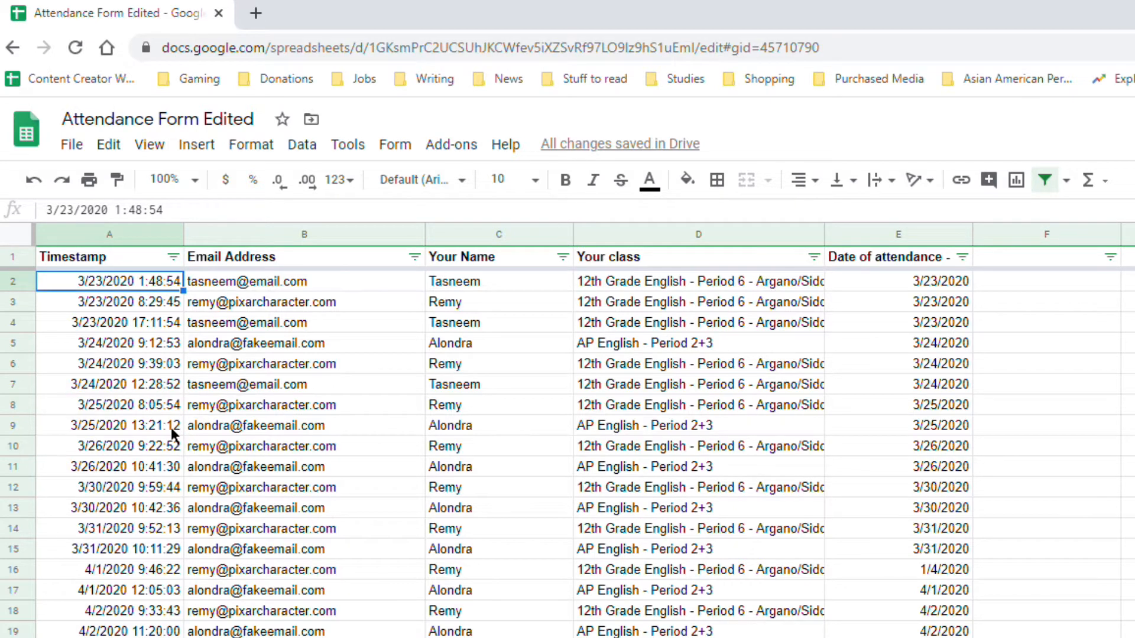
- Set the Date of attendance column filter to the 'Is between' condition
scroll("down", 3)
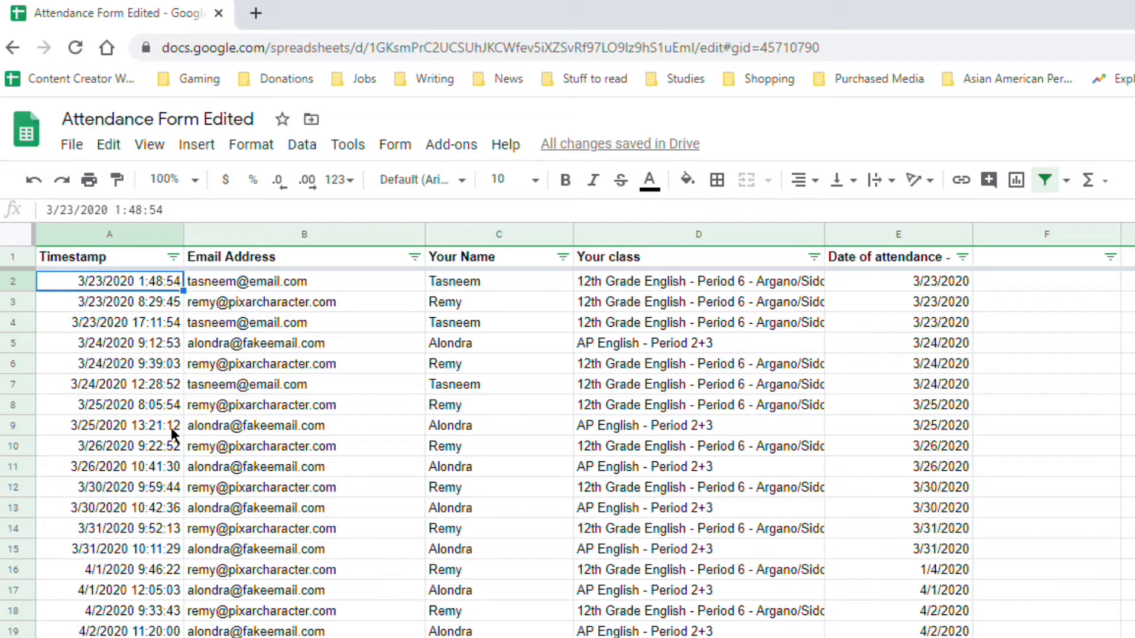
mouse_move(132, 223)
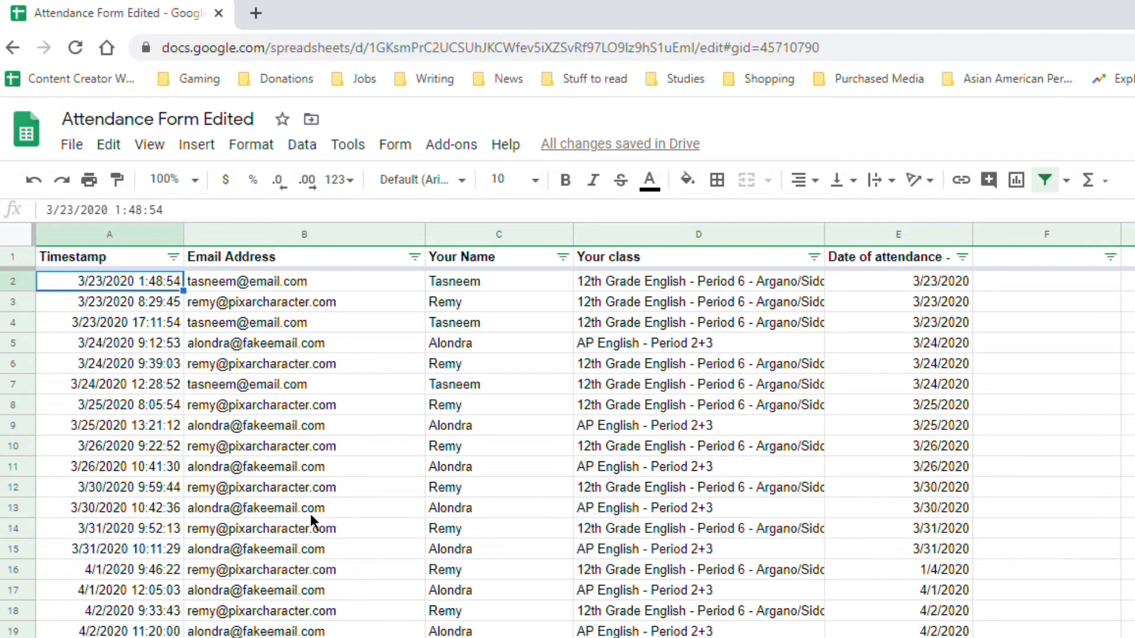
mouse_move(343, 480)
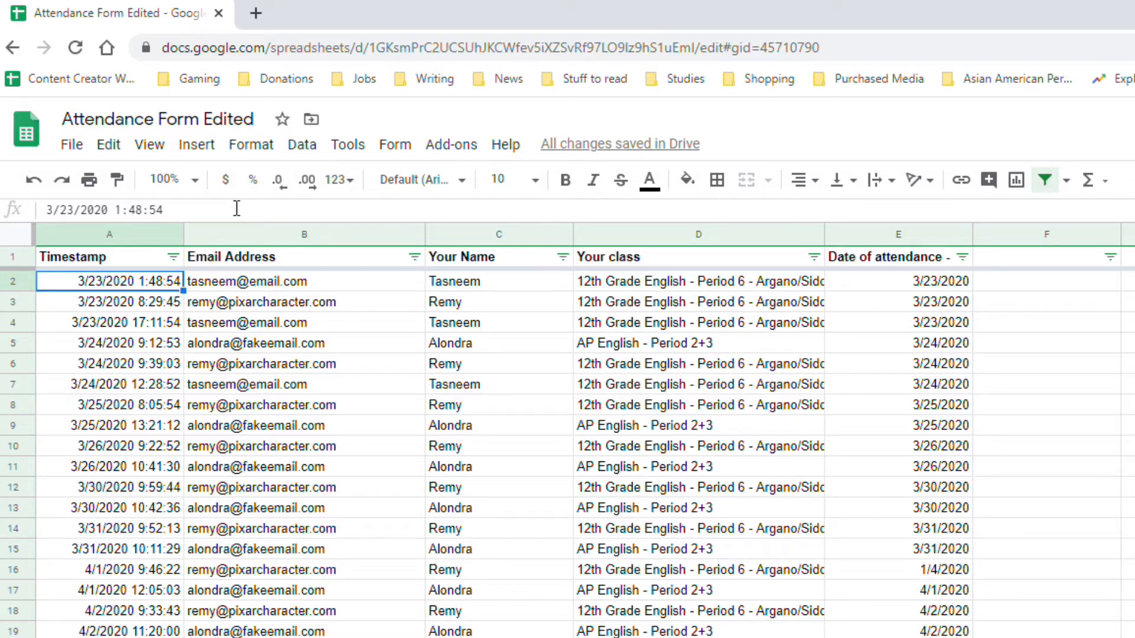
mouse_move(547, 330)
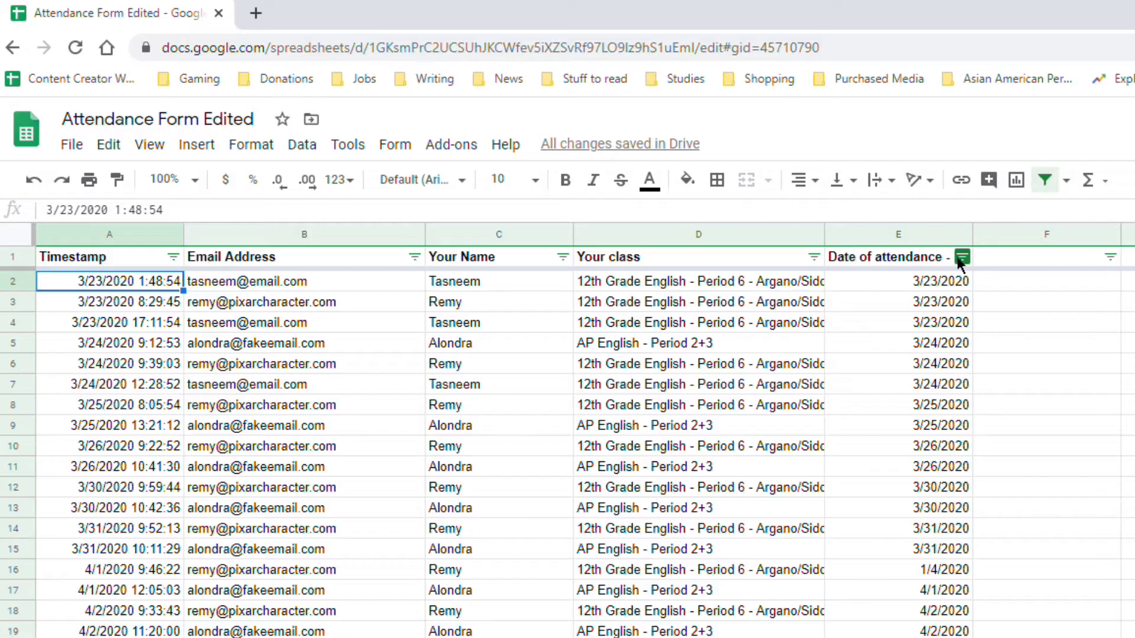
left_click(962, 257)
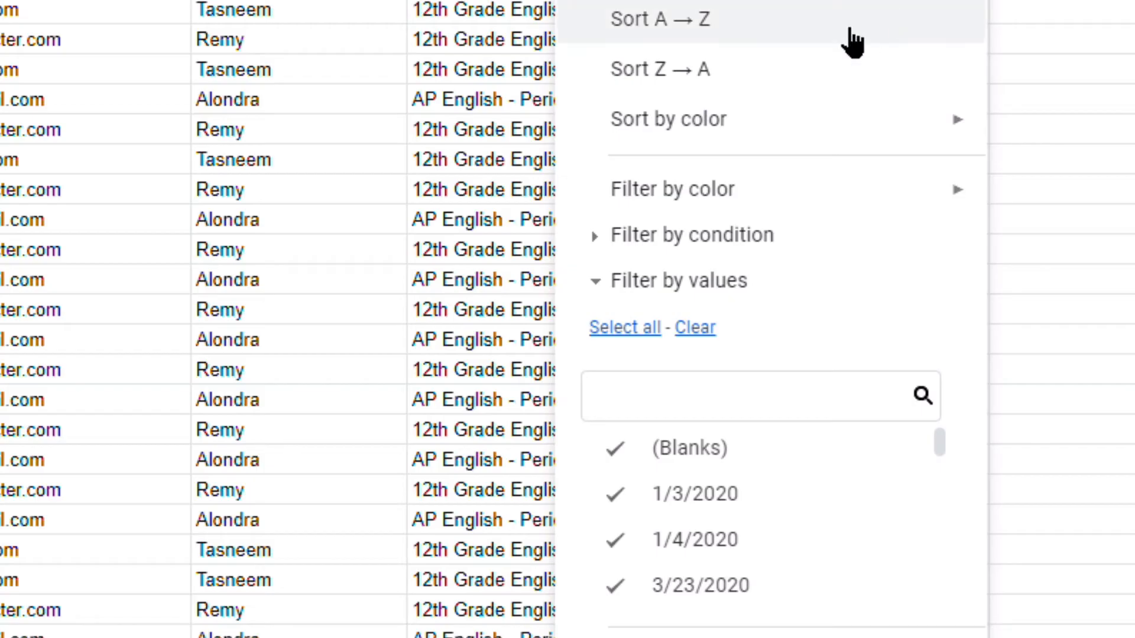
mouse_move(592, 258)
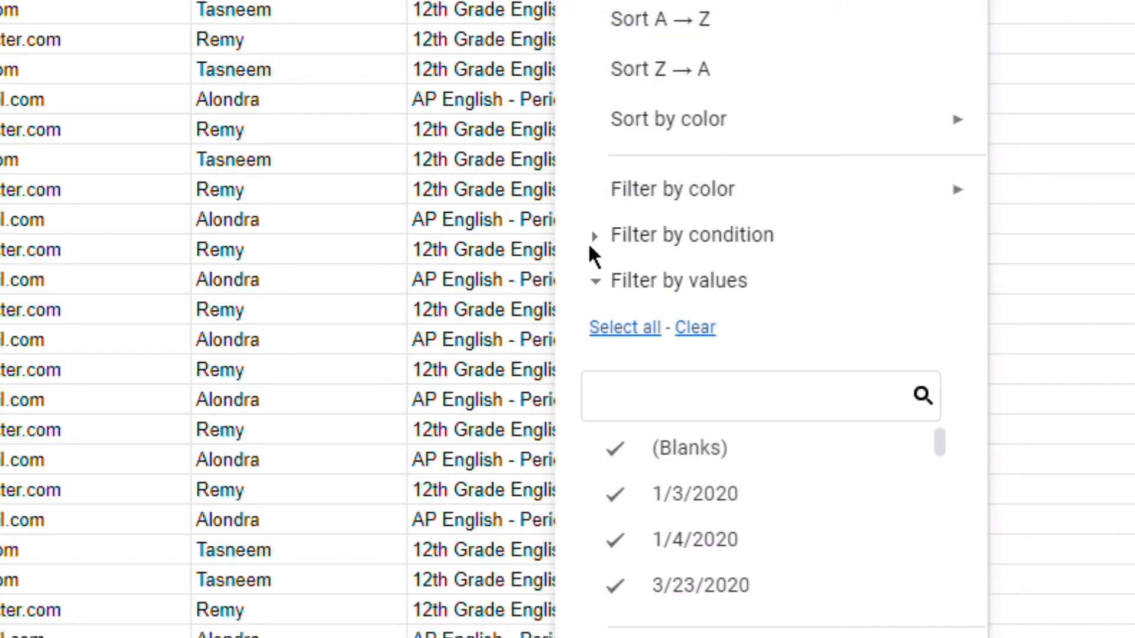
left_click(691, 235)
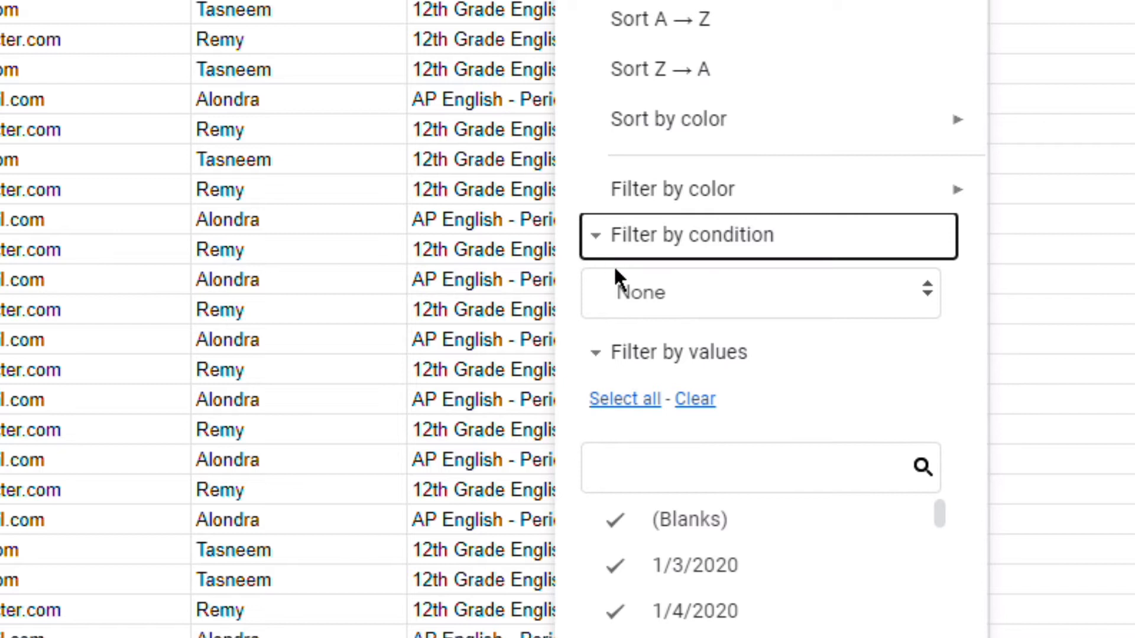
mouse_move(671, 318)
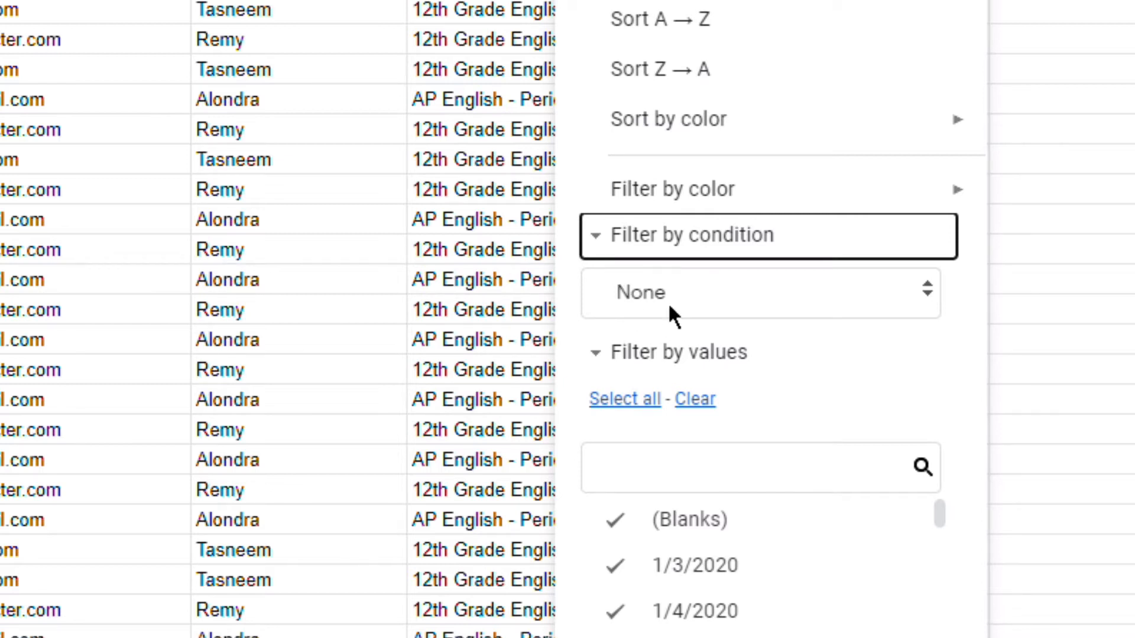
left_click(760, 293)
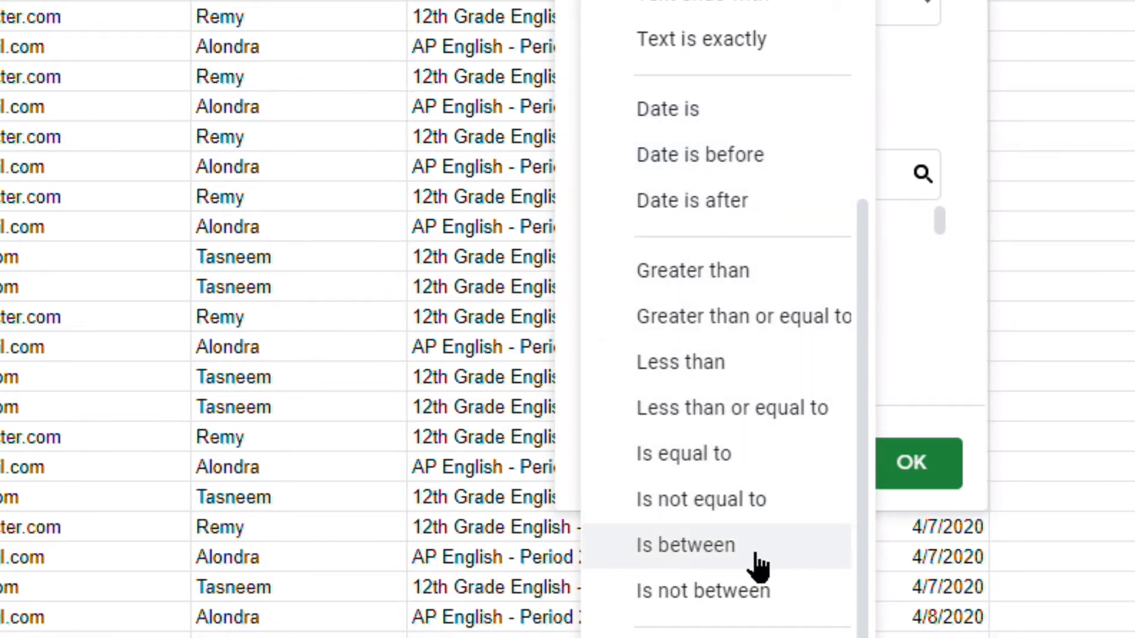
left_click(684, 545)
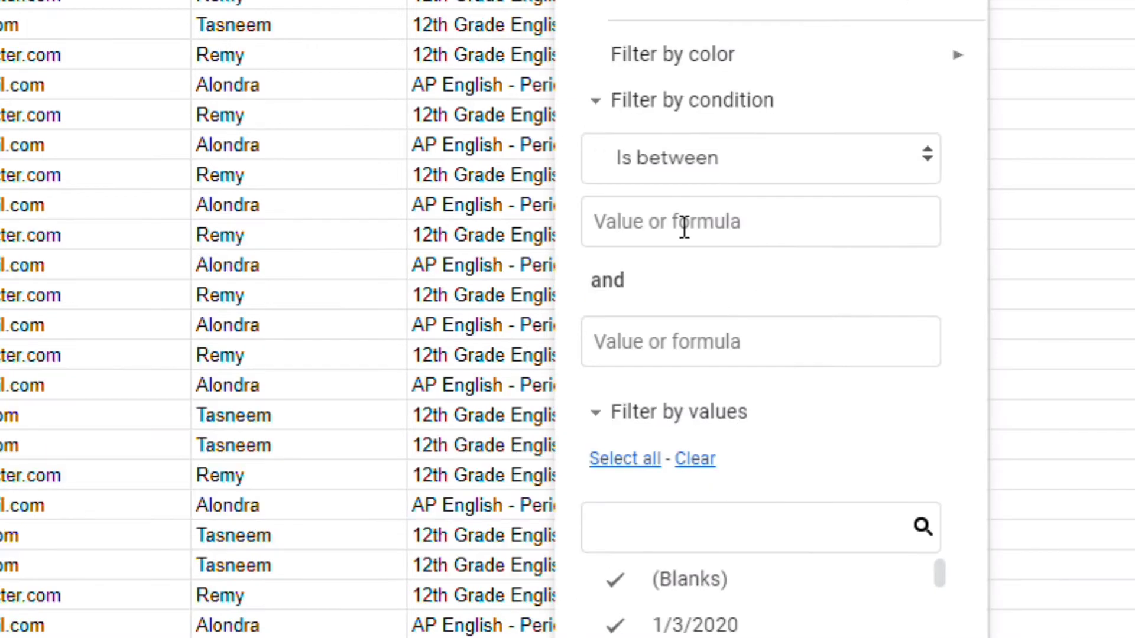
- Enter the date range 06/01/2020 to 06/30/2020 for the condition
left_click(761, 221)
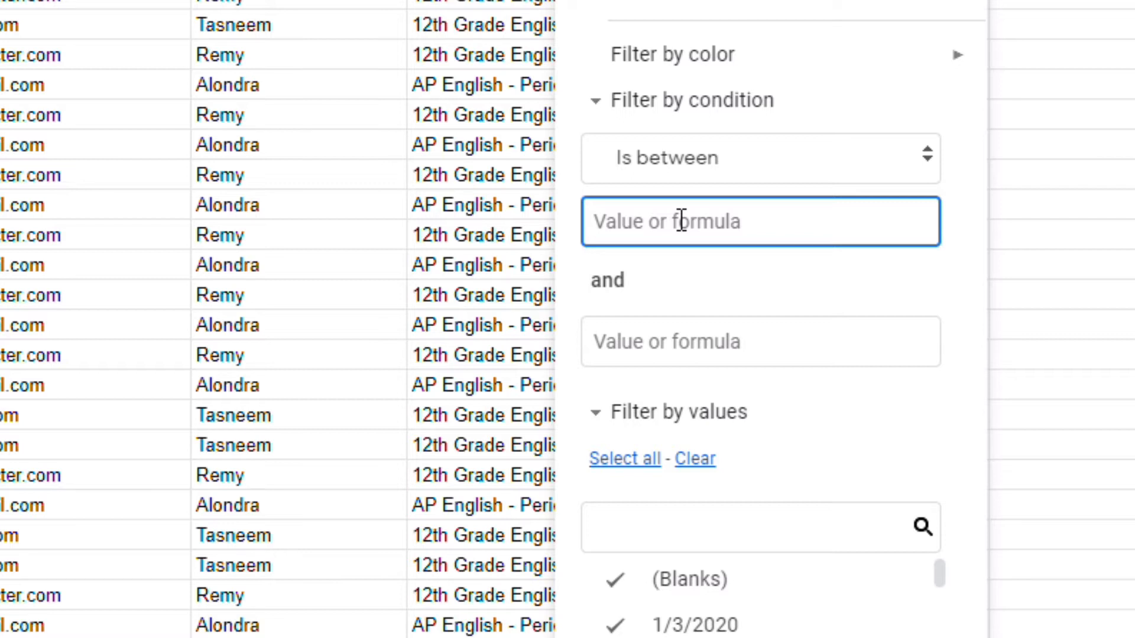
type("0")
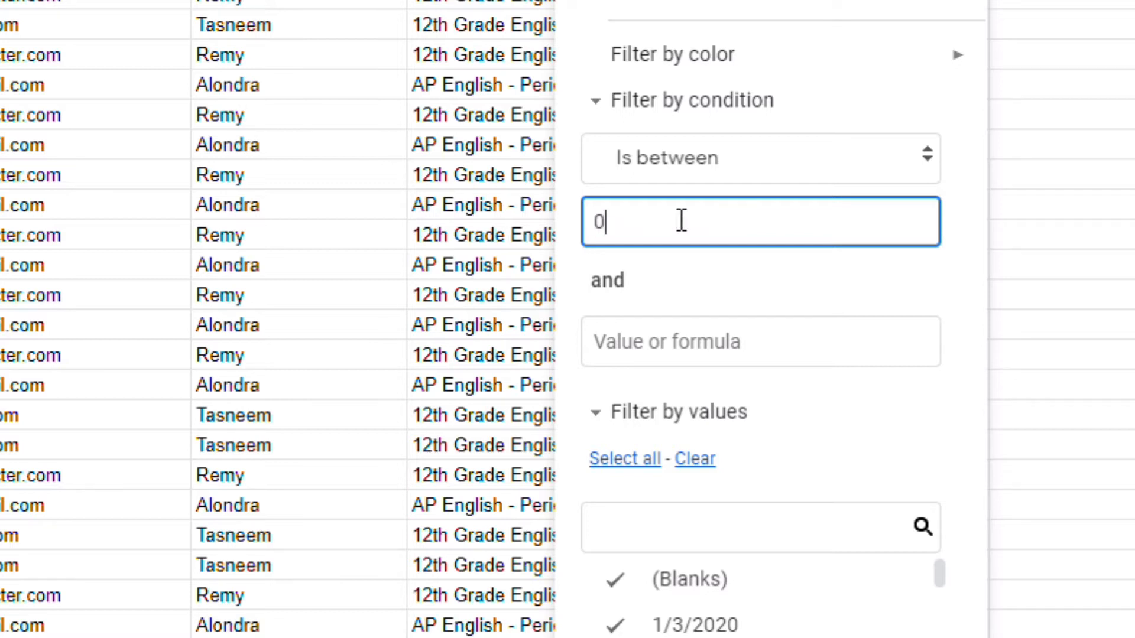
type("06/01/2020")
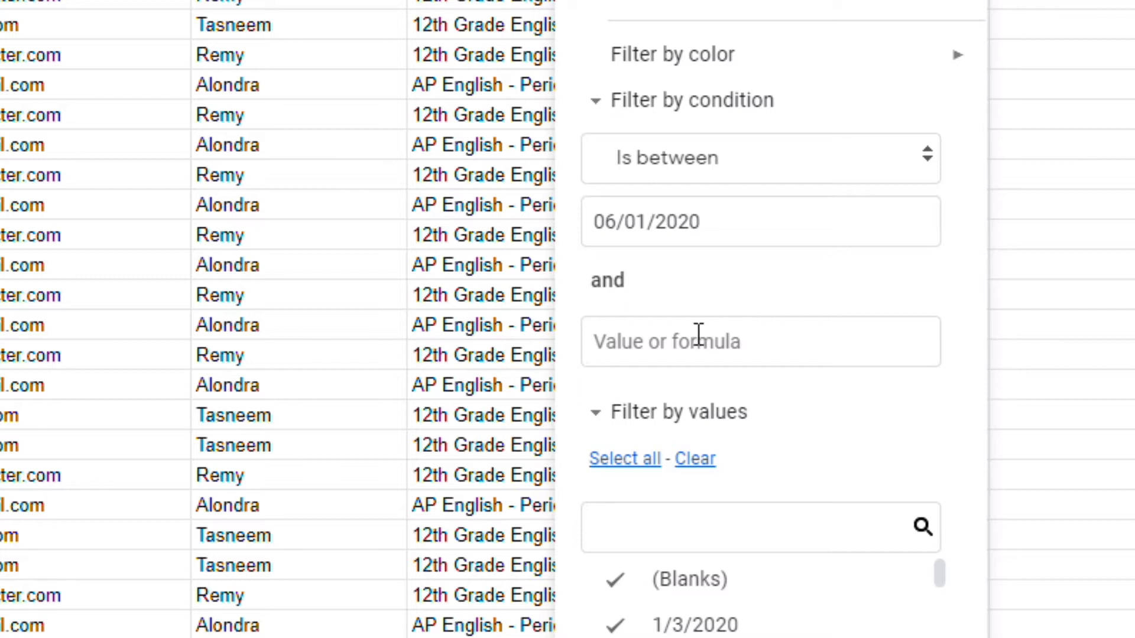
left_click(761, 341)
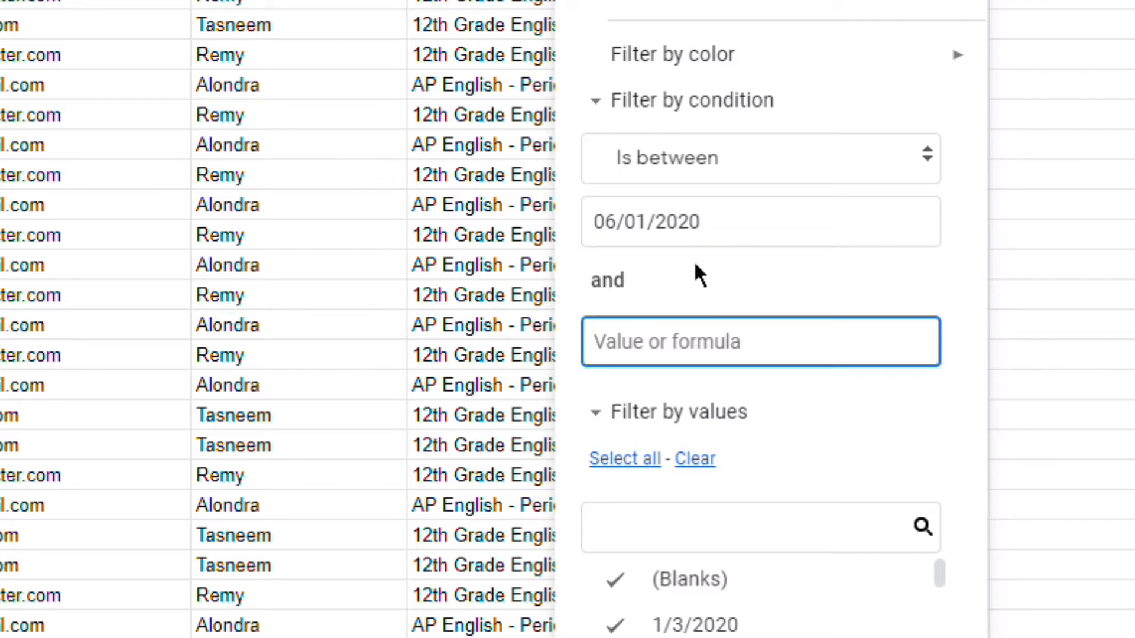
type("06/30")
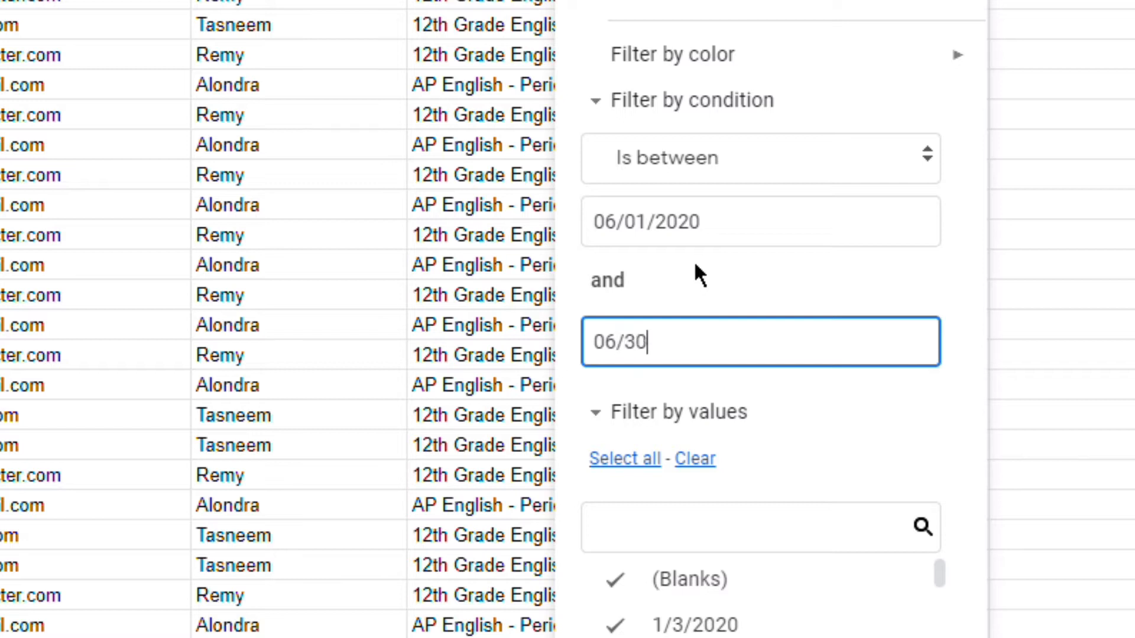
type("/2020")
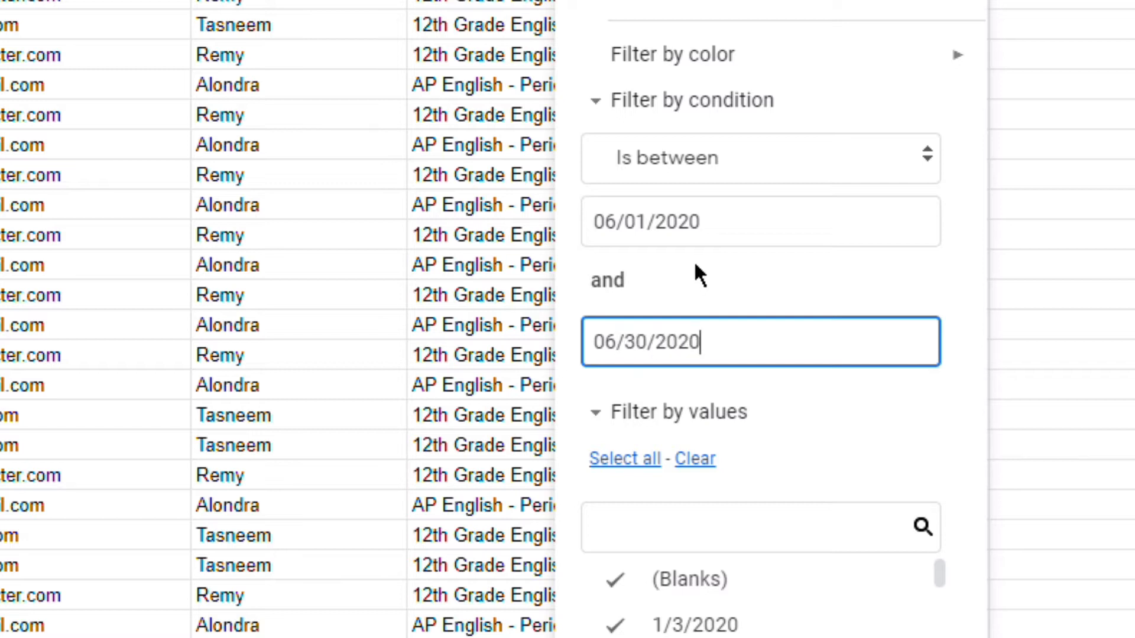
mouse_move(618, 140)
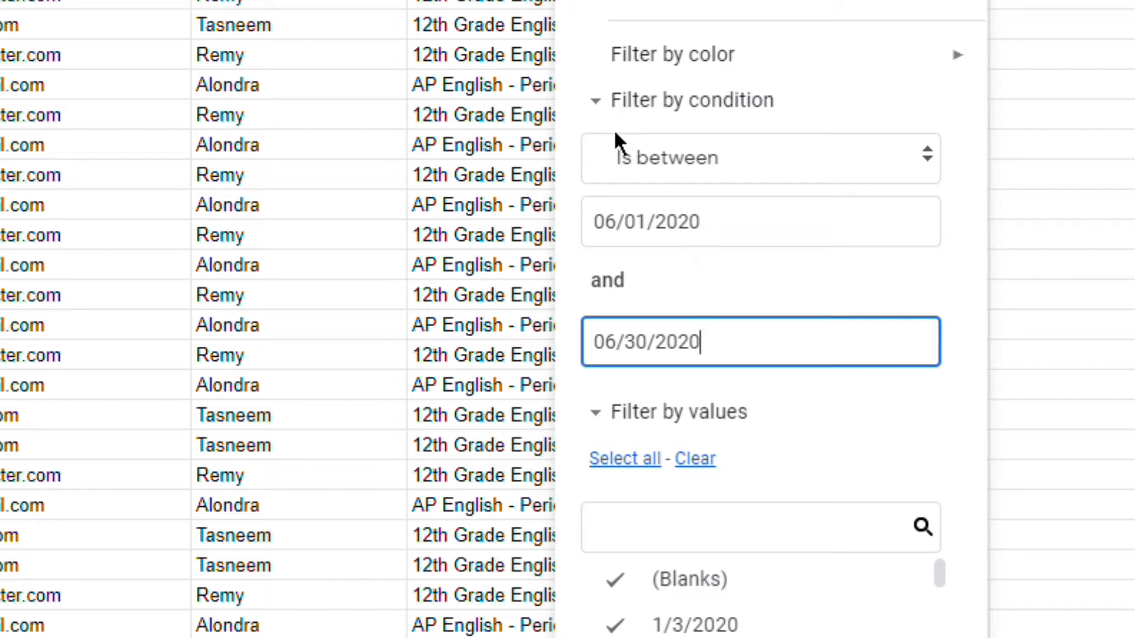
mouse_move(651, 195)
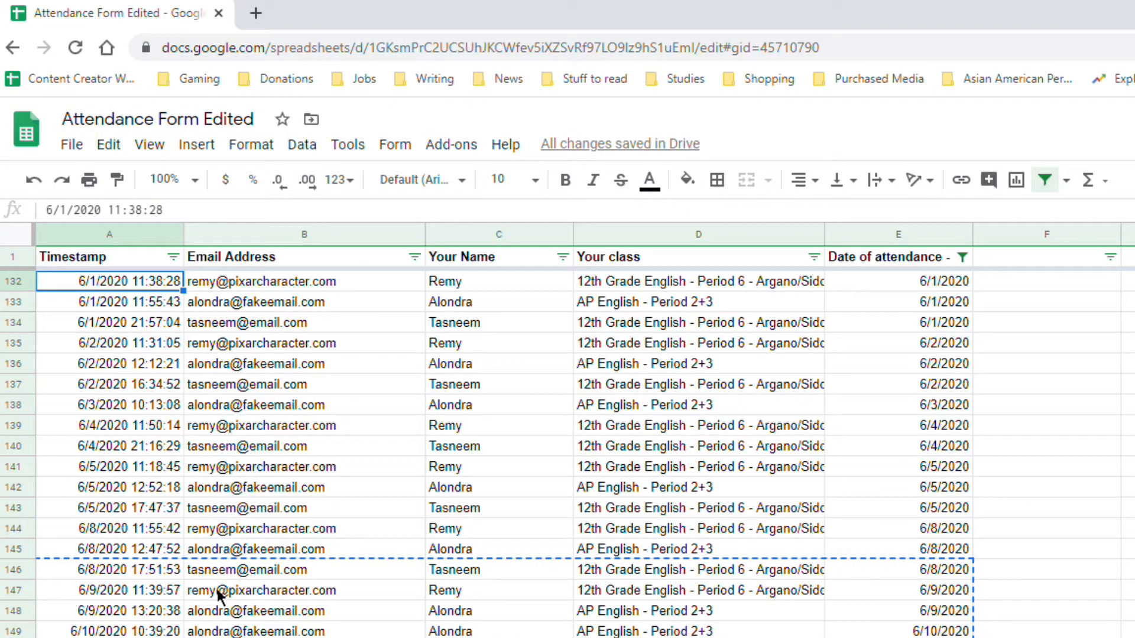
- Scroll down through the June rows pasted into the new sheet
scroll("down", 3)
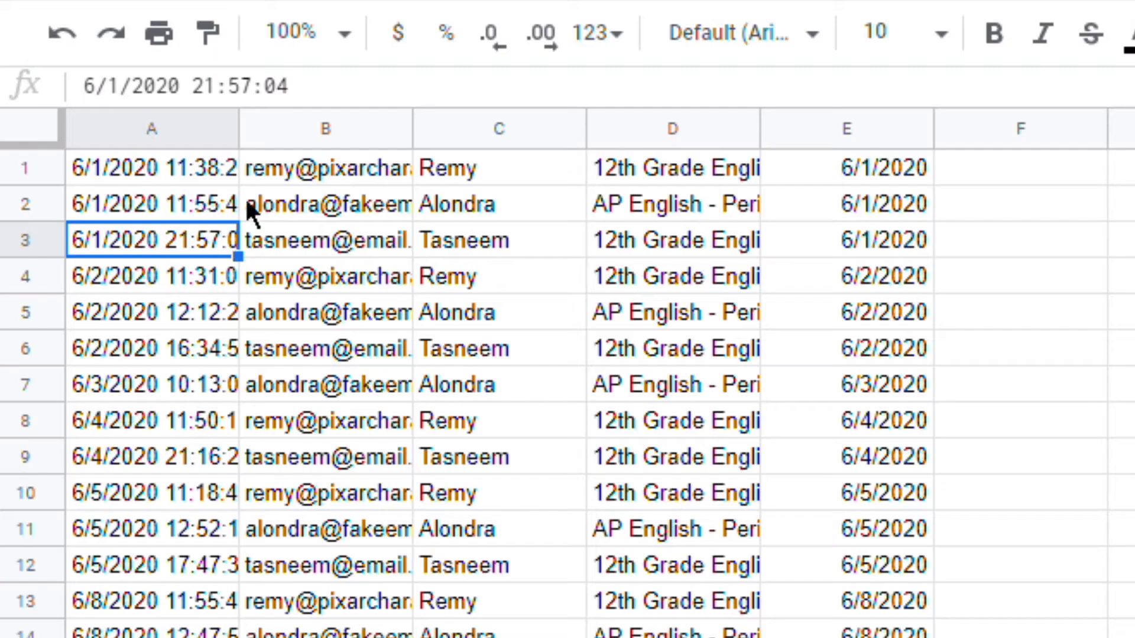
mouse_move(5, 189)
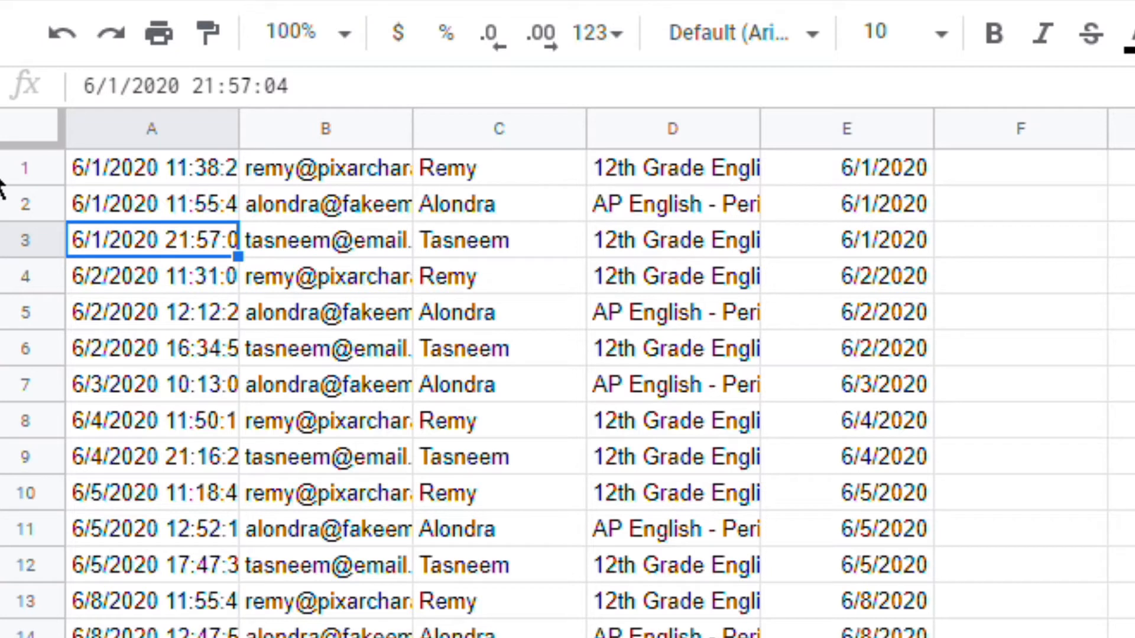
mouse_move(27, 180)
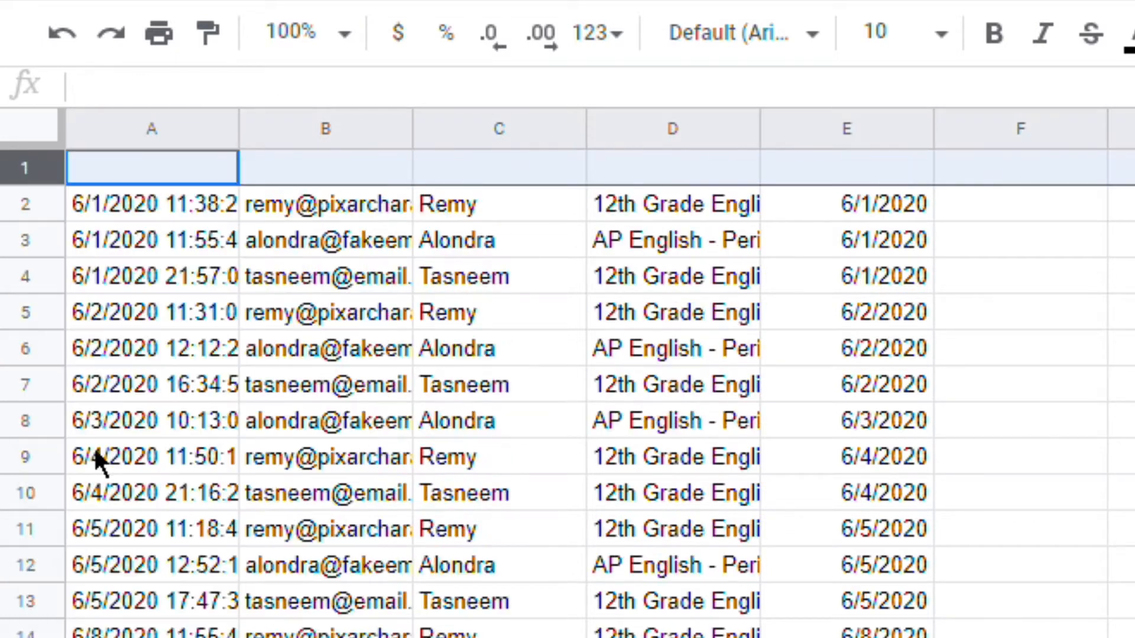
- Type headers Timestamp, Student email, Student name, Student Class, Date of Attendance in row 1
left_click(151, 168)
type("Timestamp")
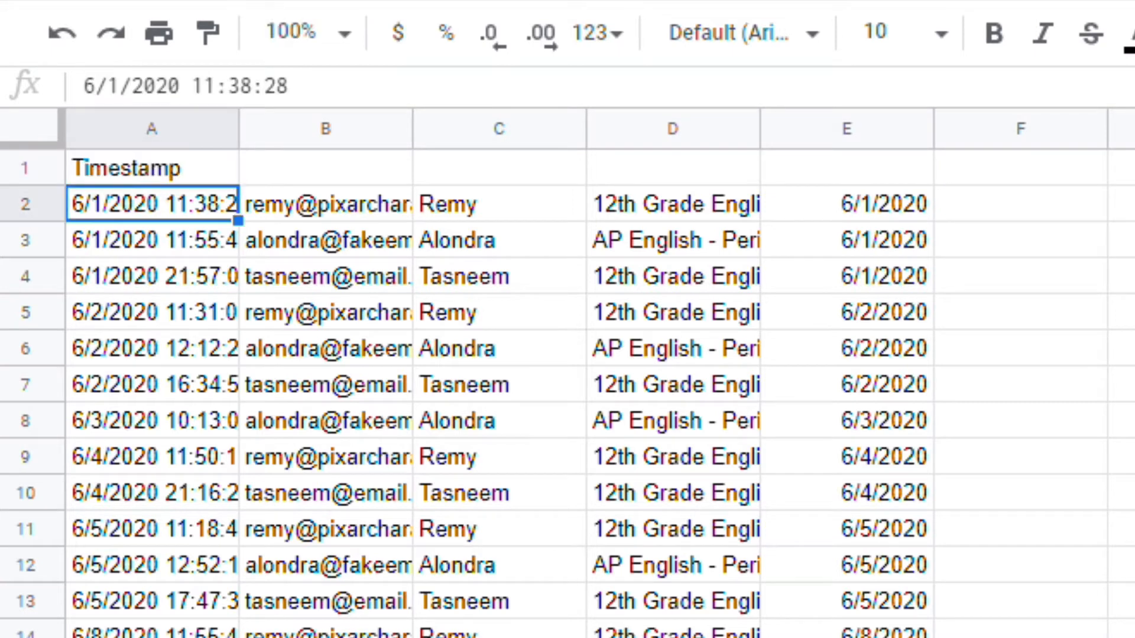
type("Student email")
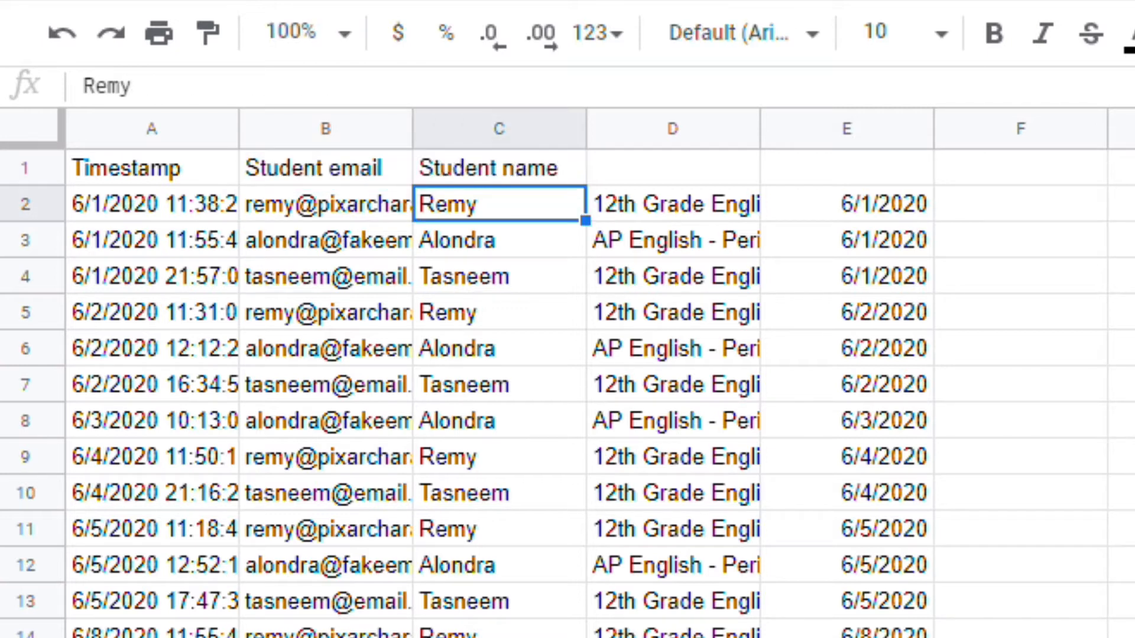
type("Student Class")
left_click(847, 168)
type("Date of Attendance")
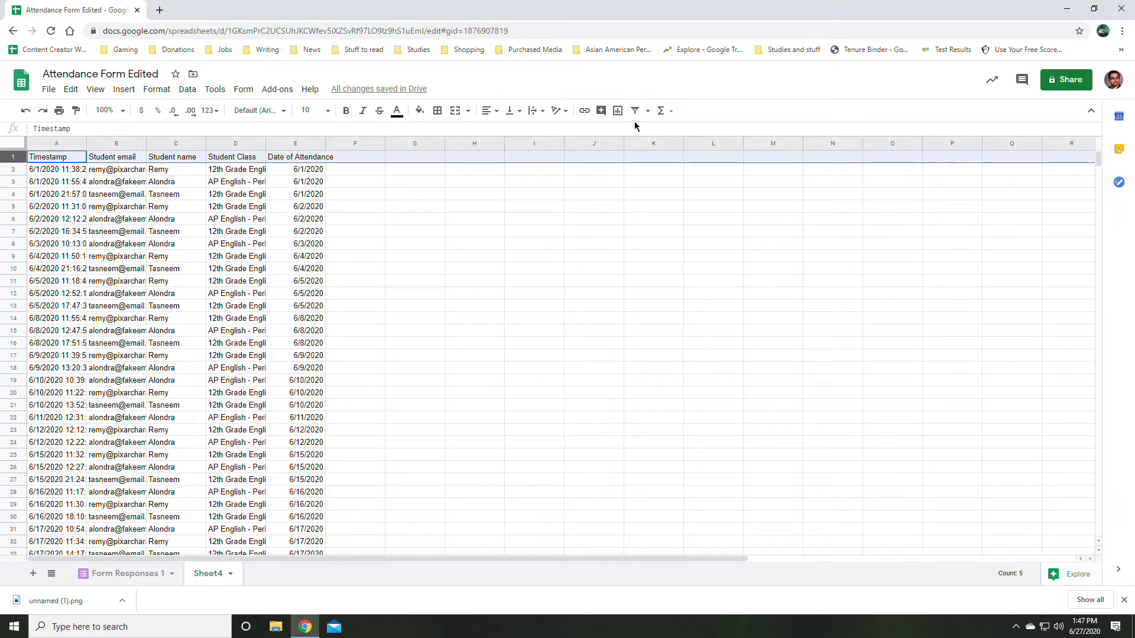
- Widen columns B through E so email, name, class and date entries fit
left_click(634, 111)
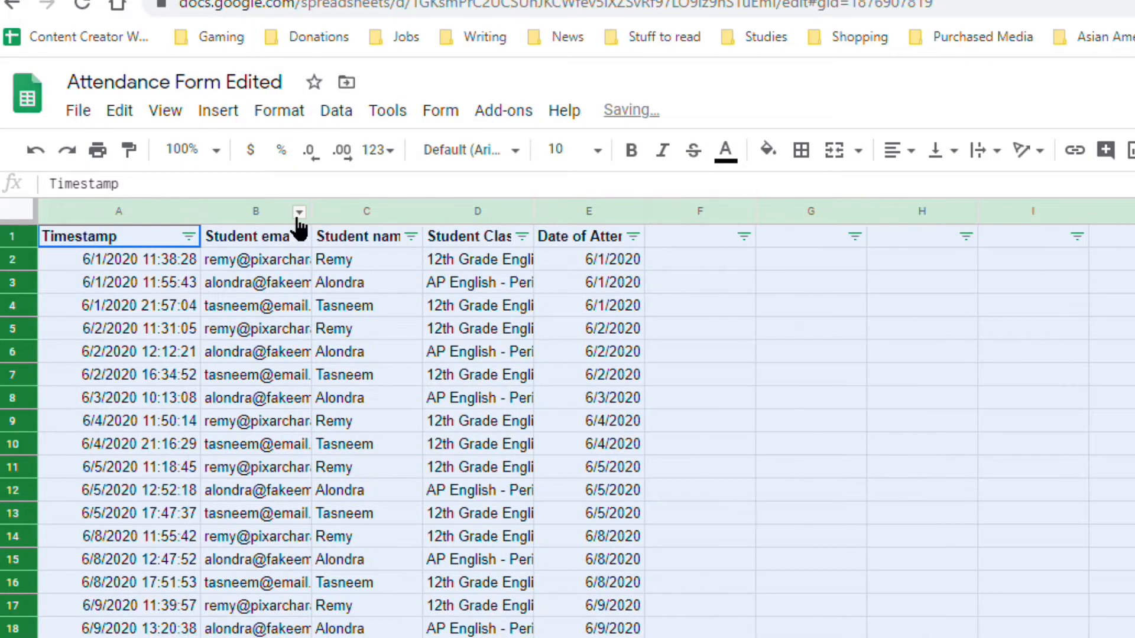
left_click_drag(309, 212, 490, 212)
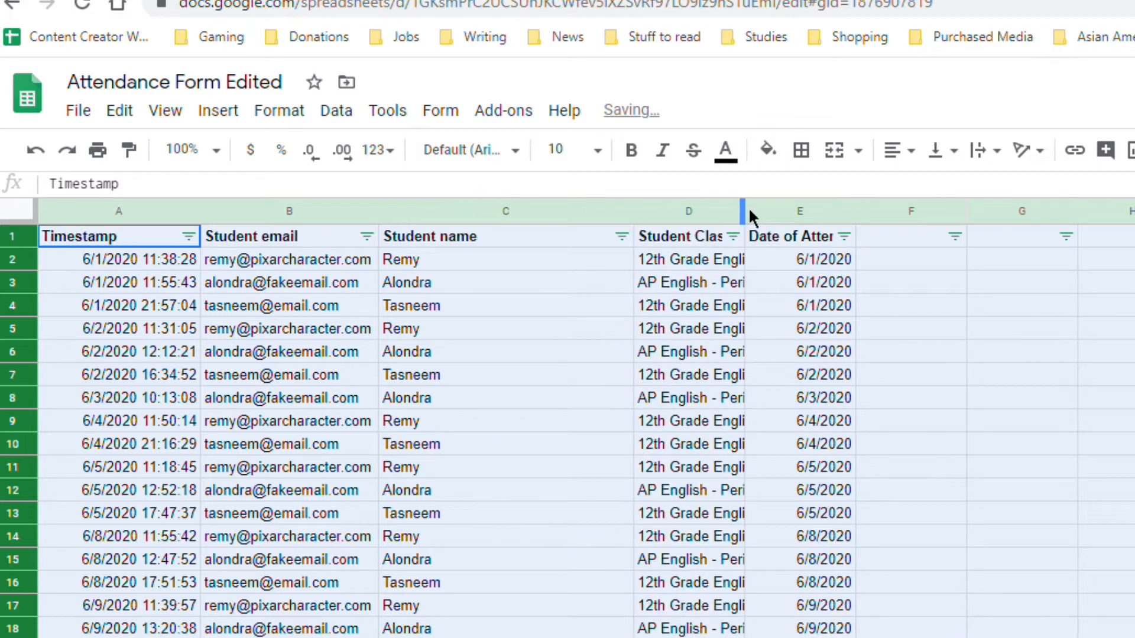
left_click_drag(741, 210, 854, 211)
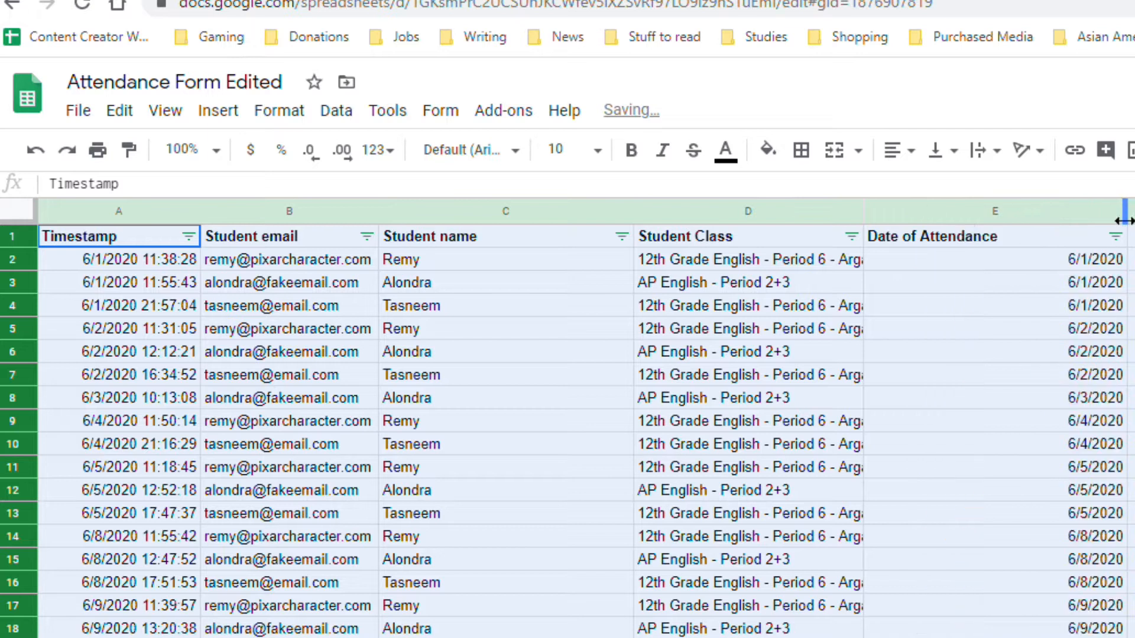
left_click(994, 351)
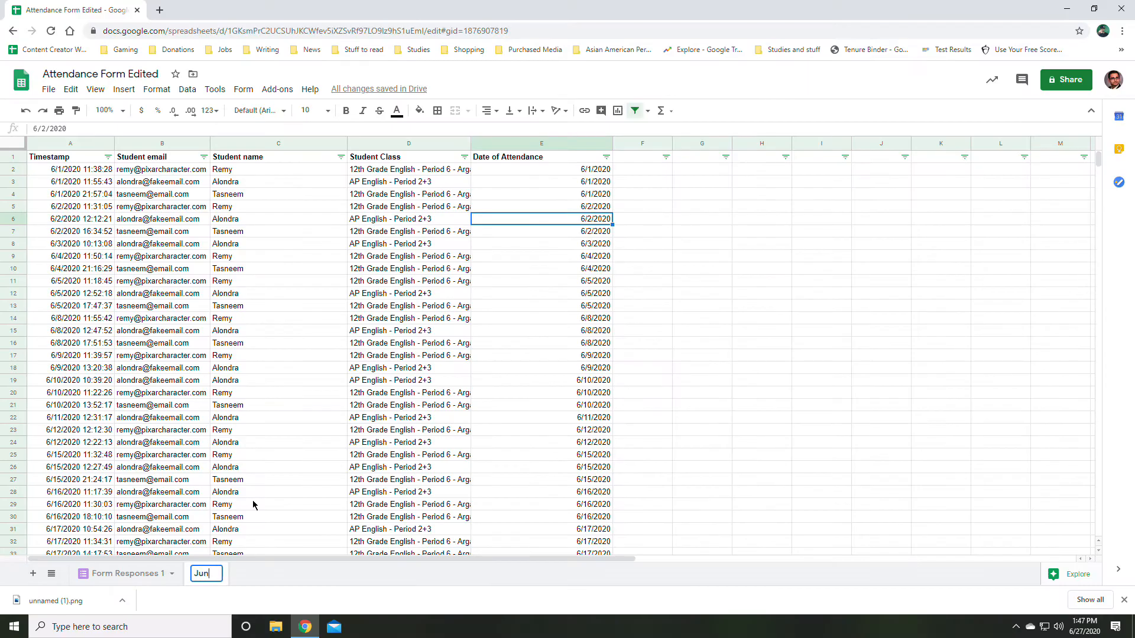
- Name the tab 'June Attendance', then select the first name and date cells
type("June Attendance")
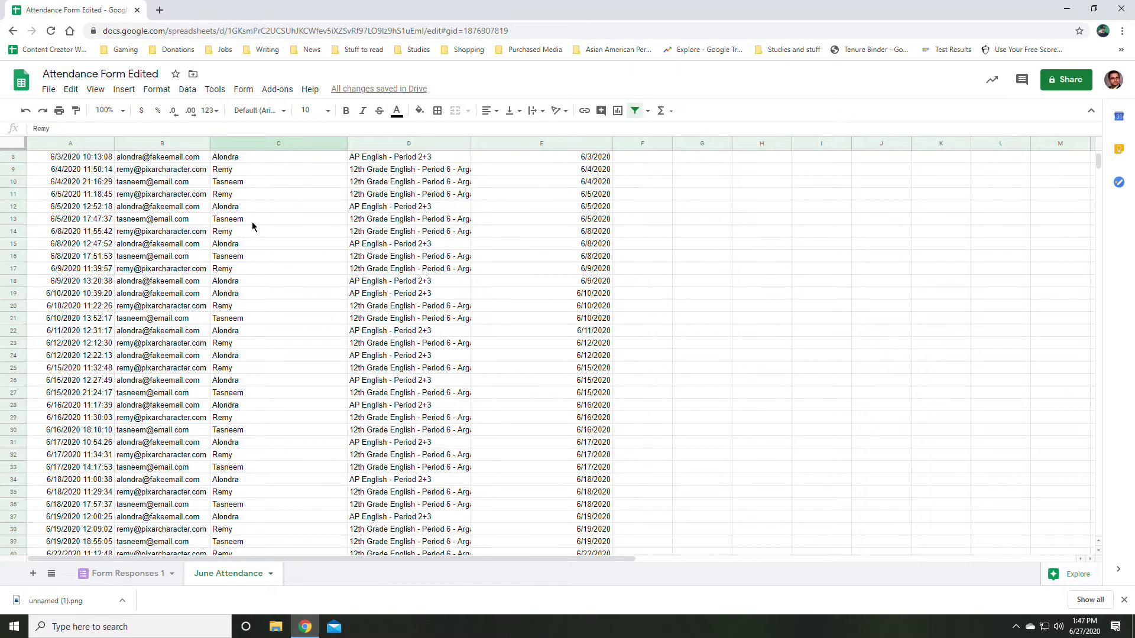
scroll("down", 3)
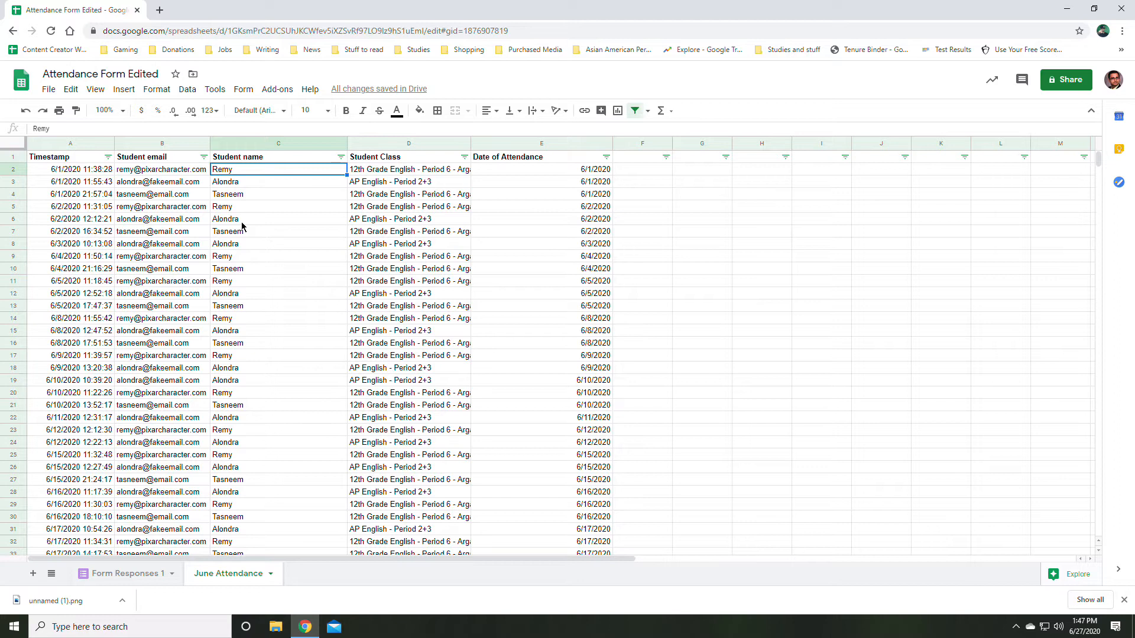
left_click(542, 169)
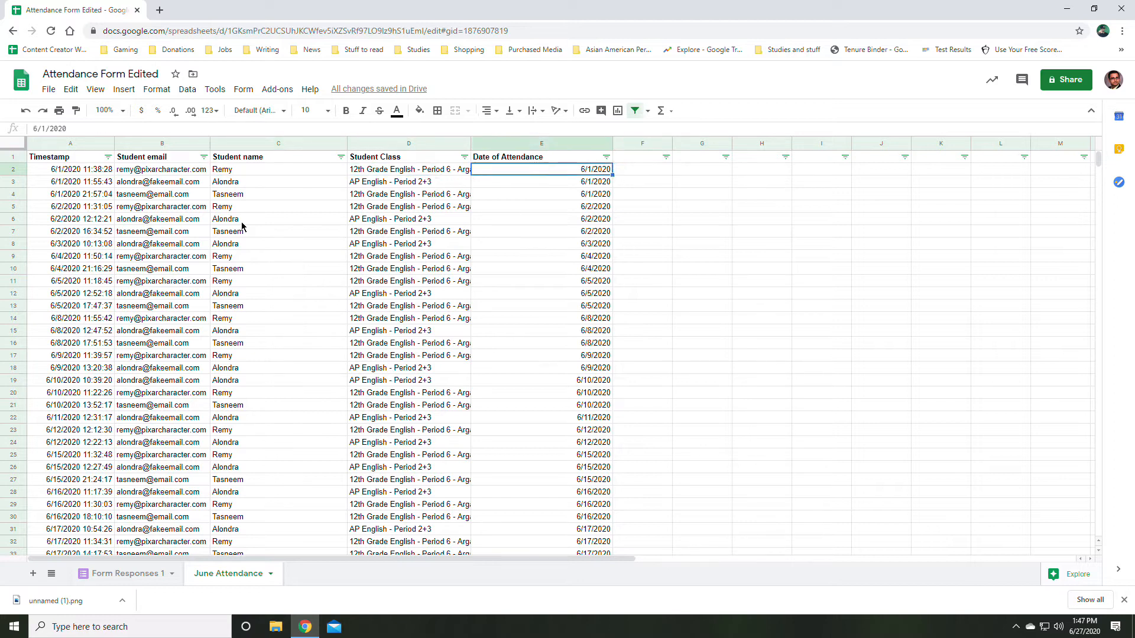
left_click(278, 169)
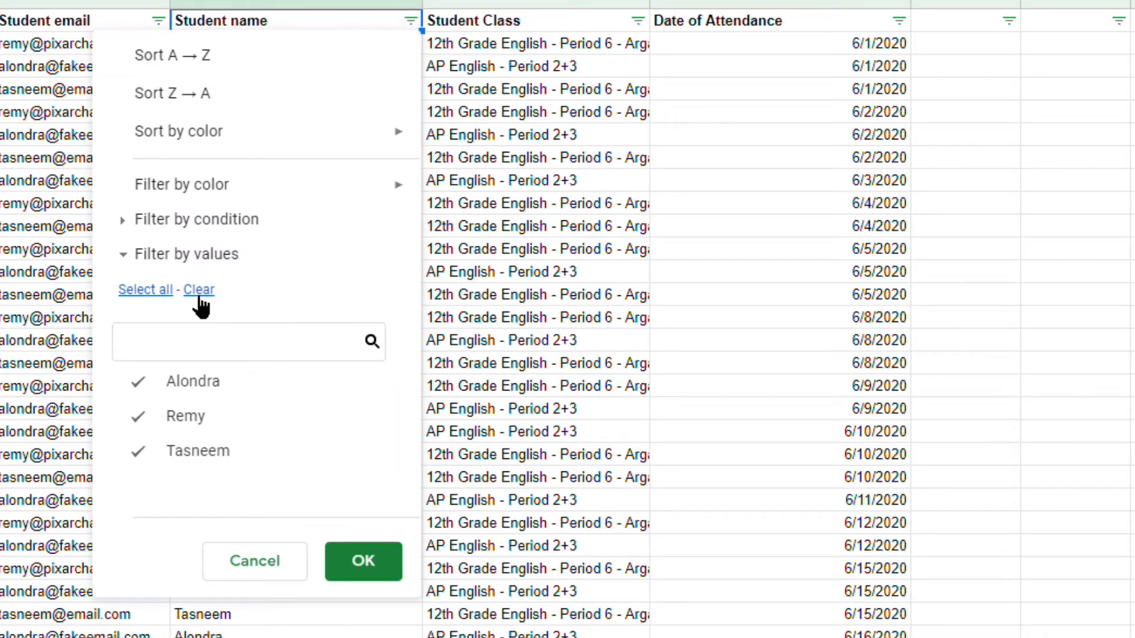
mouse_move(208, 447)
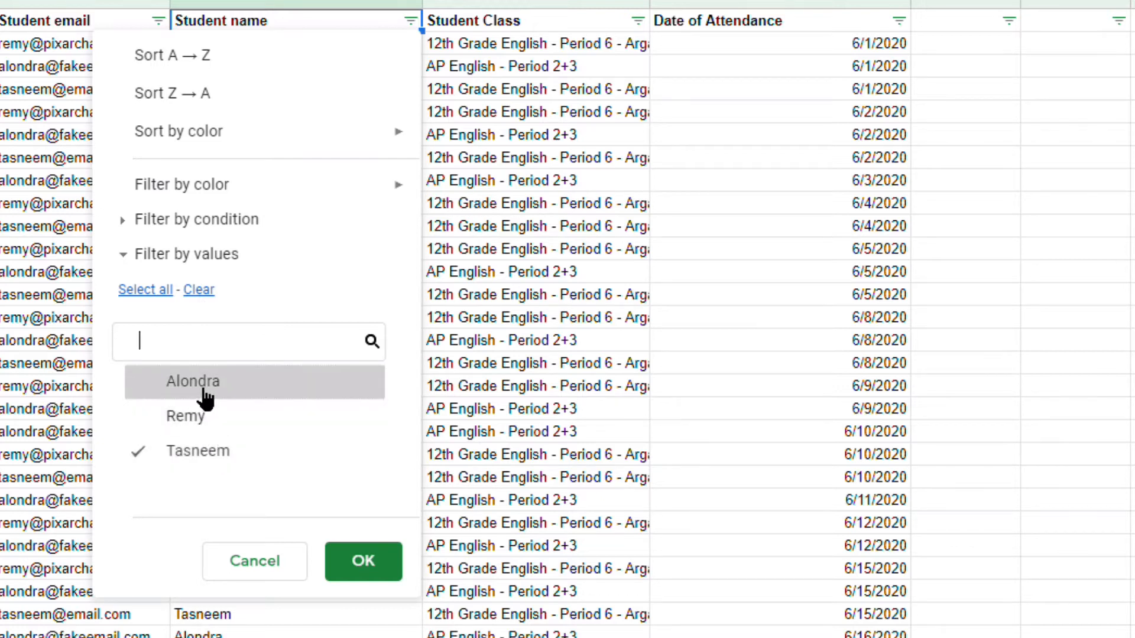
mouse_move(348, 555)
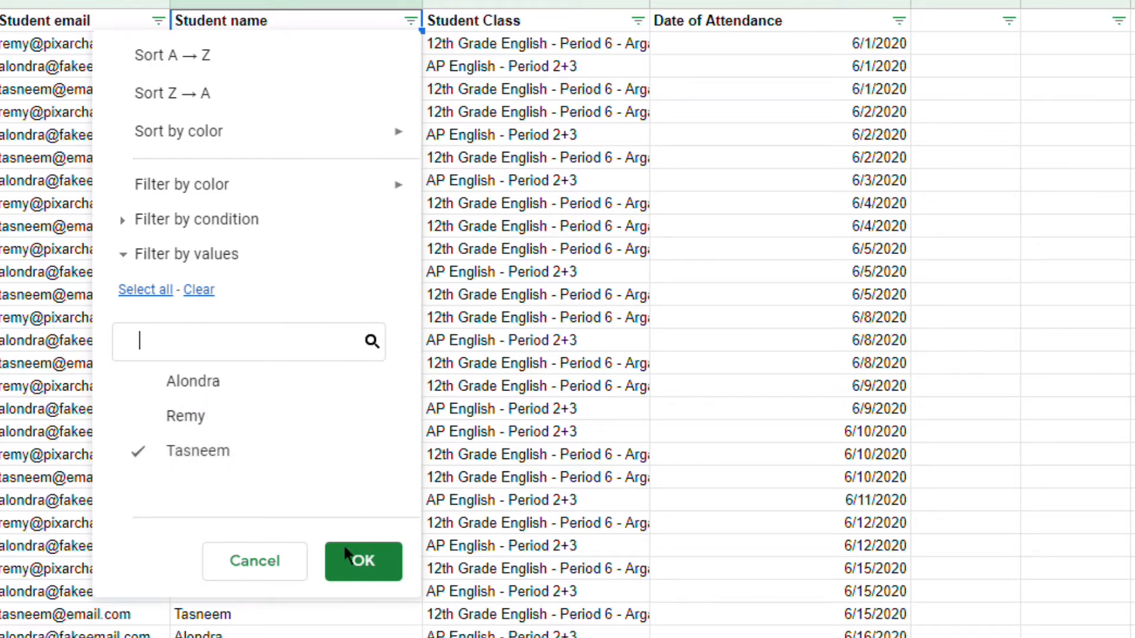
- Filter to Tasneem only and select her name cells, confirming Count: 13
left_click(363, 562)
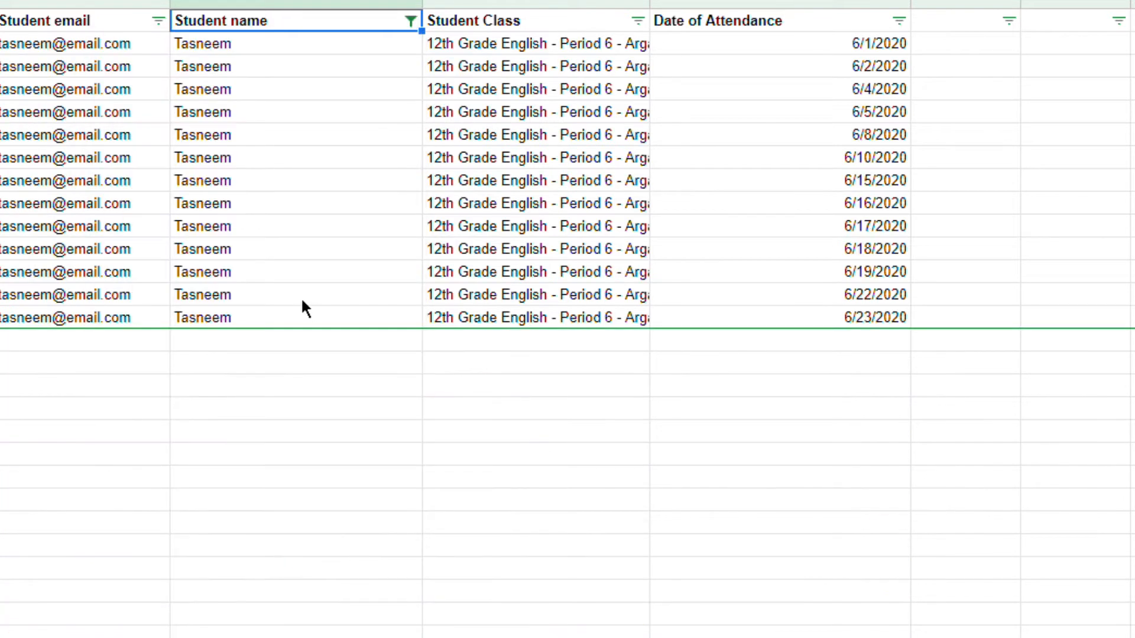
left_click_drag(295, 42, 296, 89)
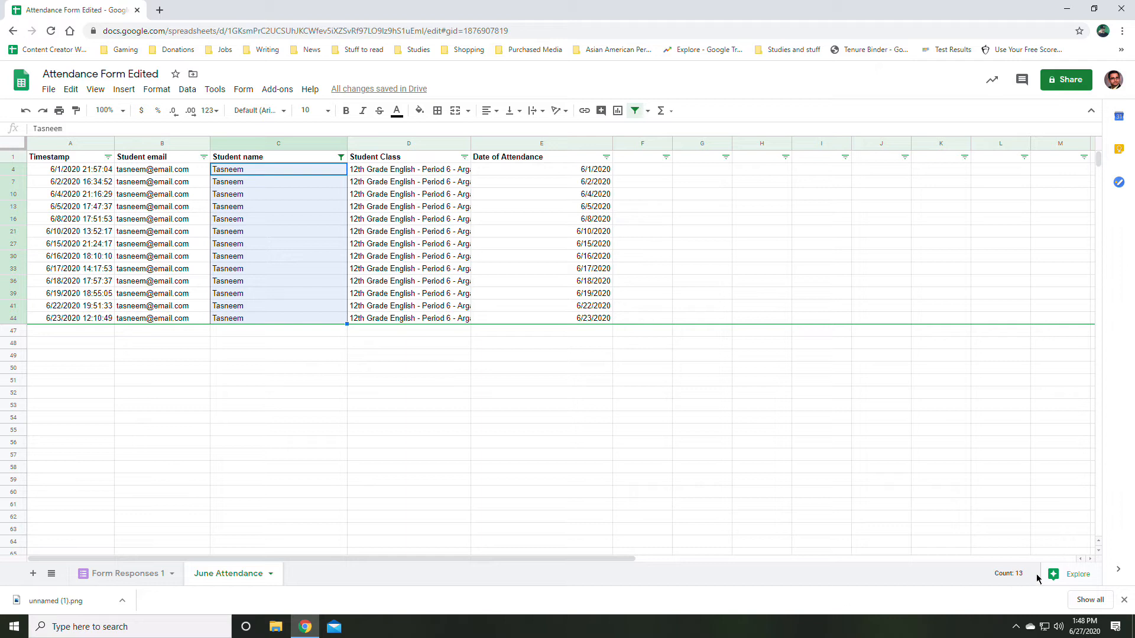
mouse_move(426, 340)
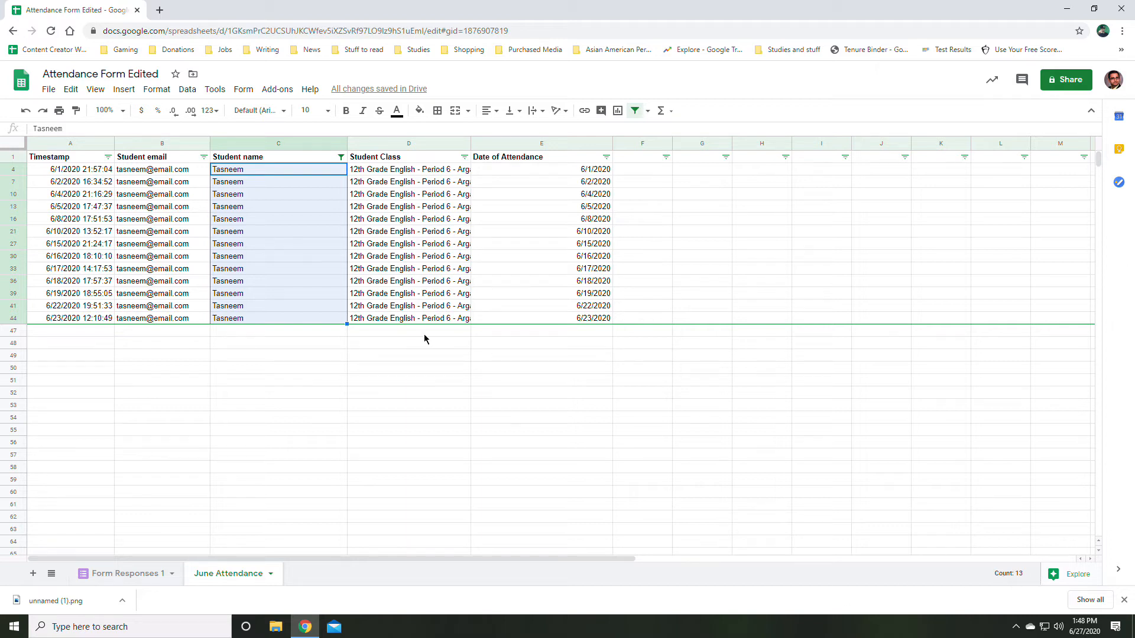
left_click(541, 169)
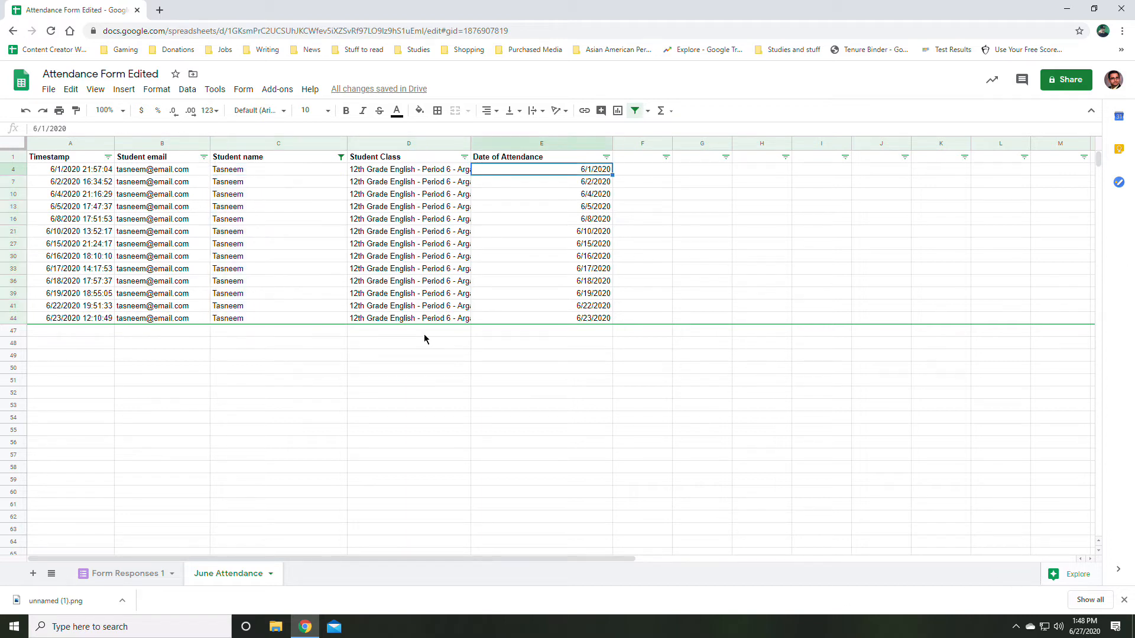
left_click(408, 169)
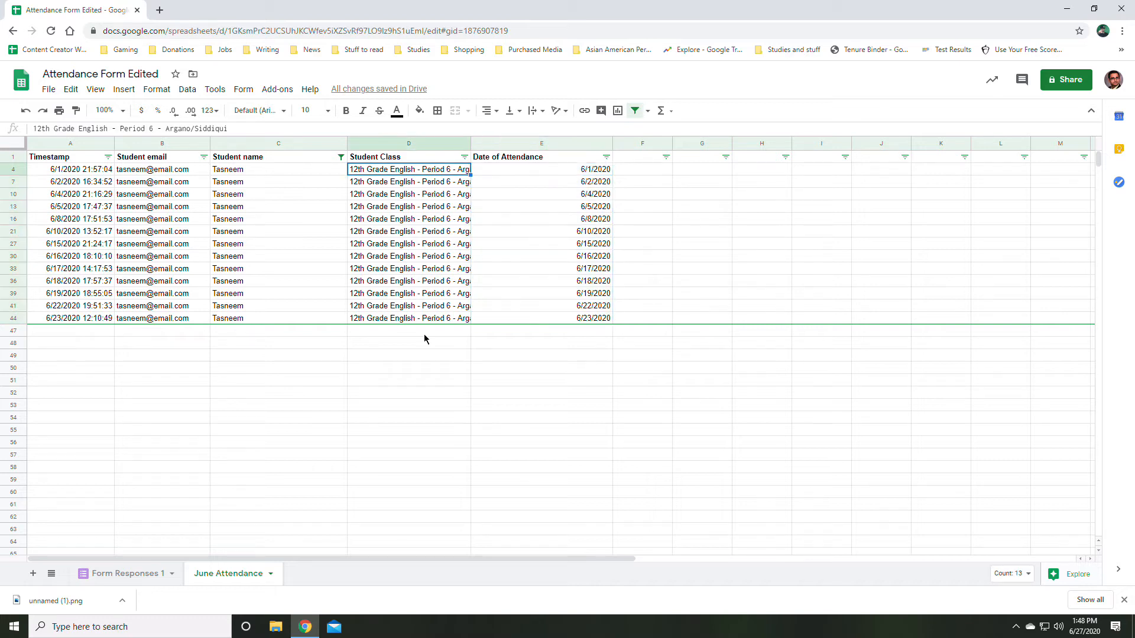
left_click(70, 170)
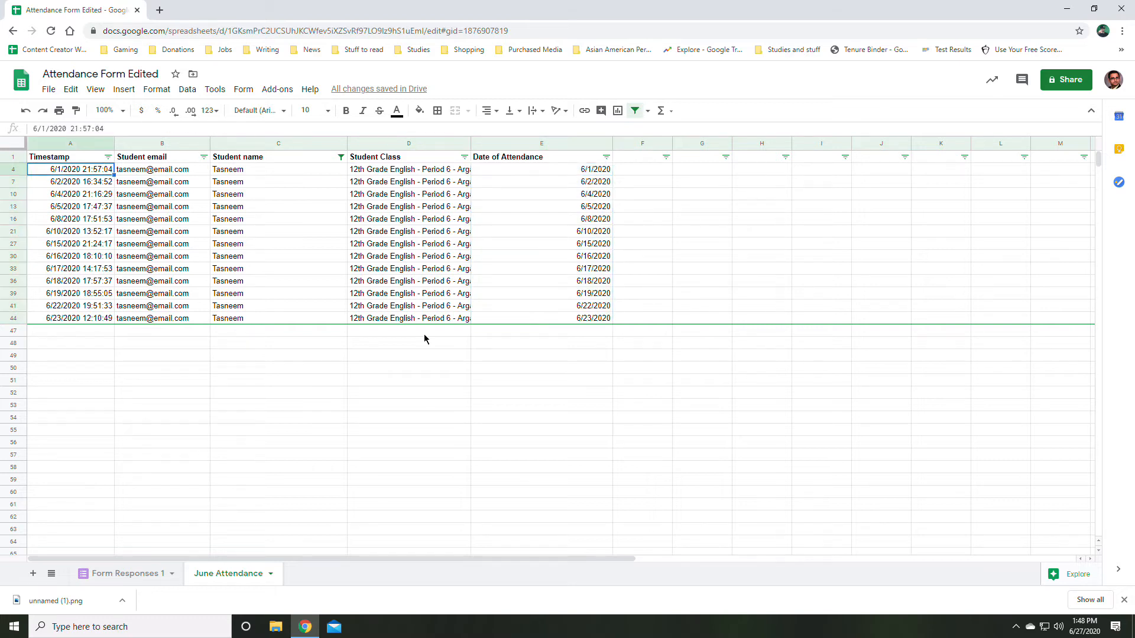
left_click(59, 157)
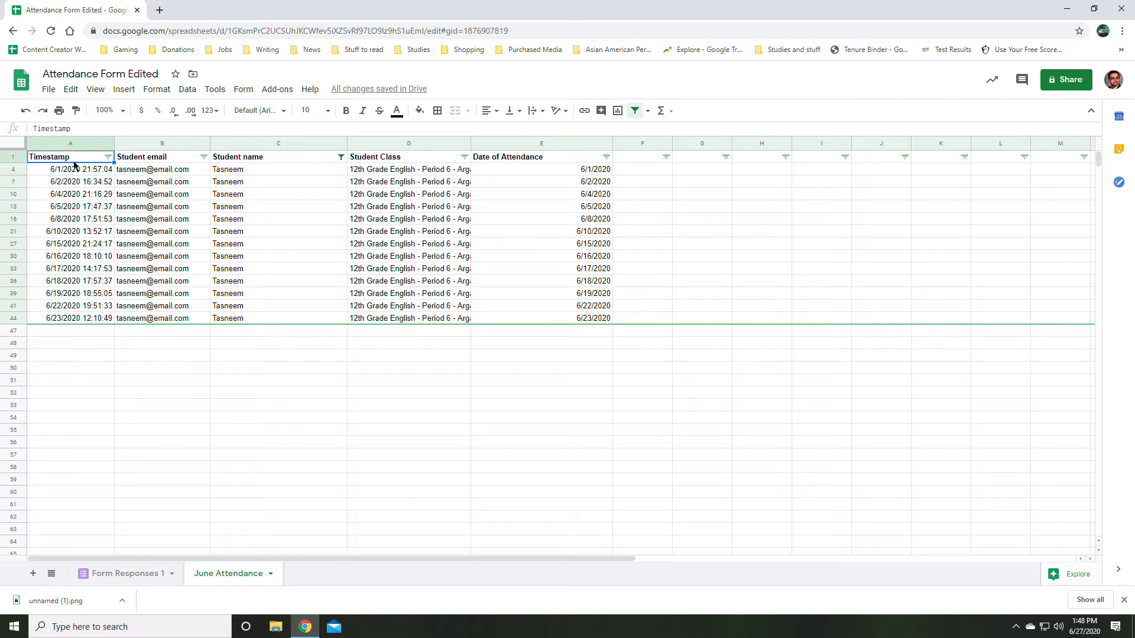
left_click(531, 157)
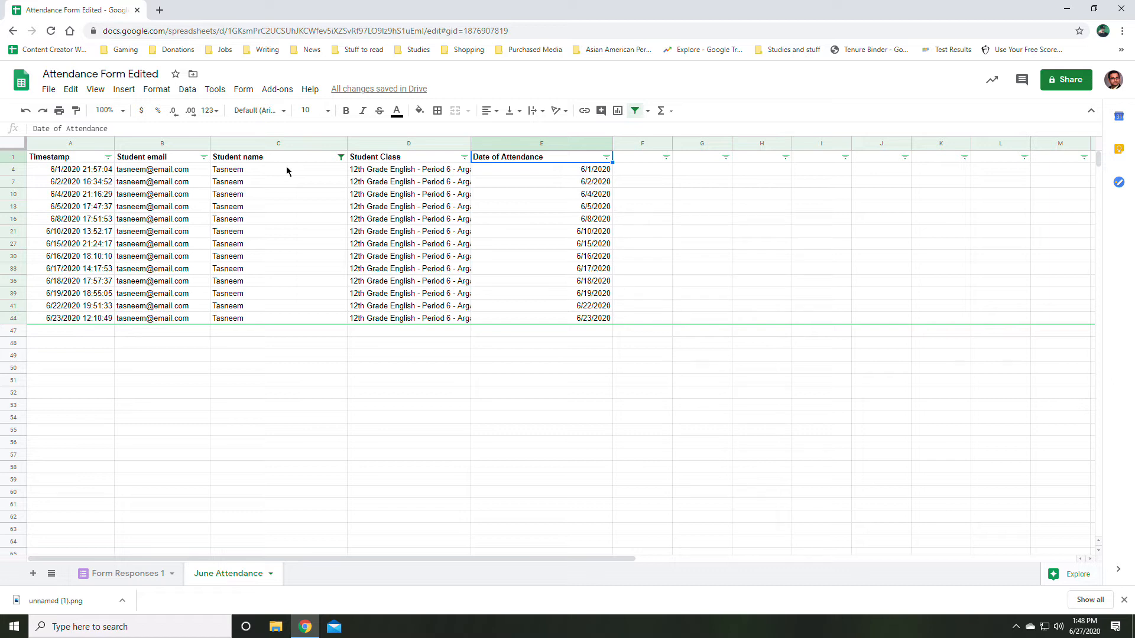
mouse_move(345, 221)
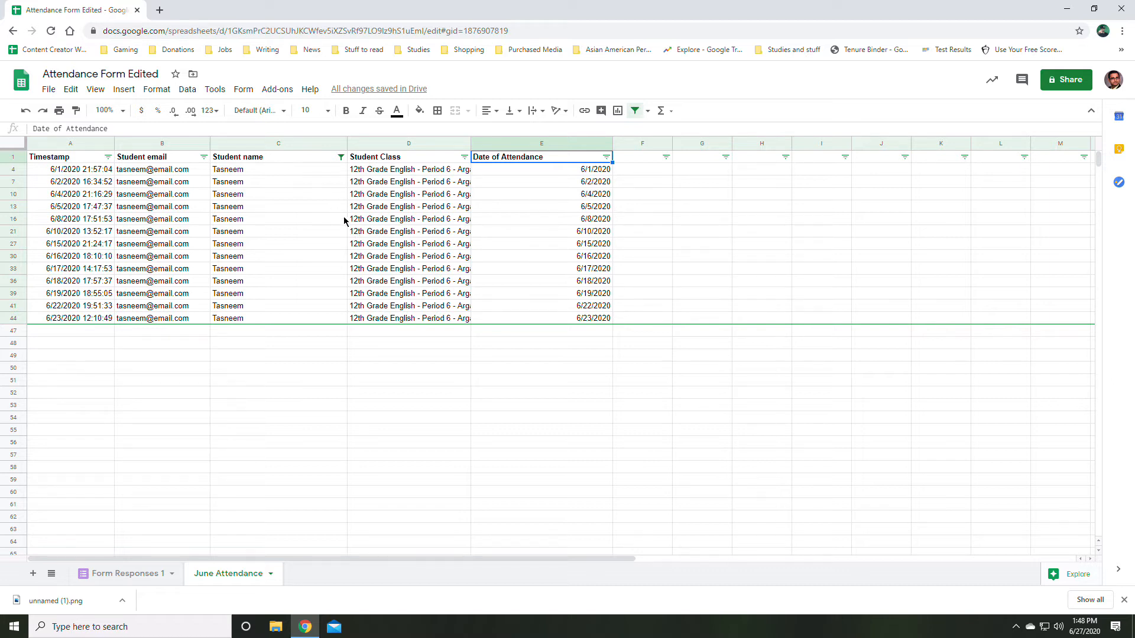
- Select all names in the Student name filter dropdown
left_click(341, 157)
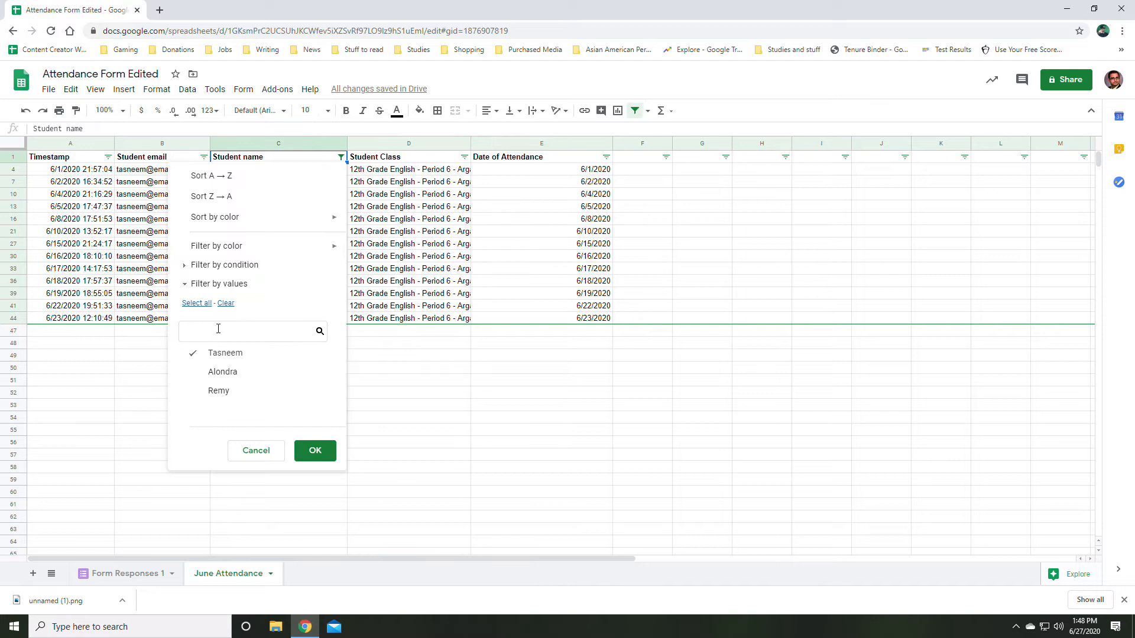
left_click(314, 450)
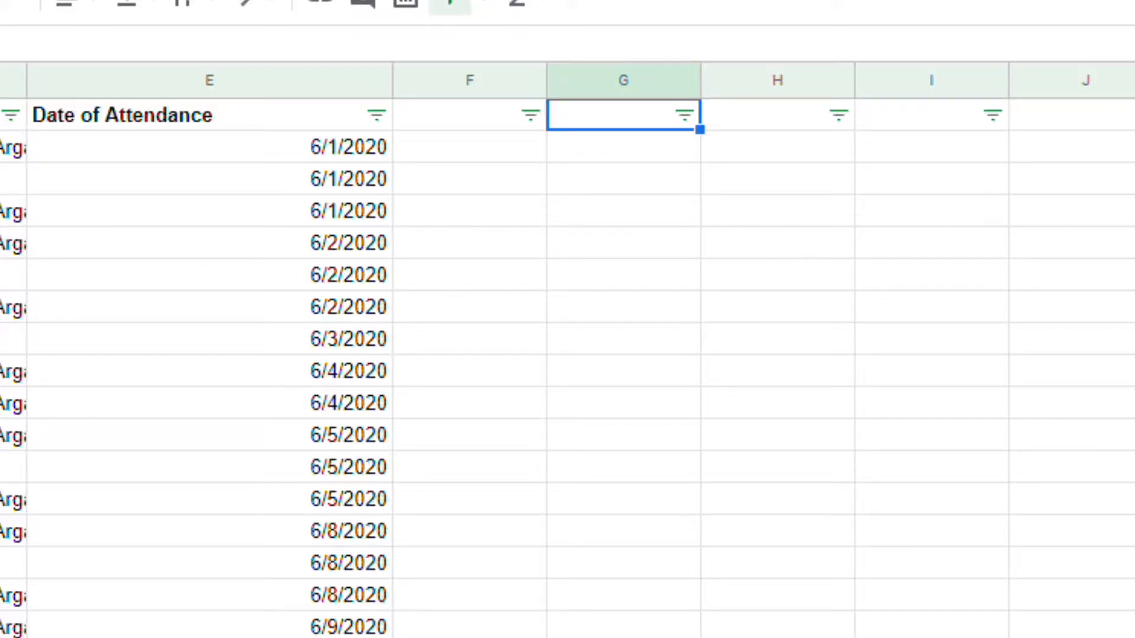
- Add Total and Student Name headers, enter Tasneem, and start a formula in G2
left_click(624, 148)
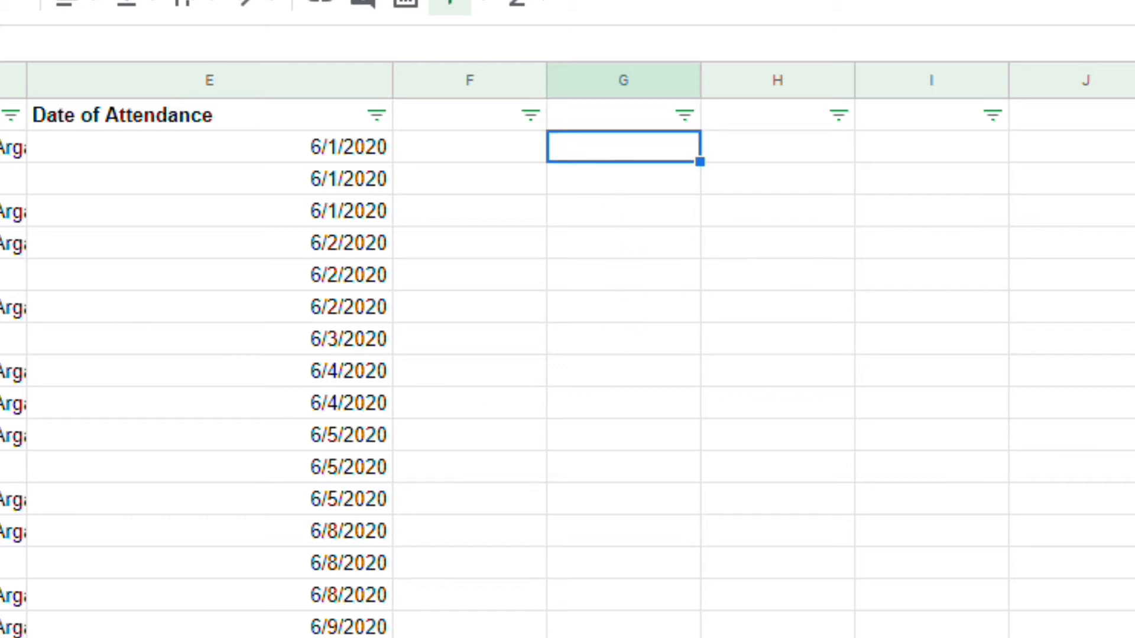
type("Total Student A")
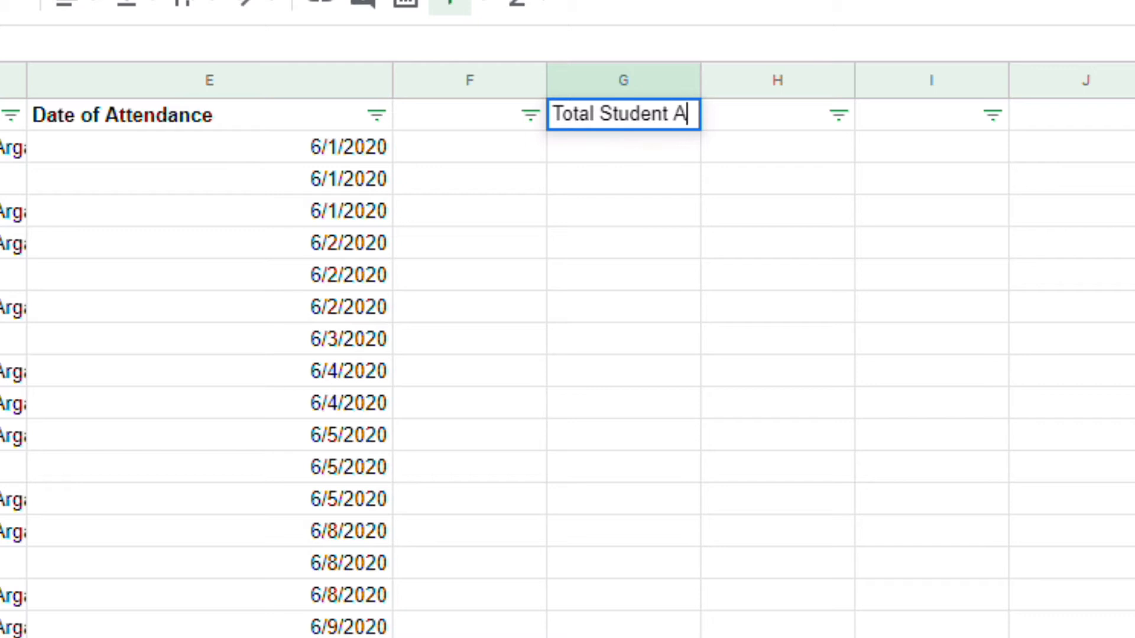
key("Enter")
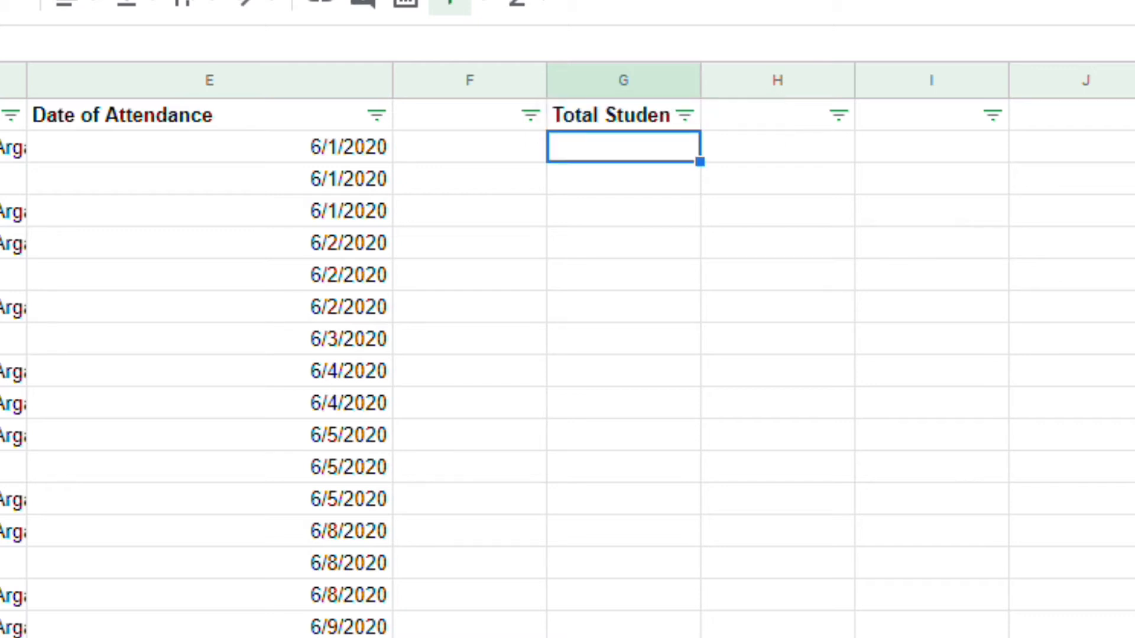
type("Studen")
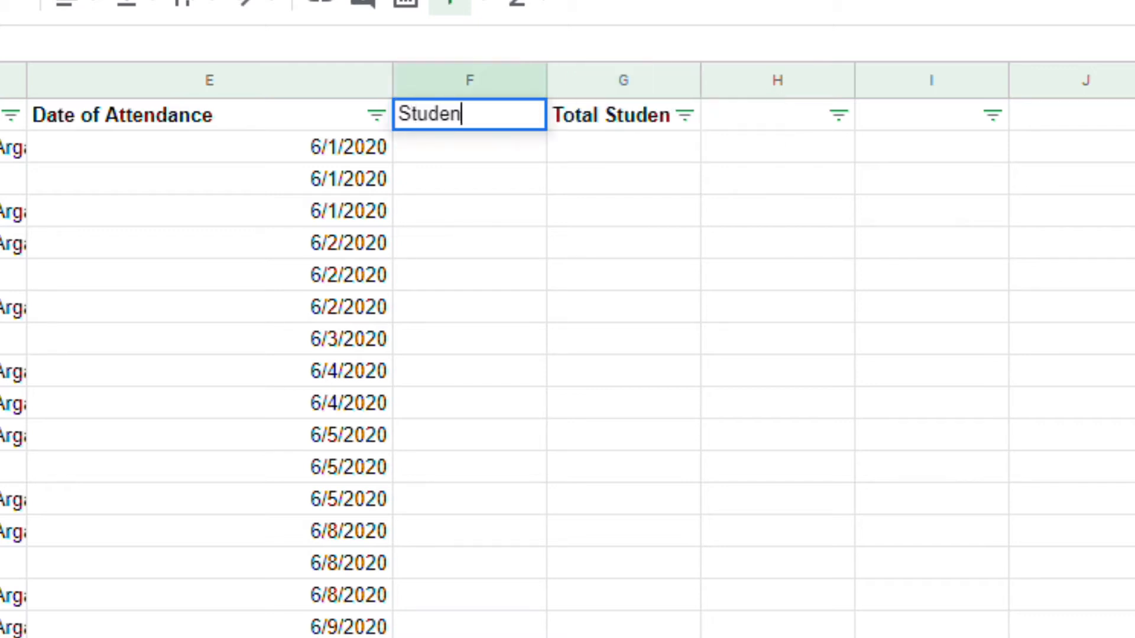
key("Enter")
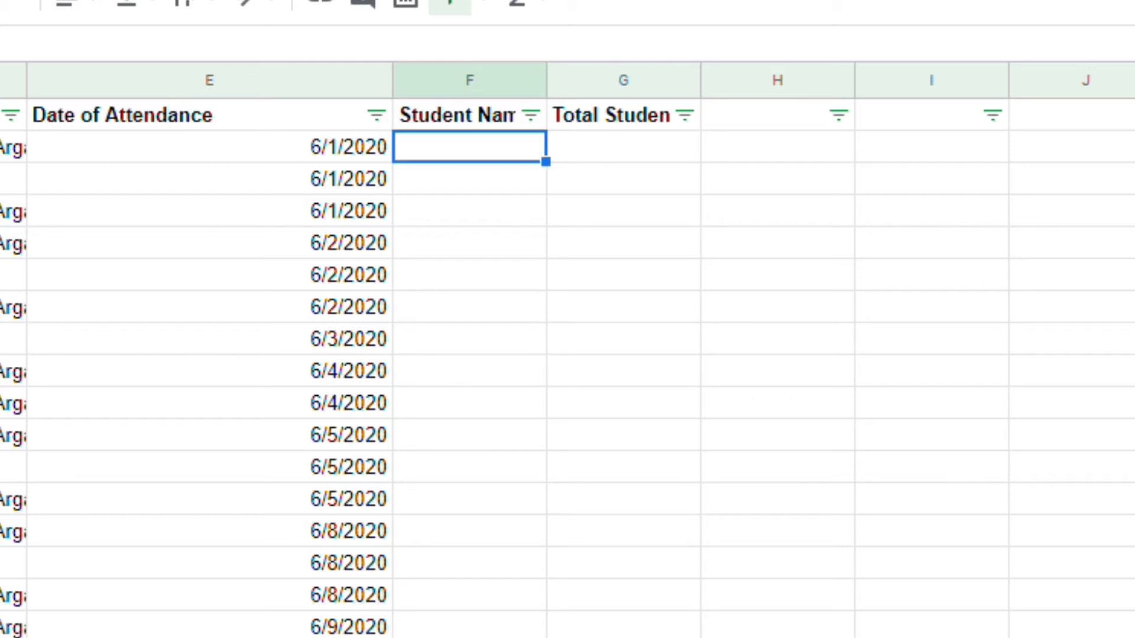
type("Tasneem")
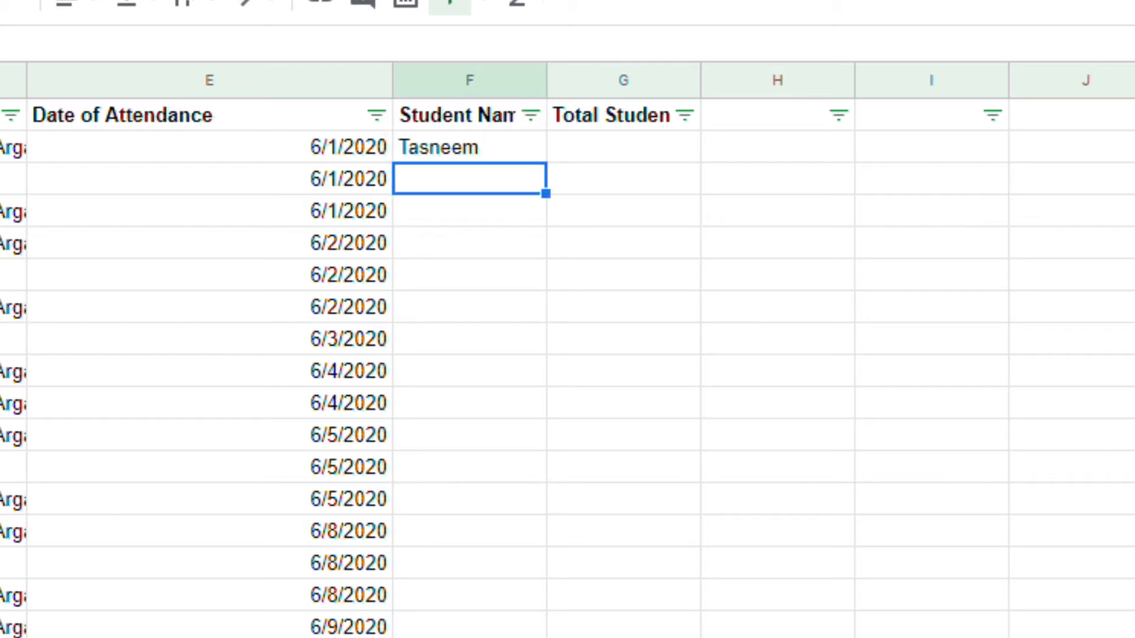
left_click(623, 147)
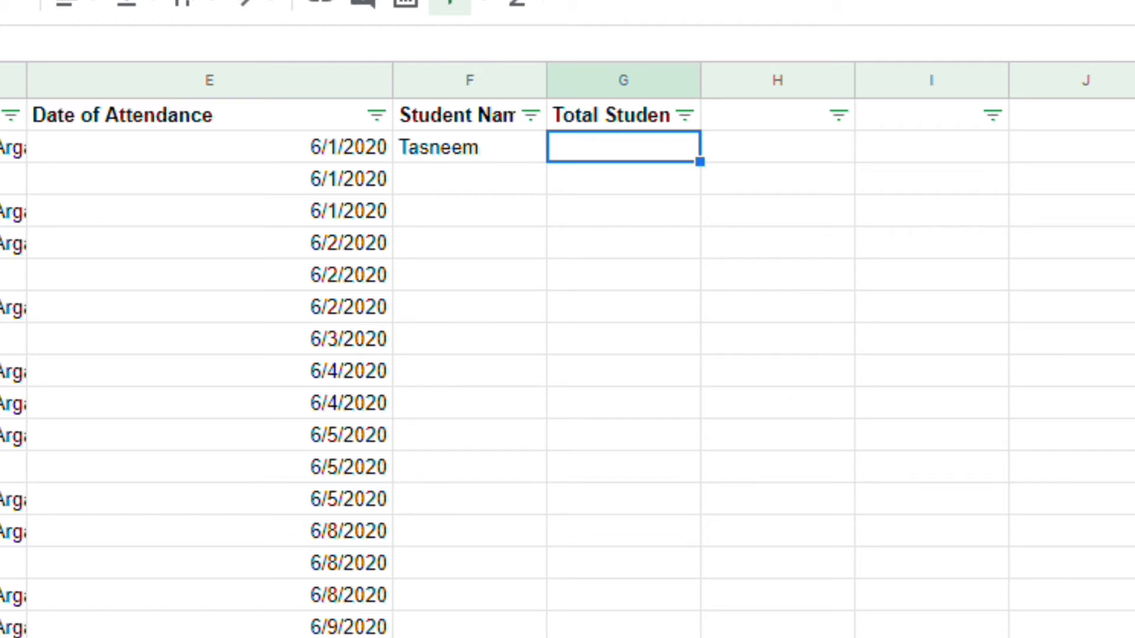
type("=")
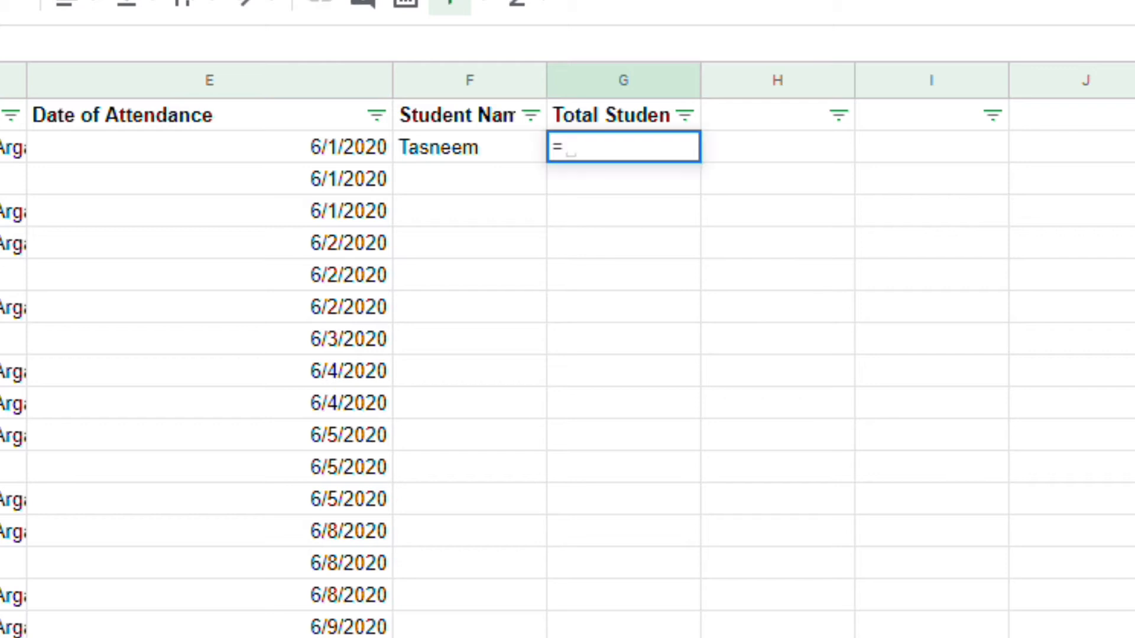
- Enter =COUNTIF(C2:C46, "Tasneem") in G2, giving 13, then move to F3
type("COU")
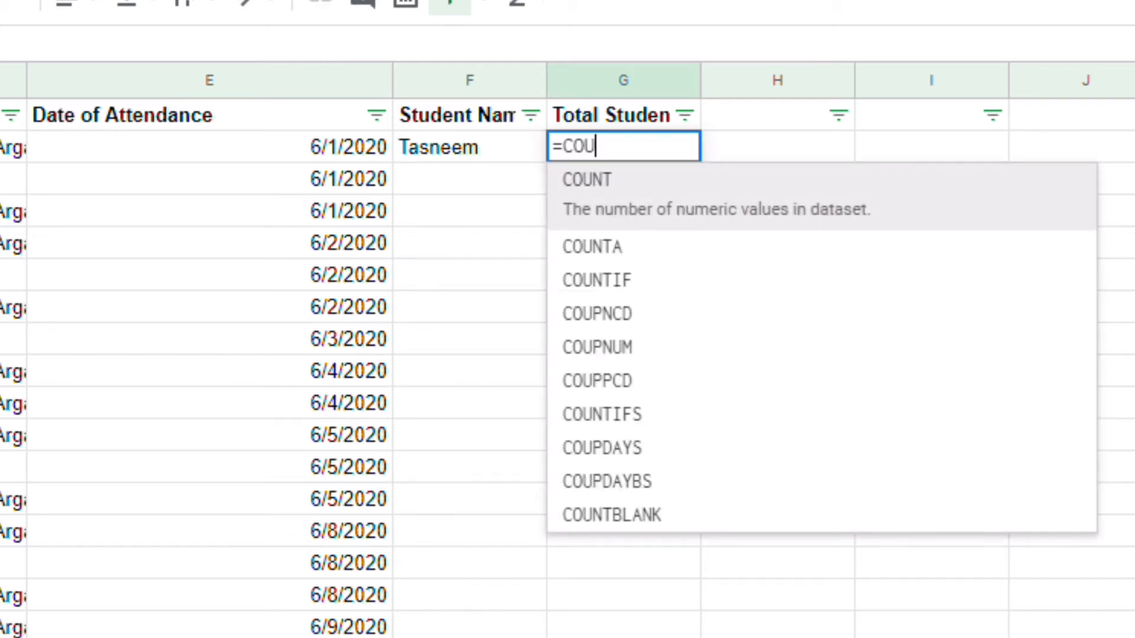
type("NTIF(C2:C46")
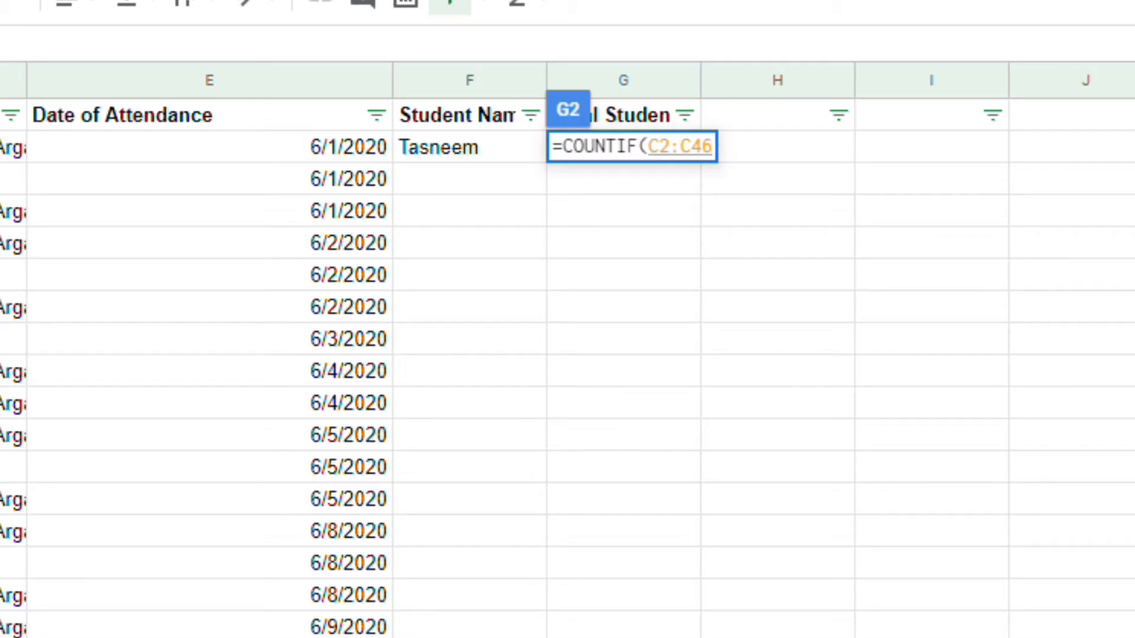
type(", \"")
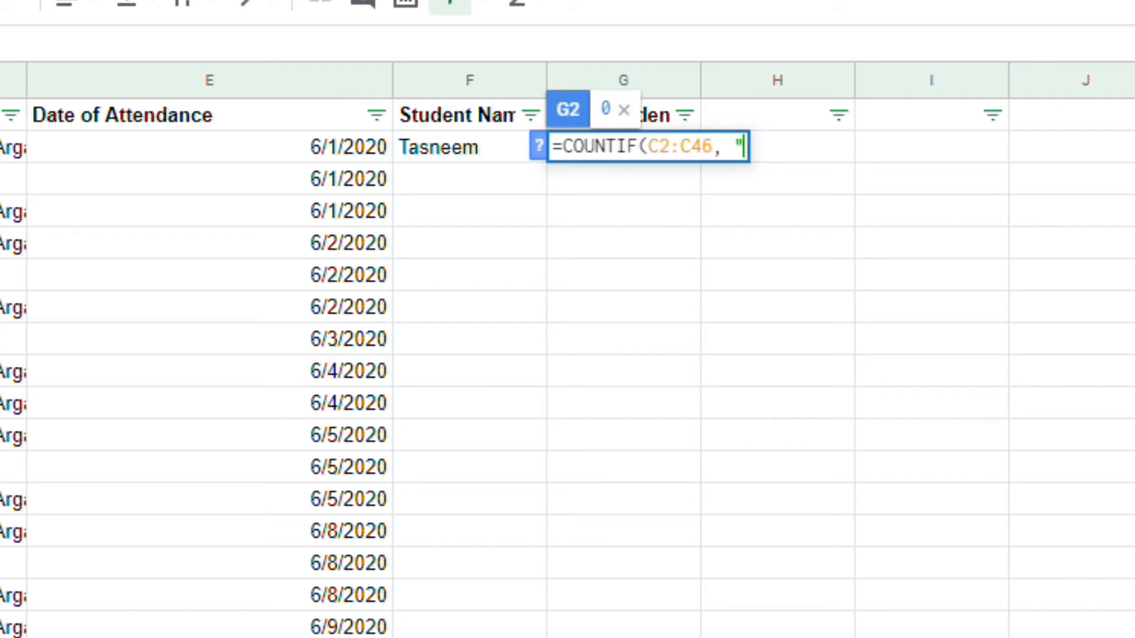
type("Tasneem\")")
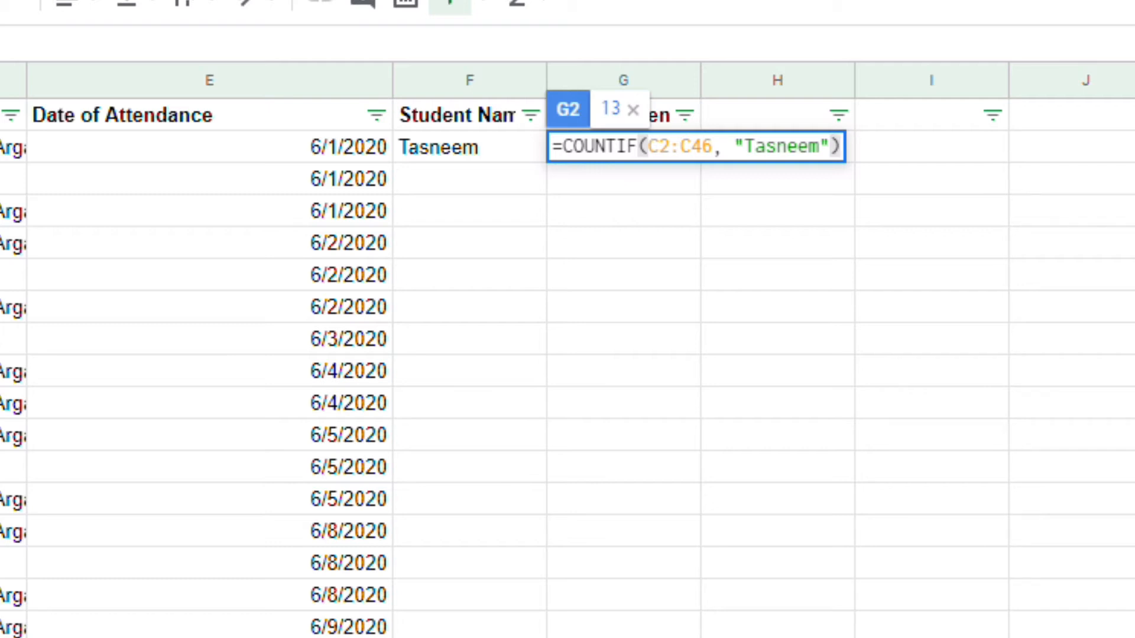
key("Enter")
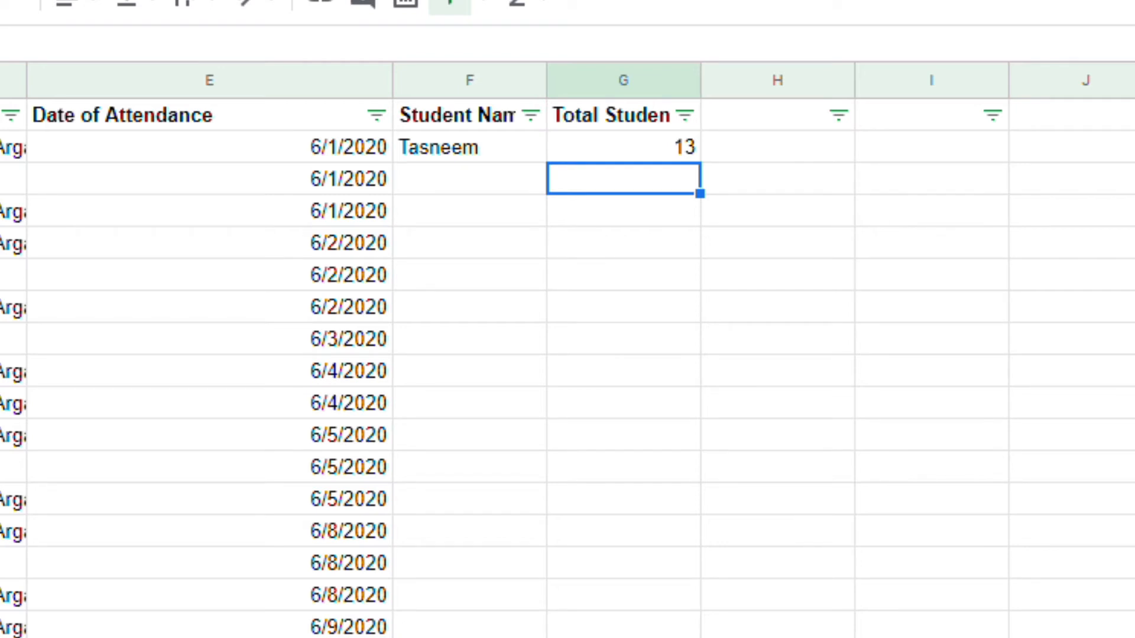
left_click(469, 180)
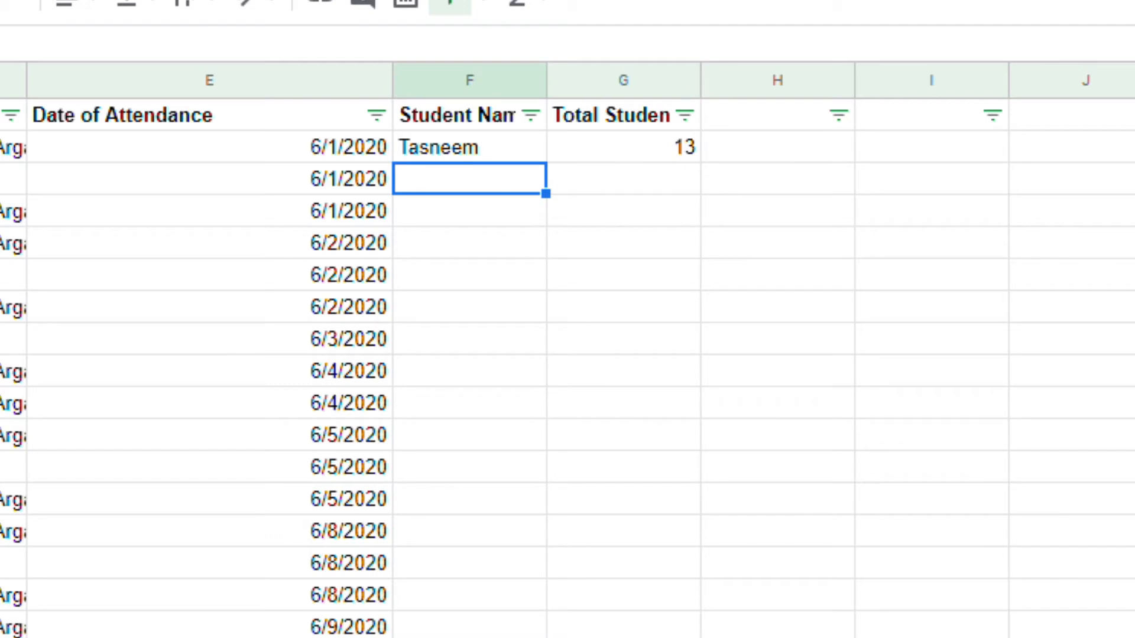
- Type Remy in F3 and begin a COUNTIF over range C2:C48
type("R")
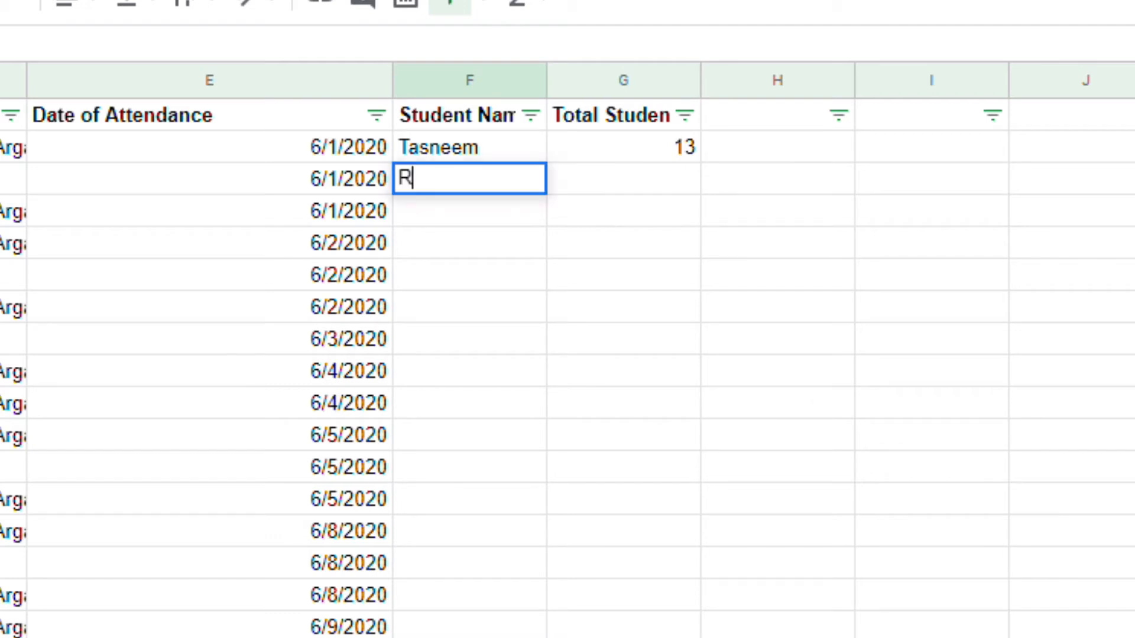
type("emy")
left_click(624, 178)
type("=")
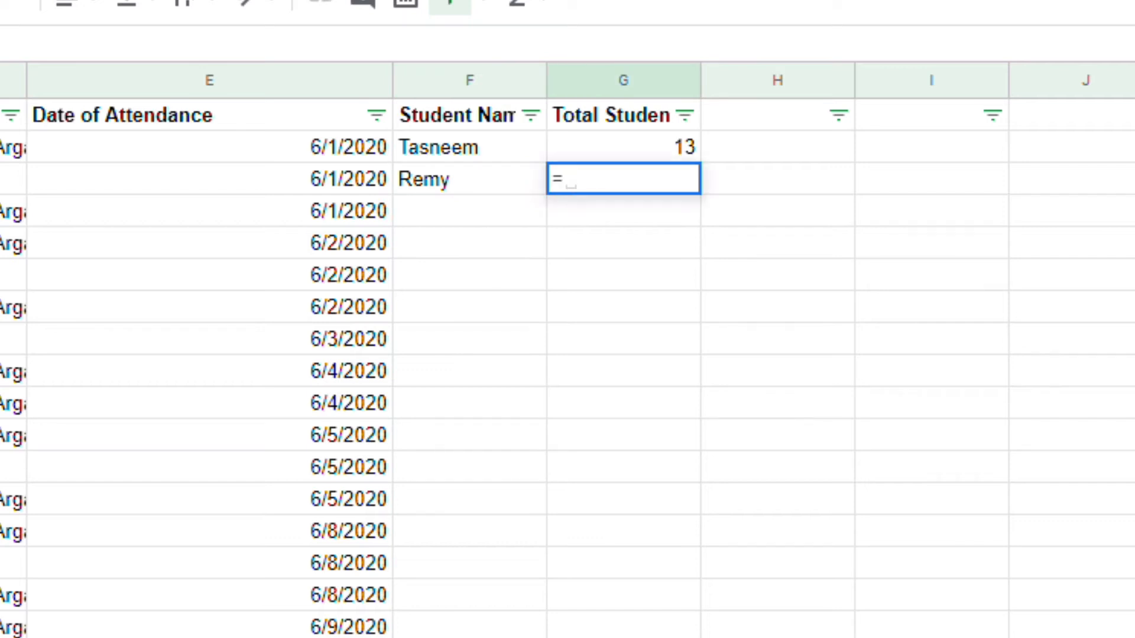
type("COUNTIF")
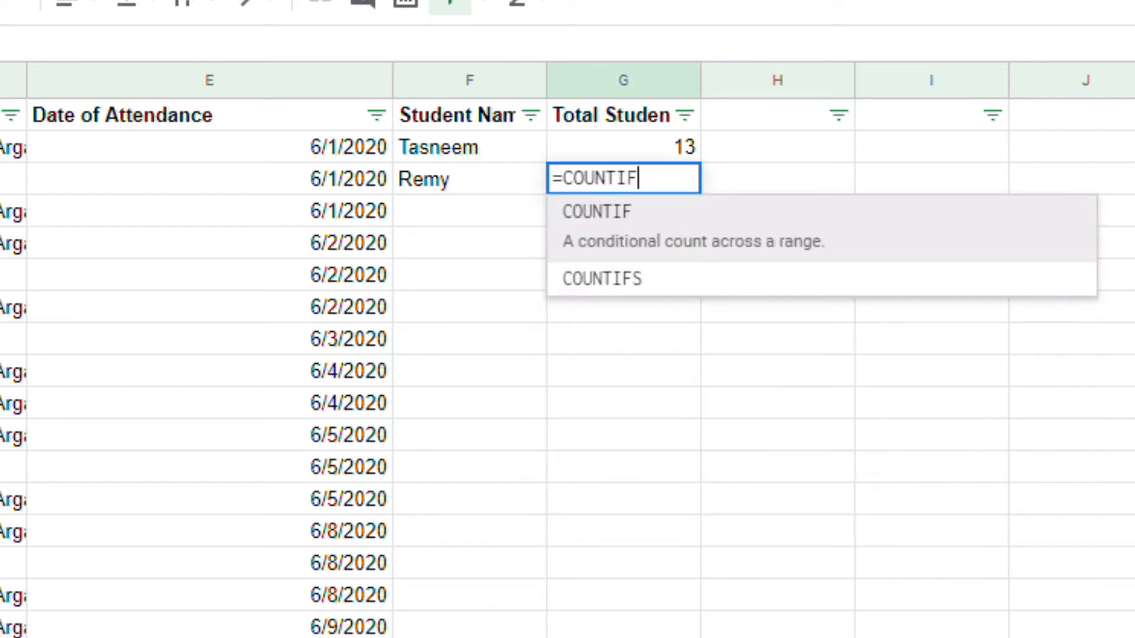
type("(")
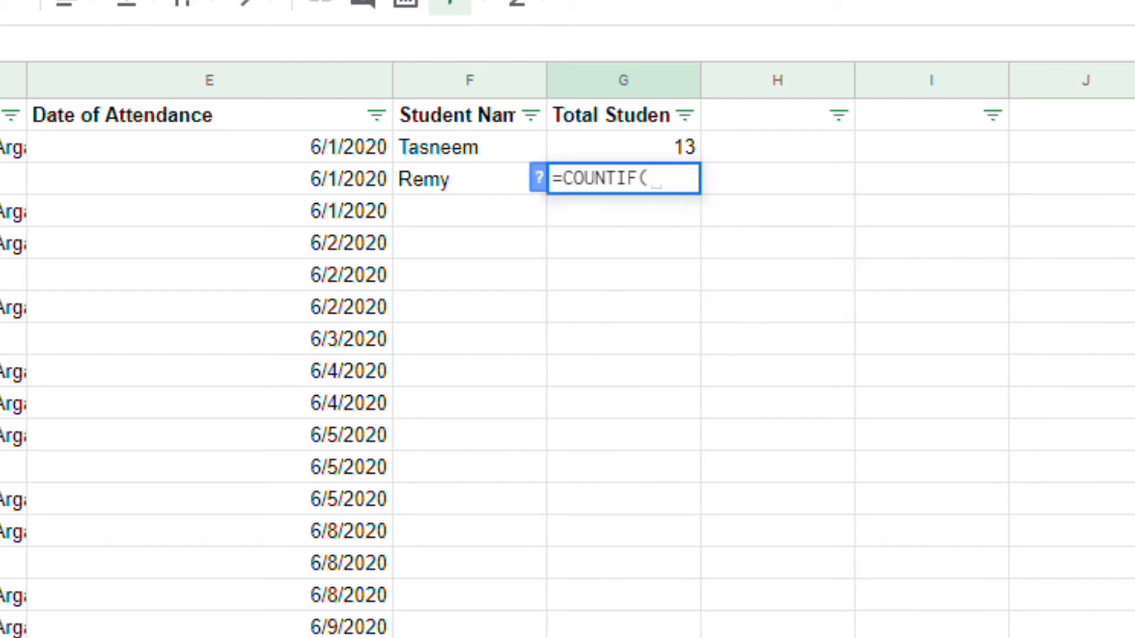
type("C")
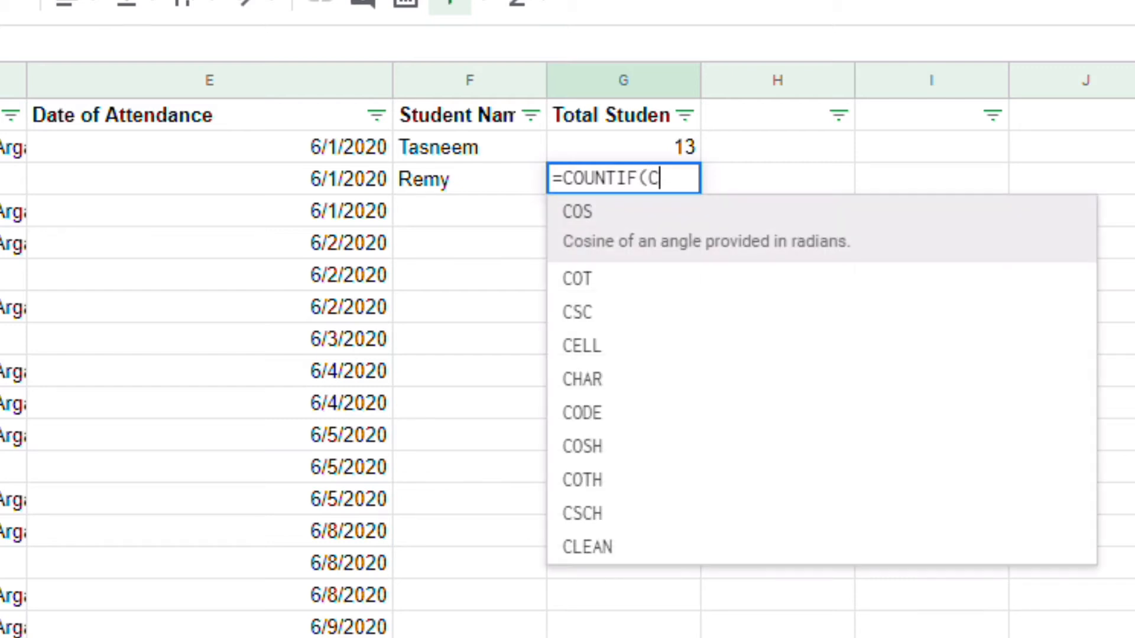
type("2:C")
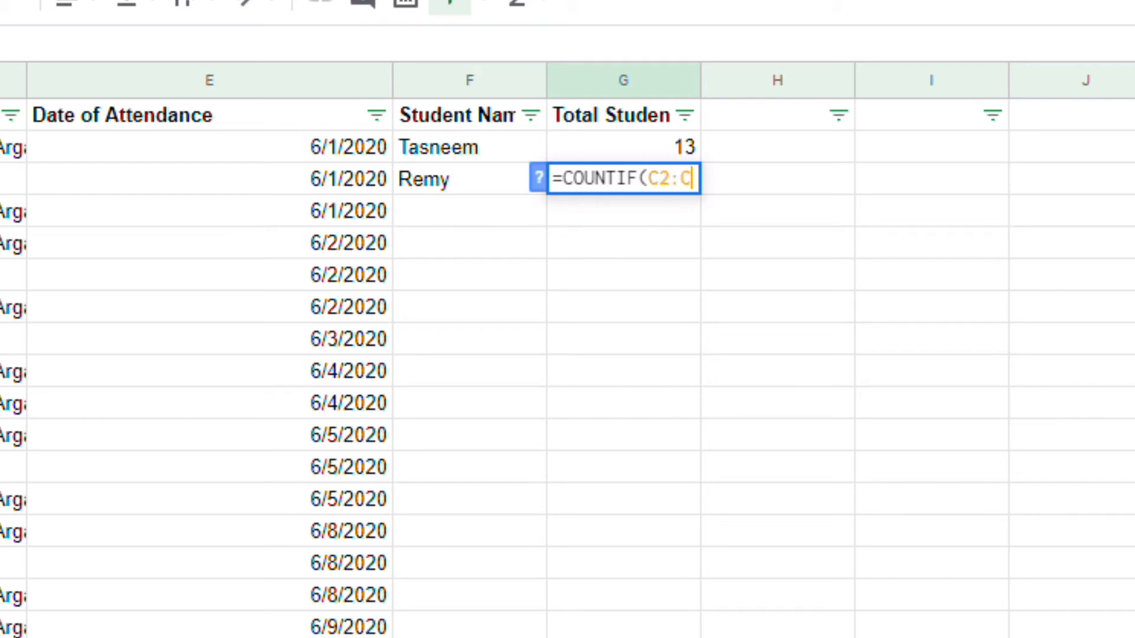
type("48")
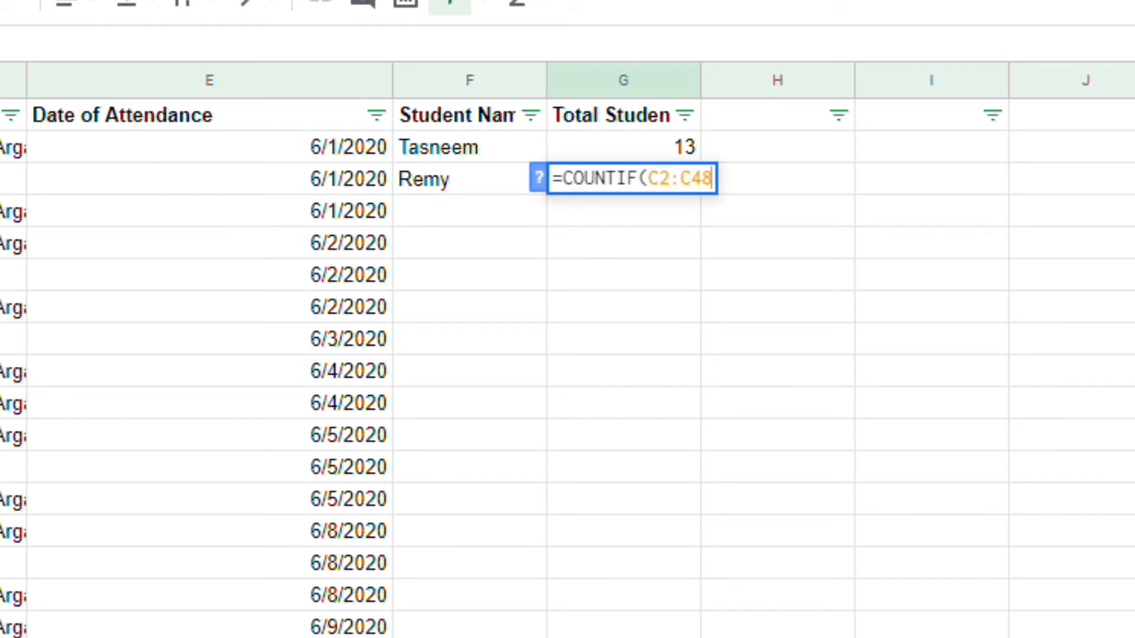
- Finish the formula with criterion "Remy" for a total of 16, then select F4
type(",")
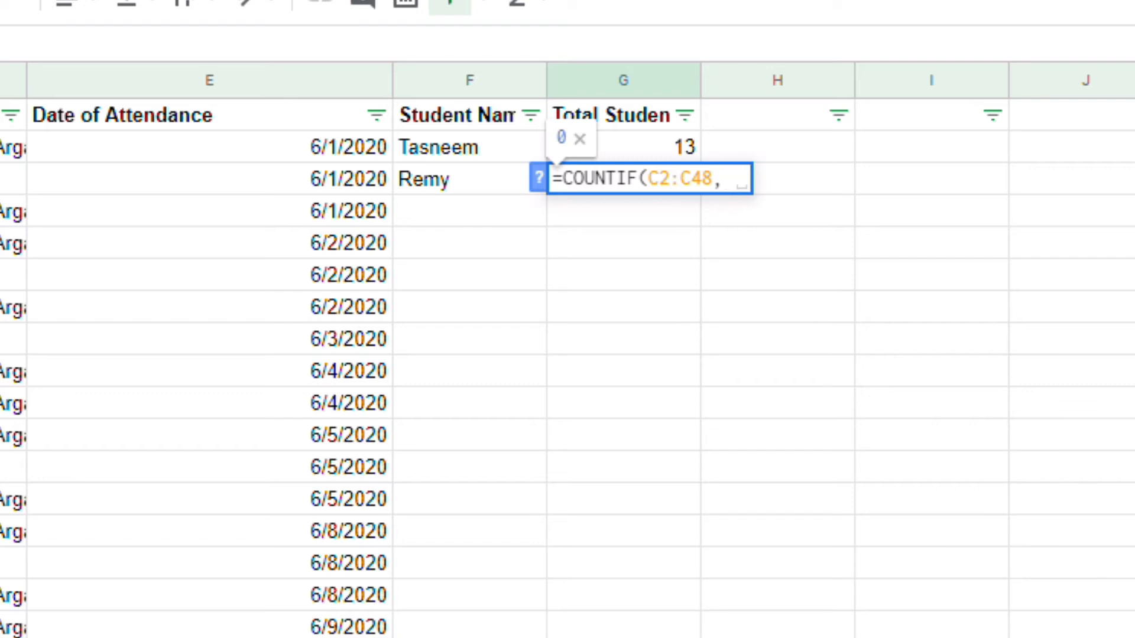
type("\"")
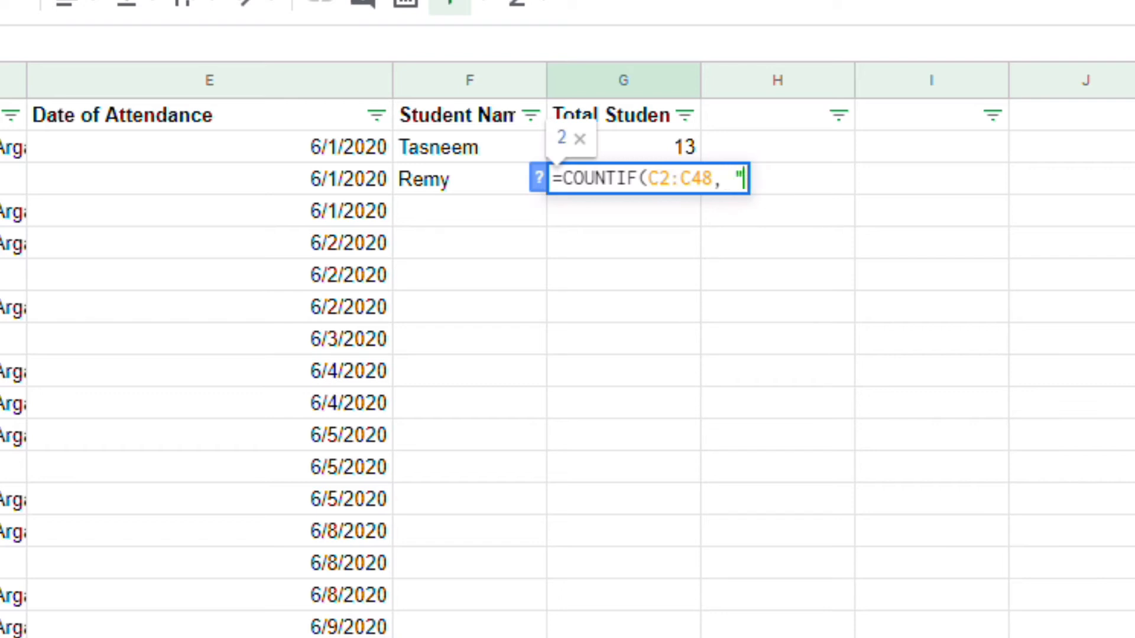
type("R")
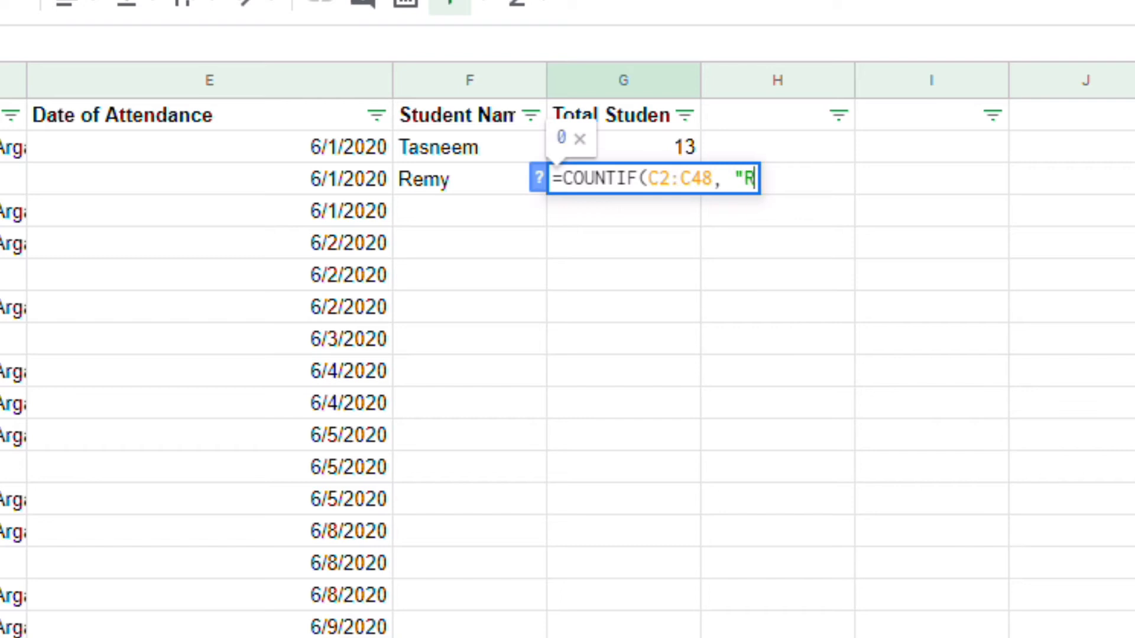
type("emy\"")
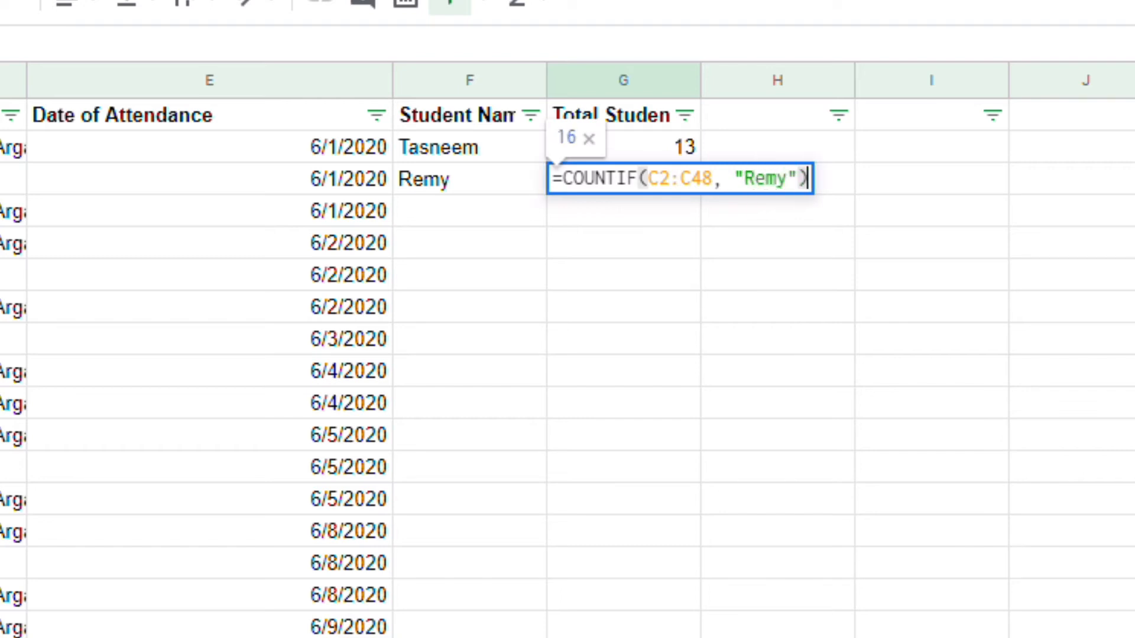
key("Enter")
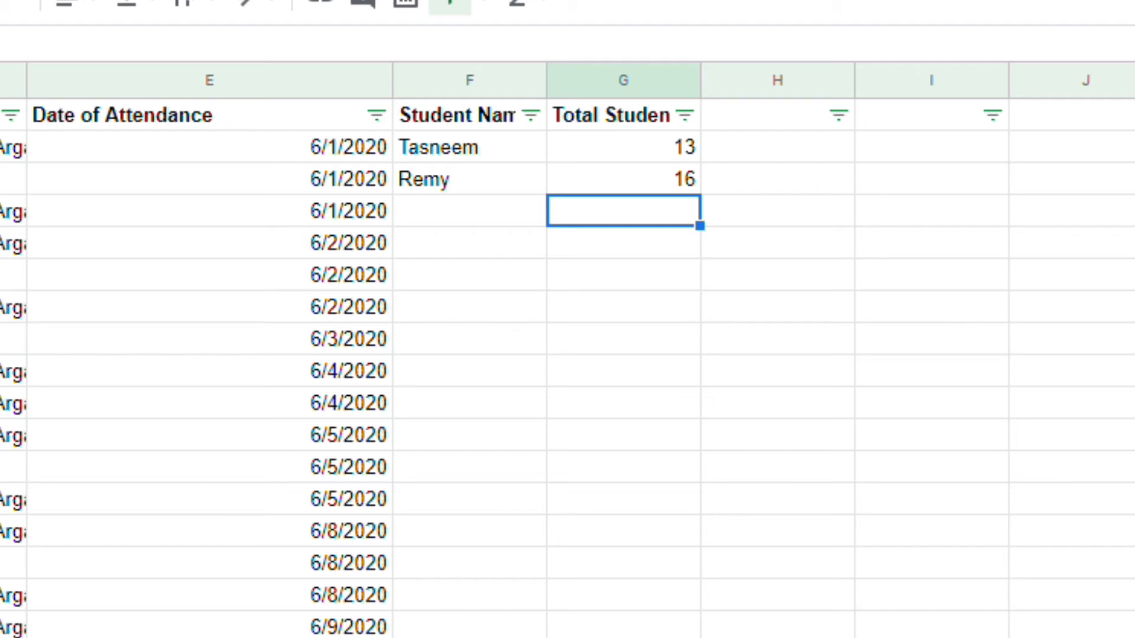
left_click(469, 211)
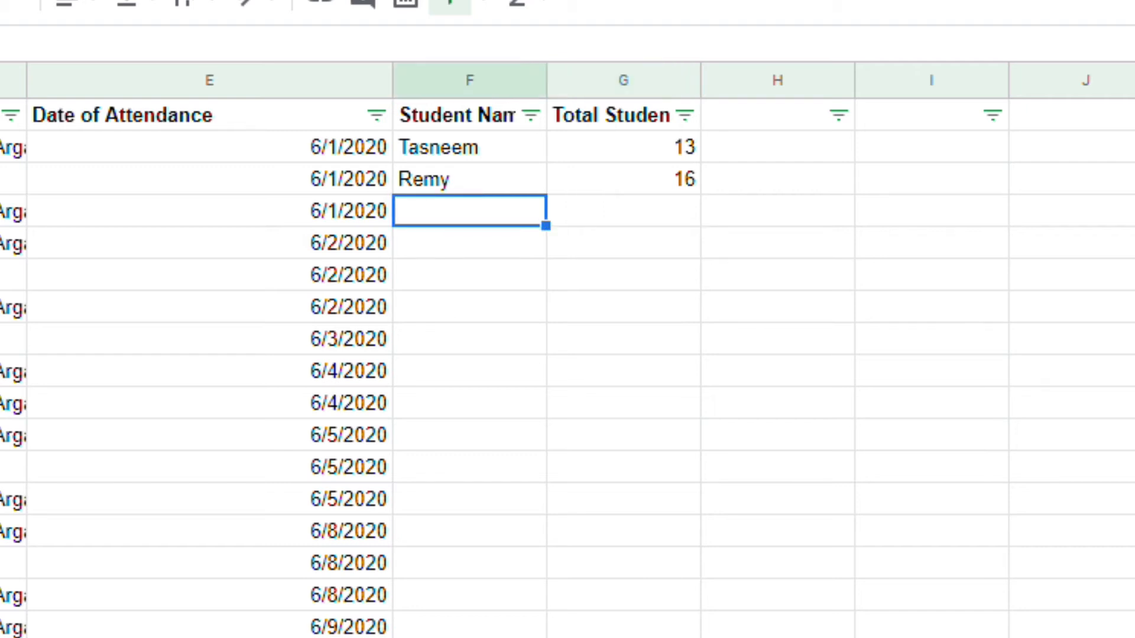
- Enter Alondra as the third student with =COUNTIF(C2:C48, "Alondra") beside her, totaling 16
type("Alondra")
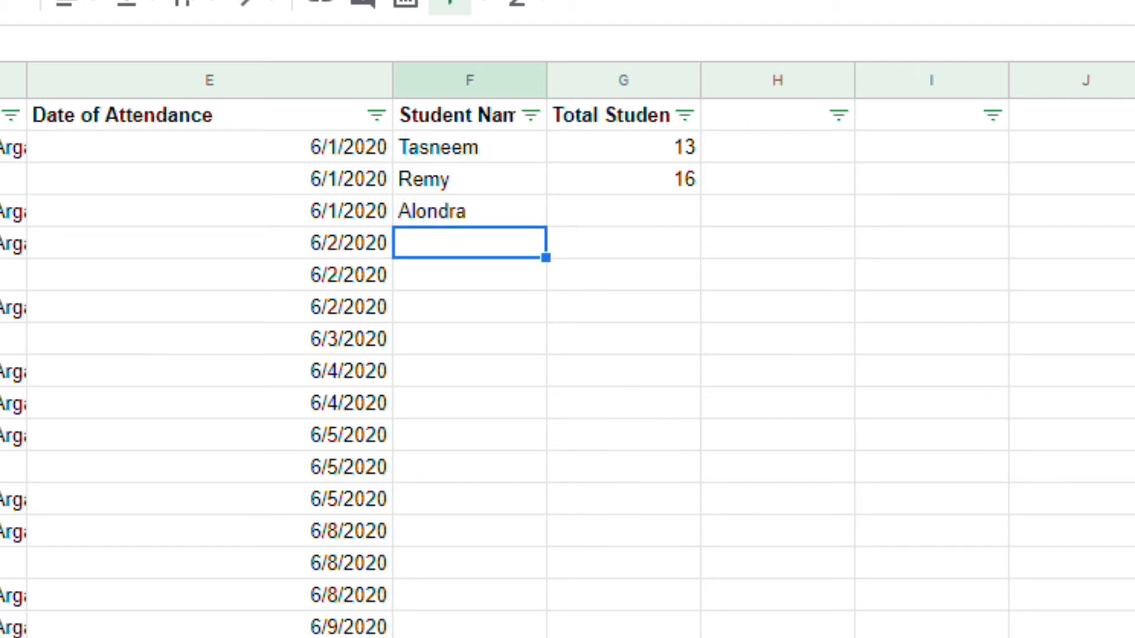
left_click(623, 209)
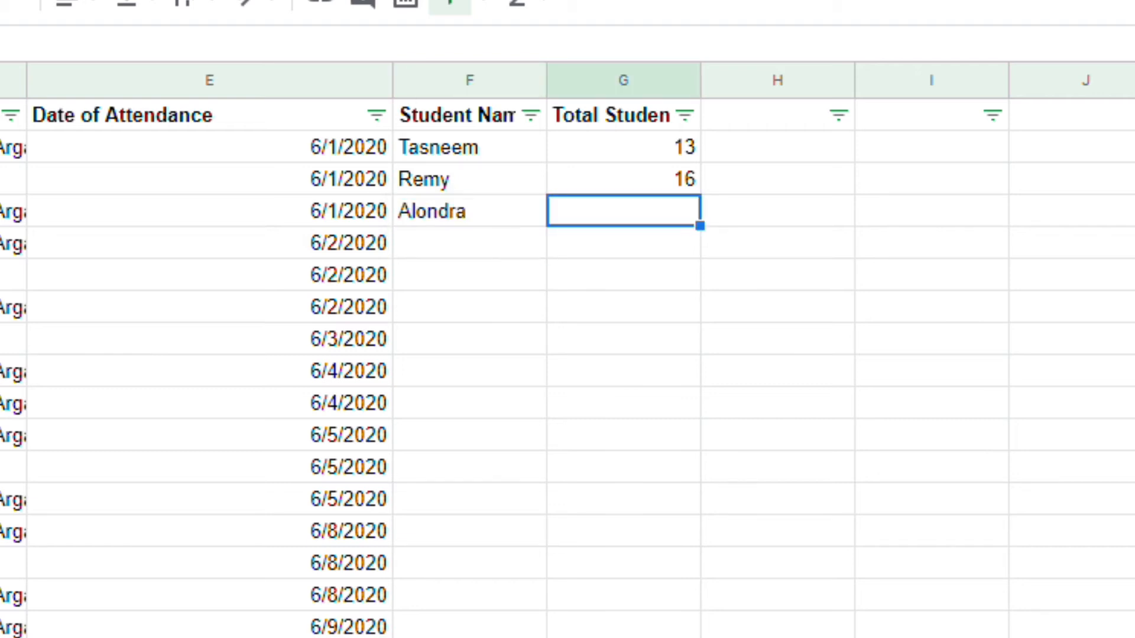
type("=")
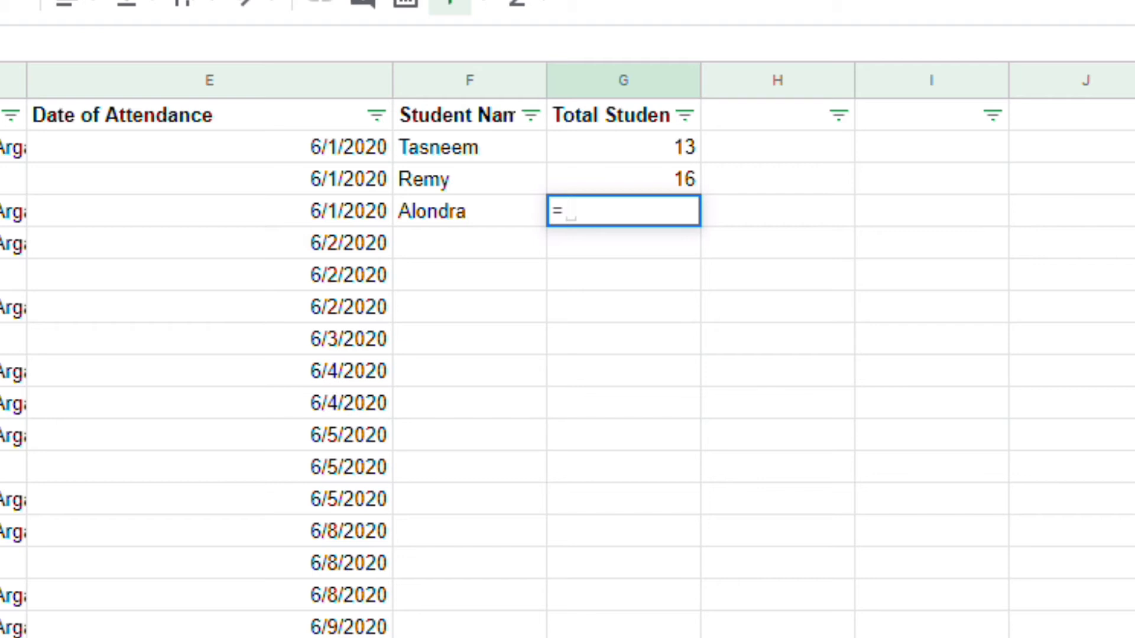
type("COUNTIF(")
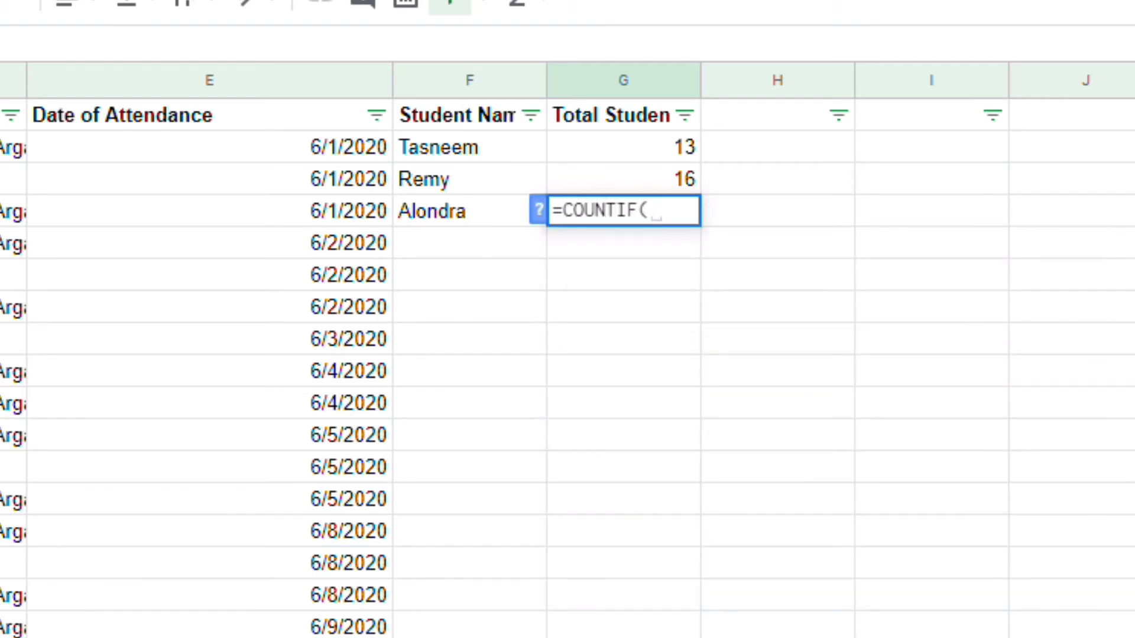
type("C")
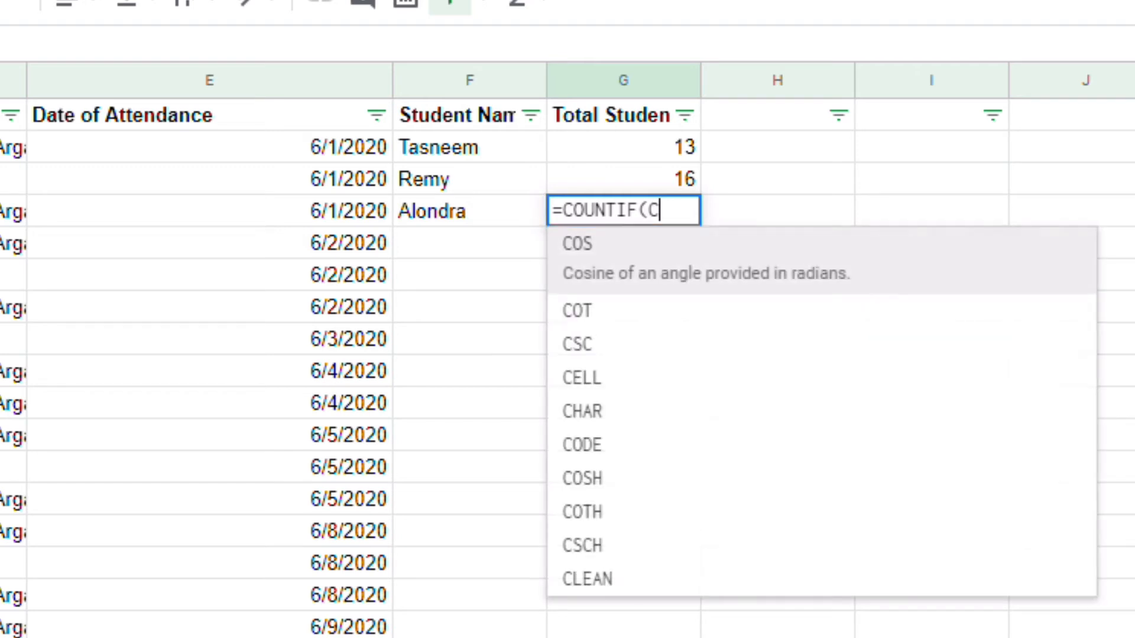
type("2:C48")
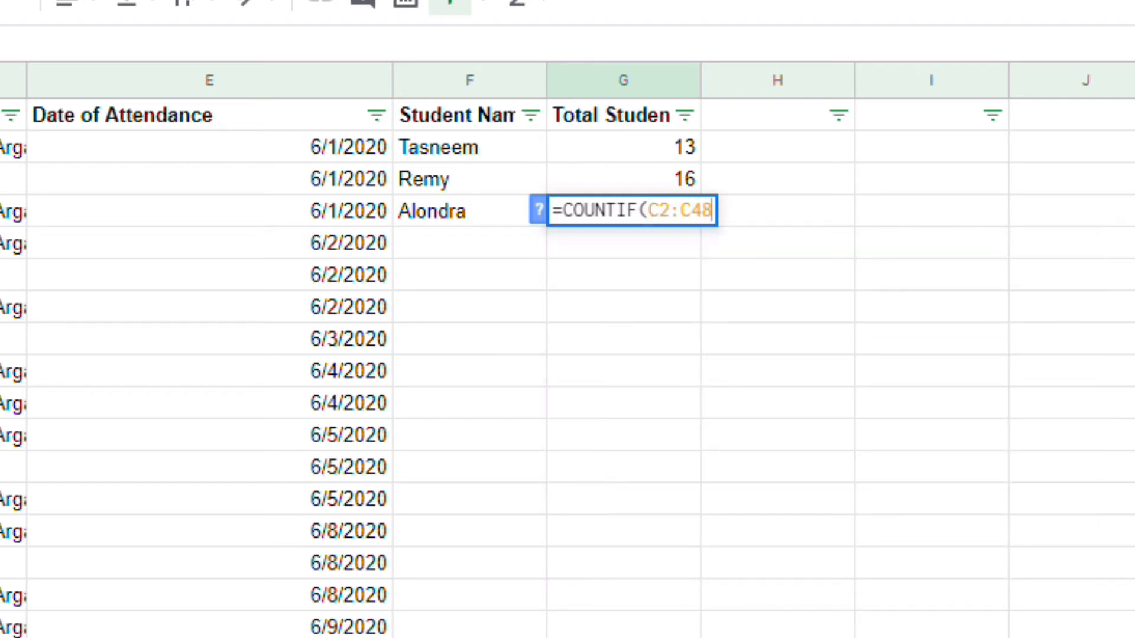
type(",")
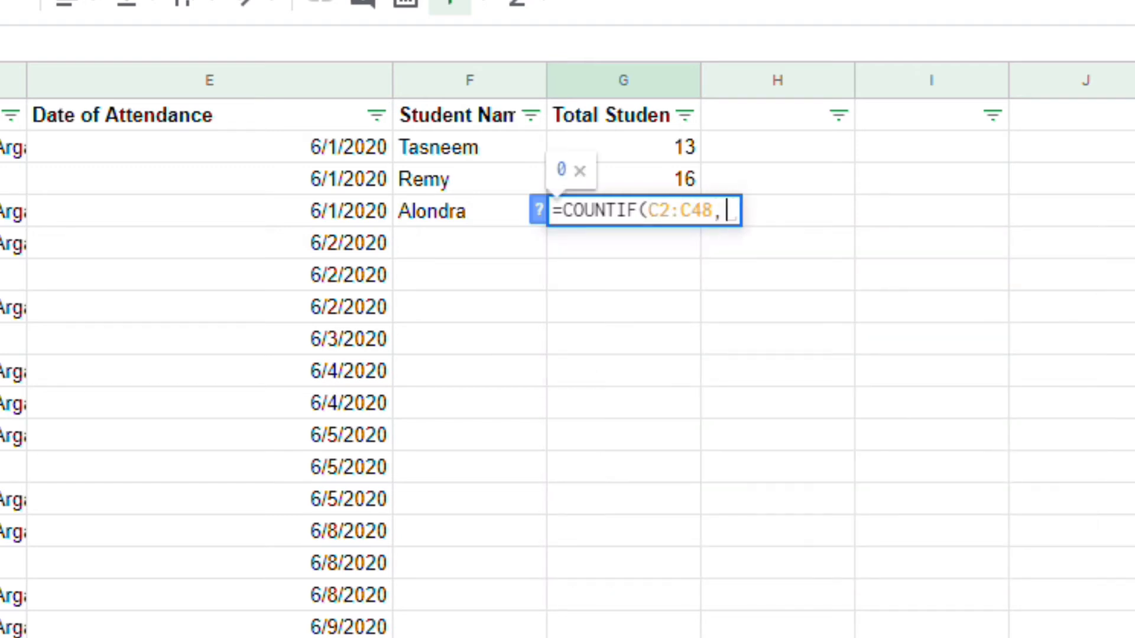
type("\"")
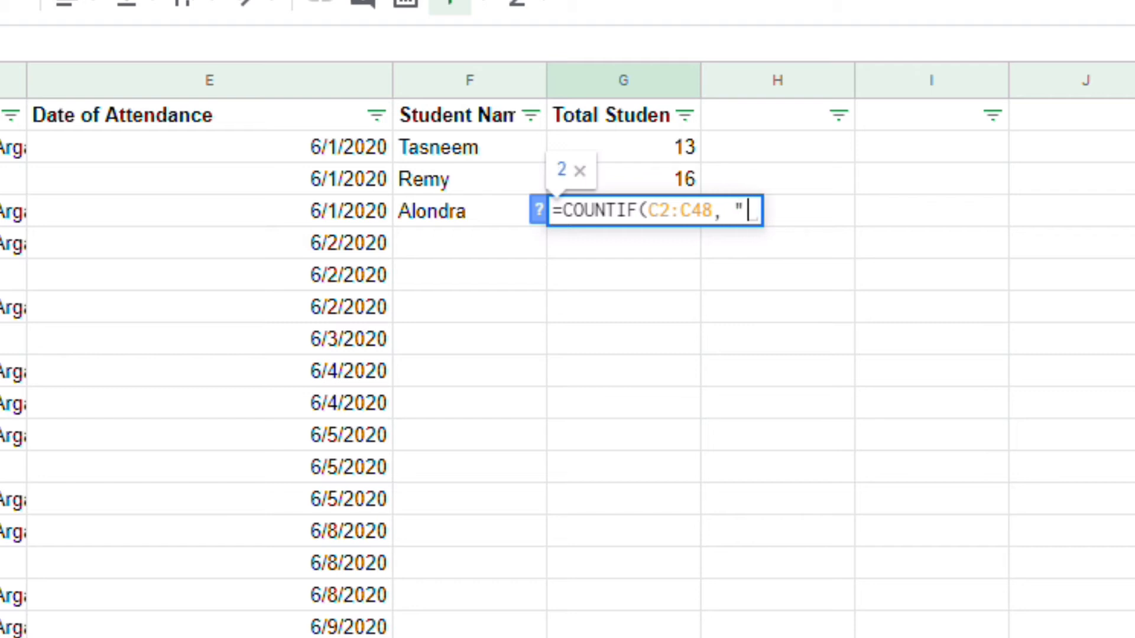
type("Al")
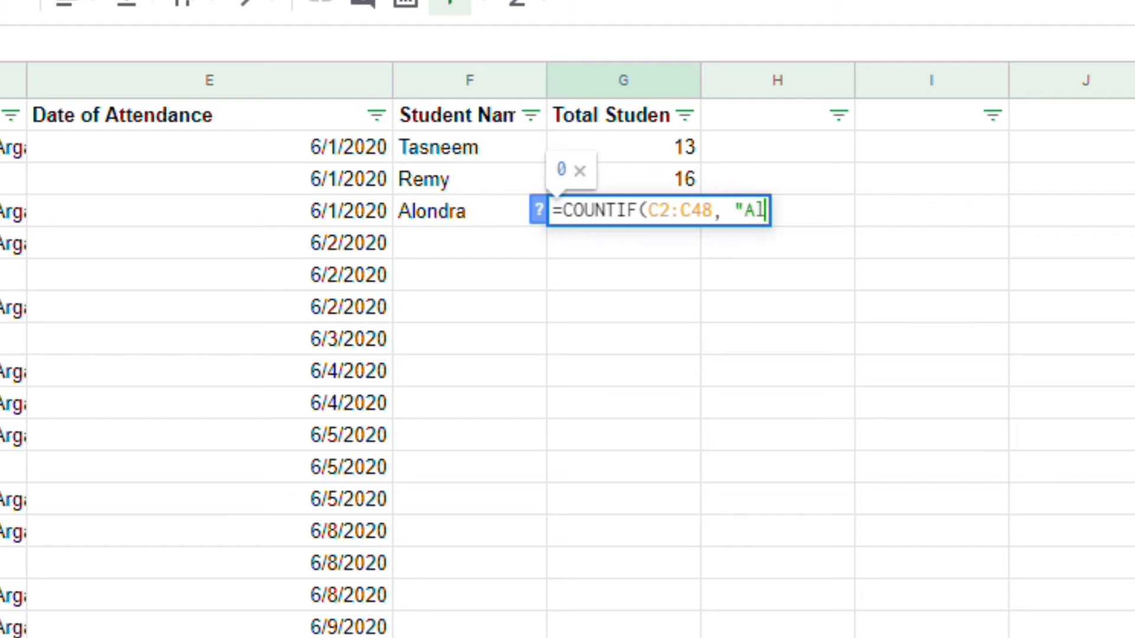
type("londra\")")
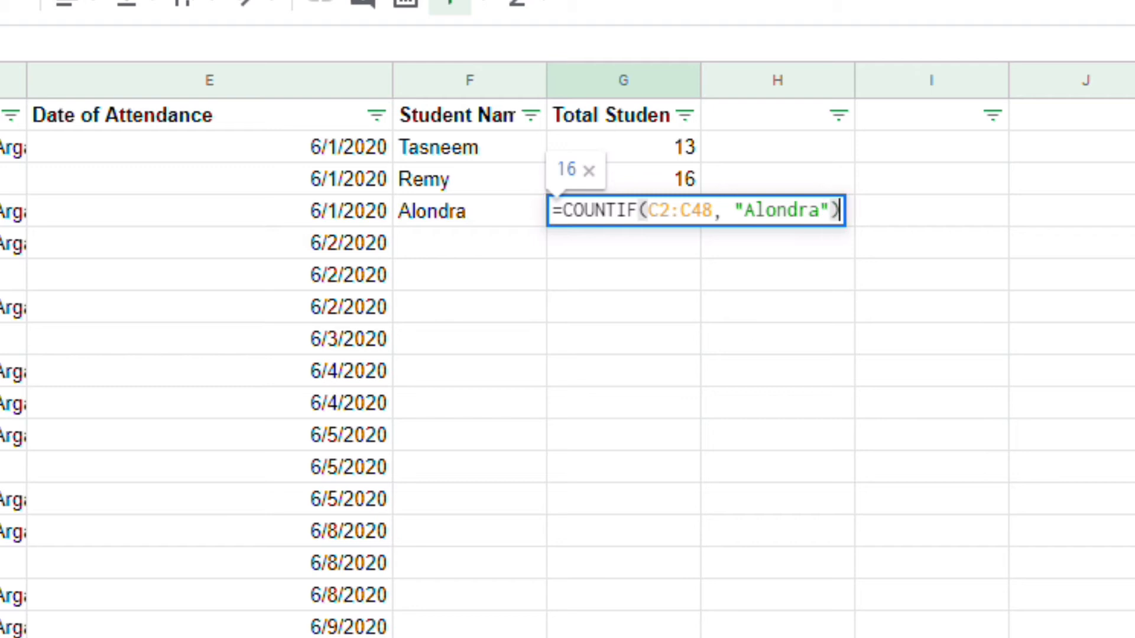
key("Enter")
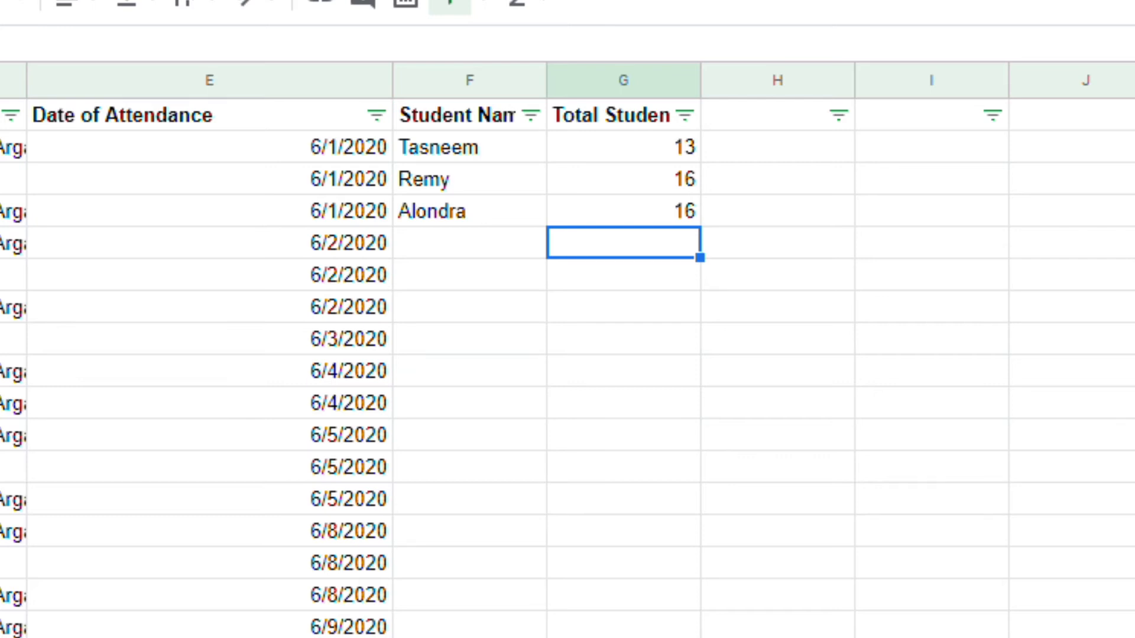
- Add a new blank sheet to the workbook and name it 'May Attendance'
left_click(307, 573)
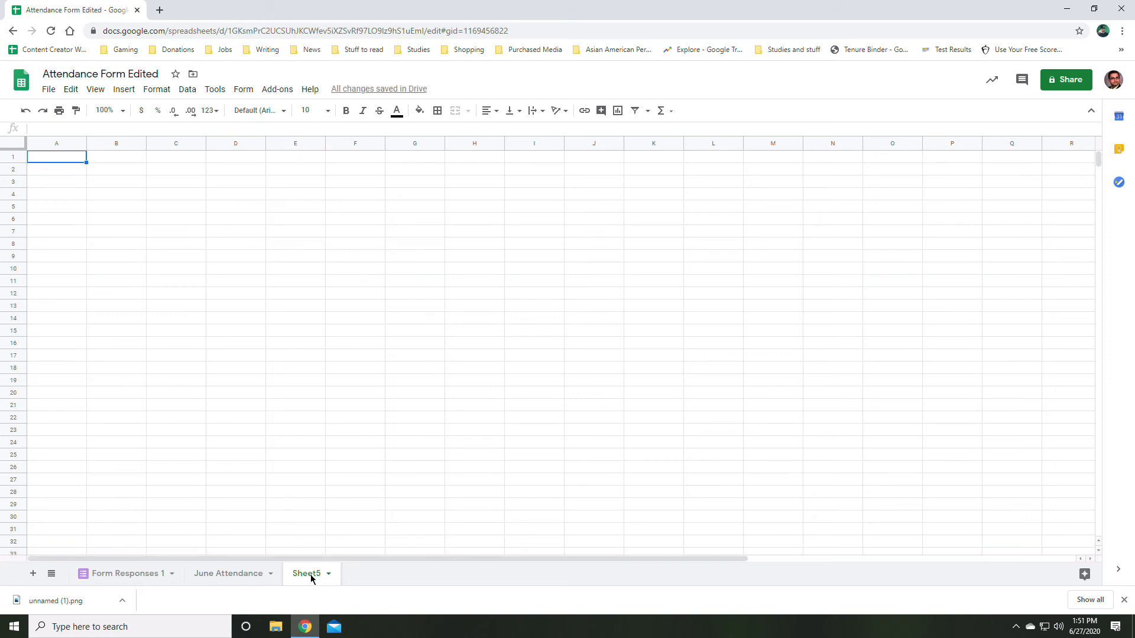
type("May A")
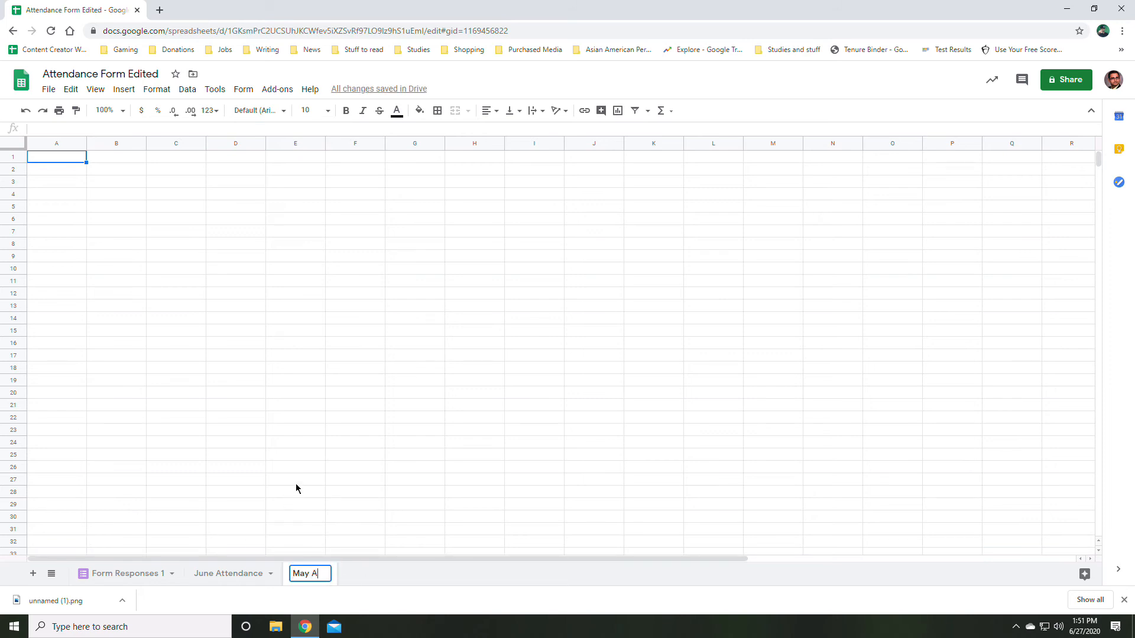
key("Enter")
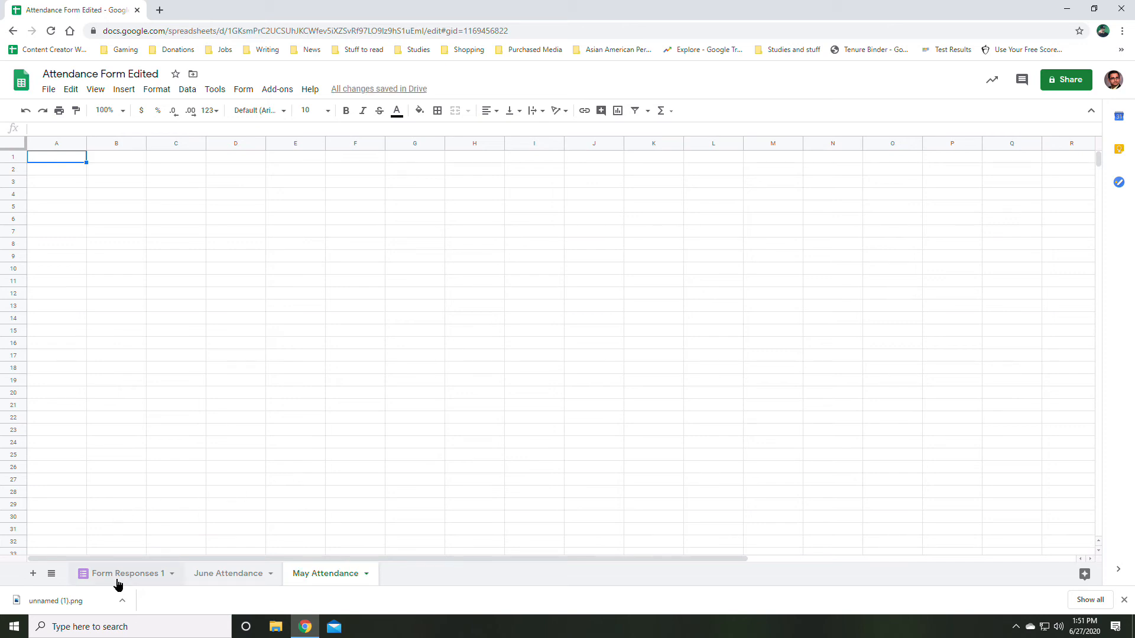
- On Form Responses 1, filter Date of attendance to between 05/01/2020 and 05/30/2020
left_click(122, 573)
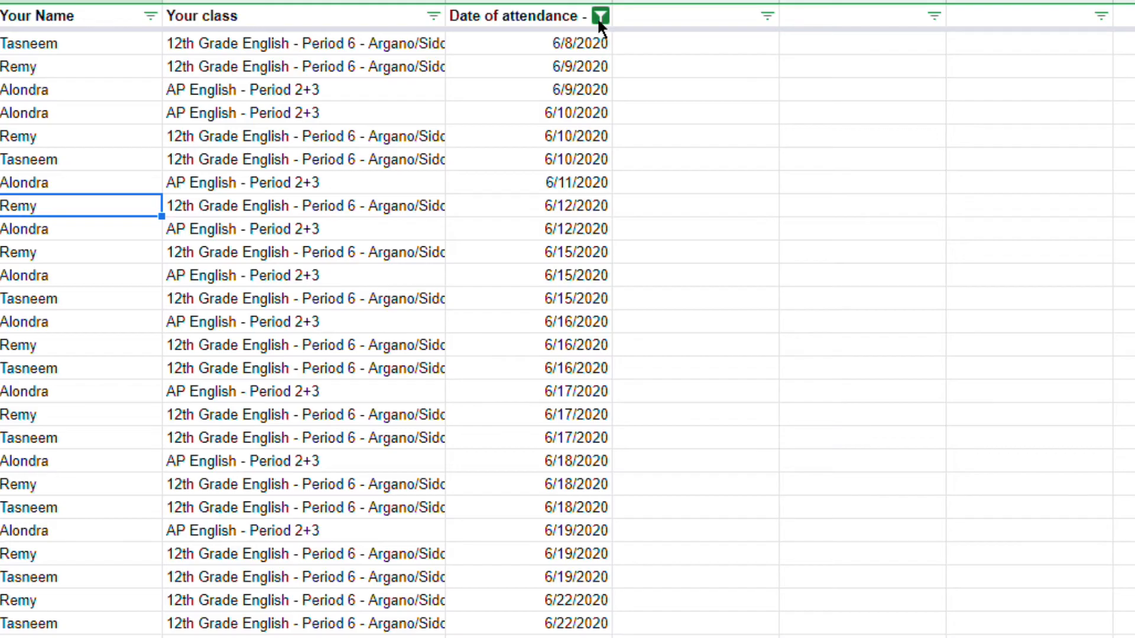
left_click(598, 17)
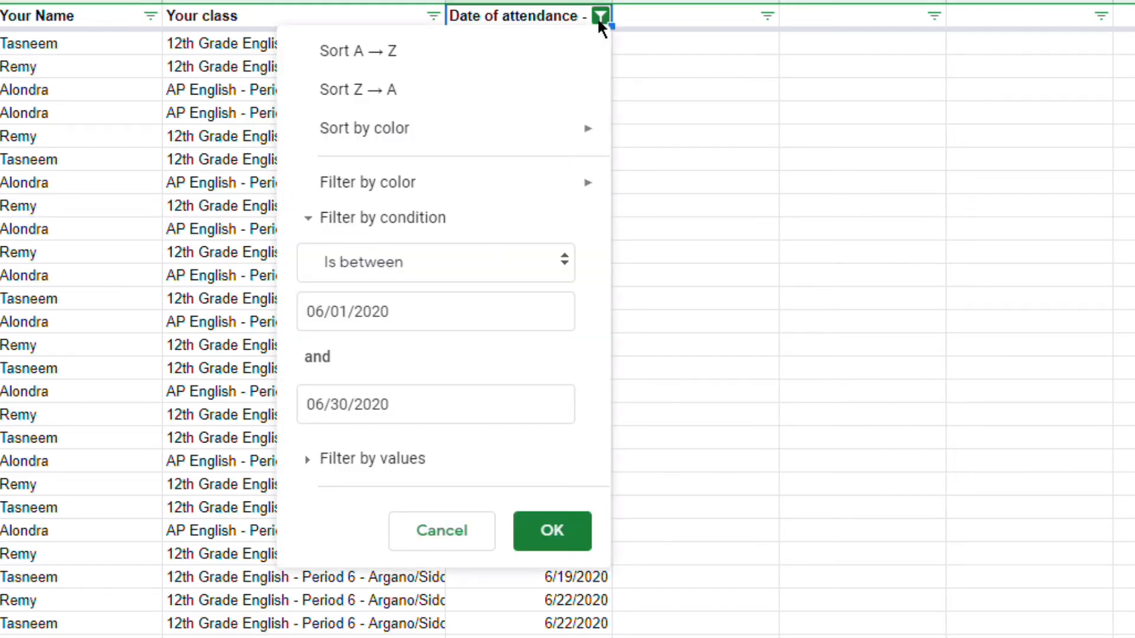
mouse_move(268, 308)
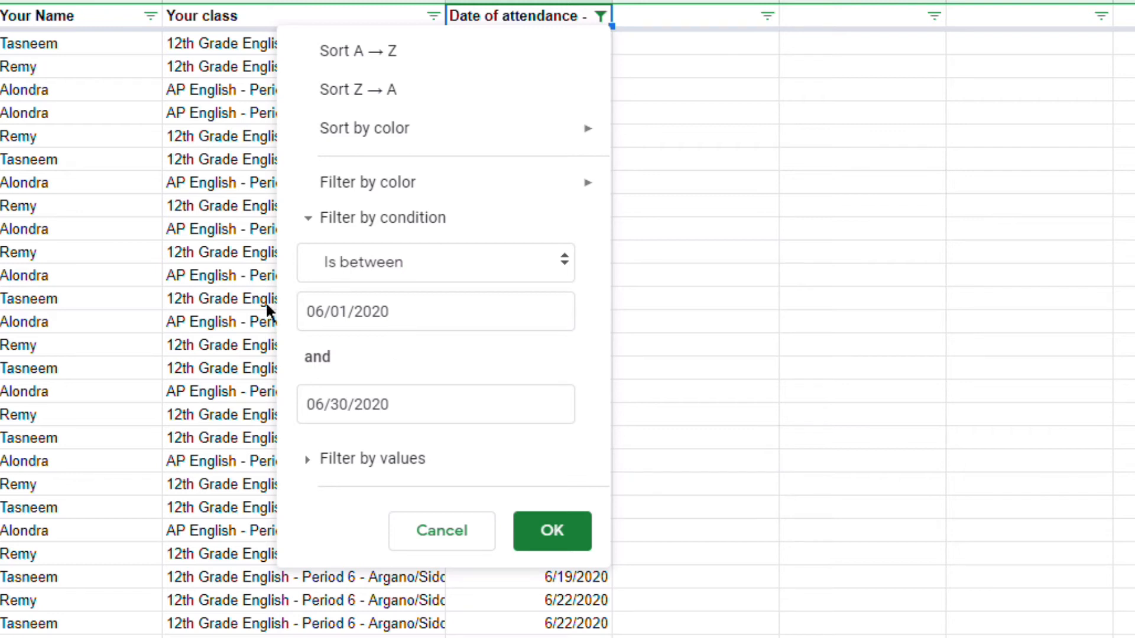
left_click(435, 312)
type("5")
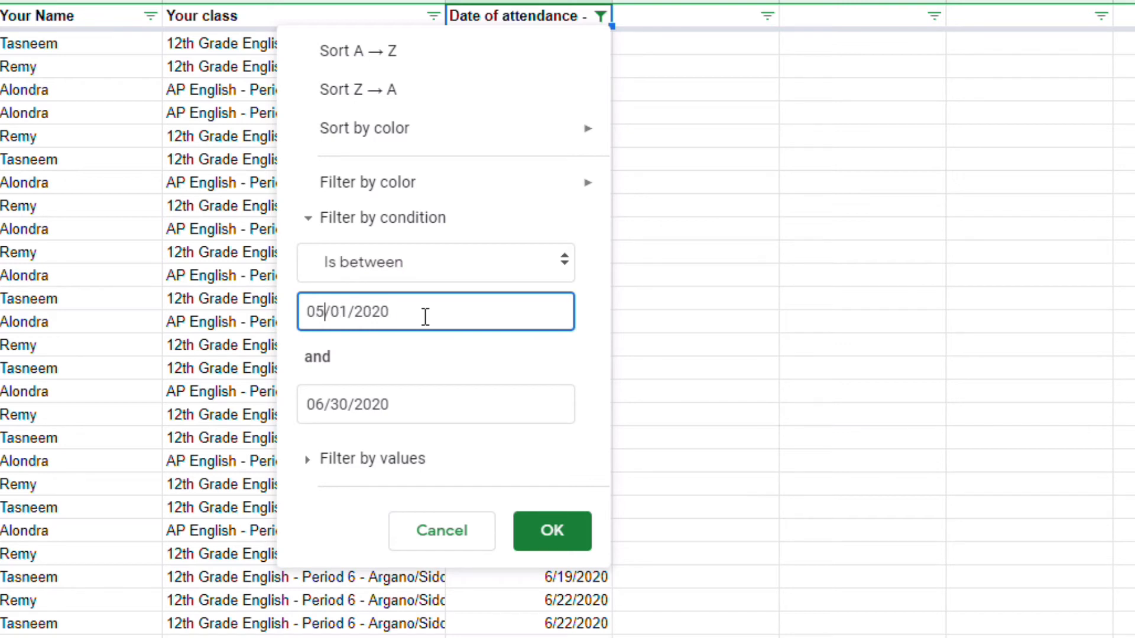
left_click(435, 404)
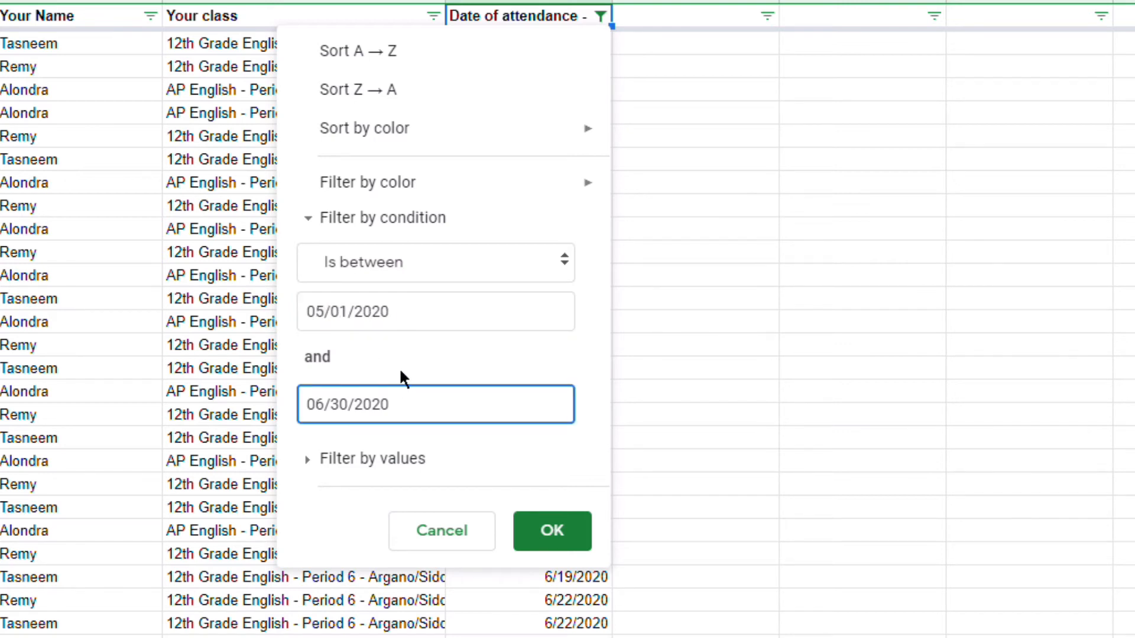
type("05/30/2020")
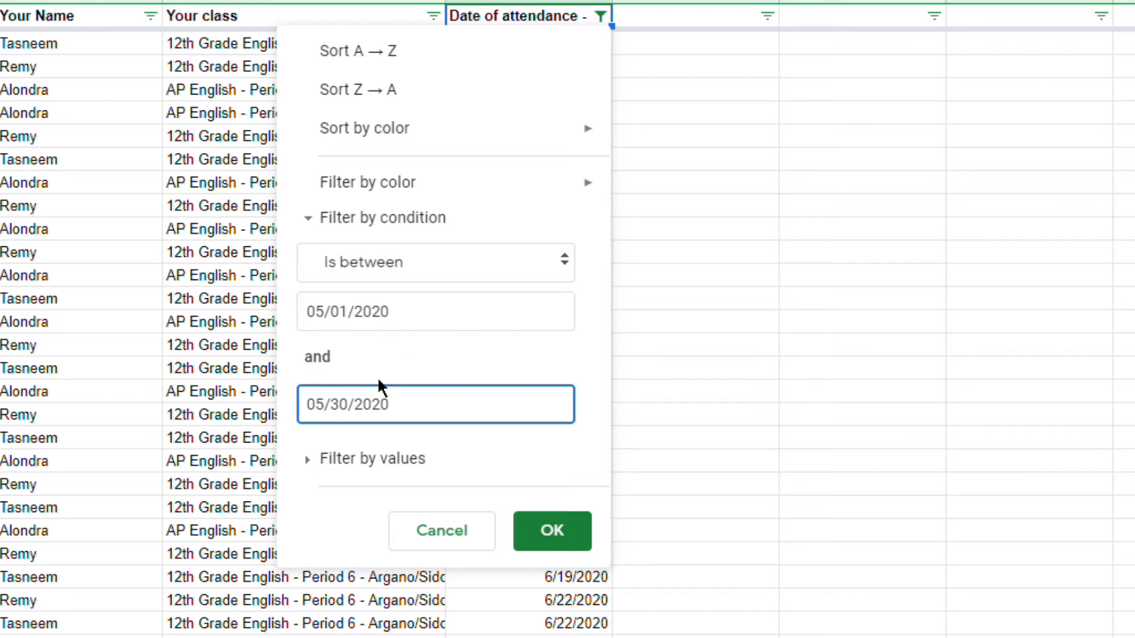
left_click(552, 531)
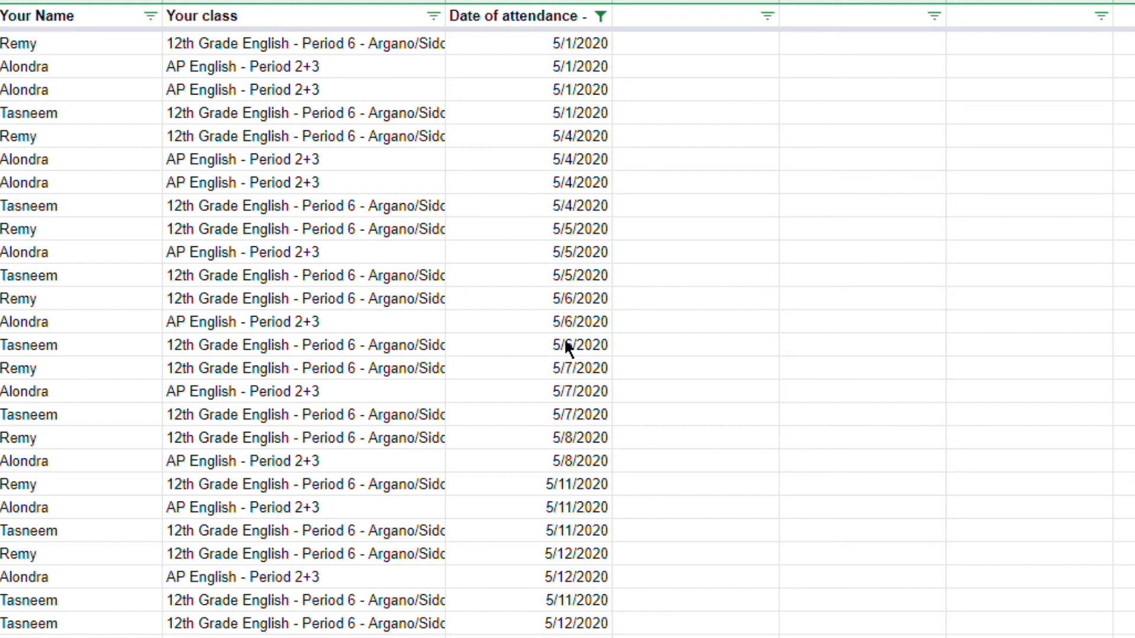
- Copy the filtered May responses with headers and paste them into A1 of May Attendance
left_click(528, 90)
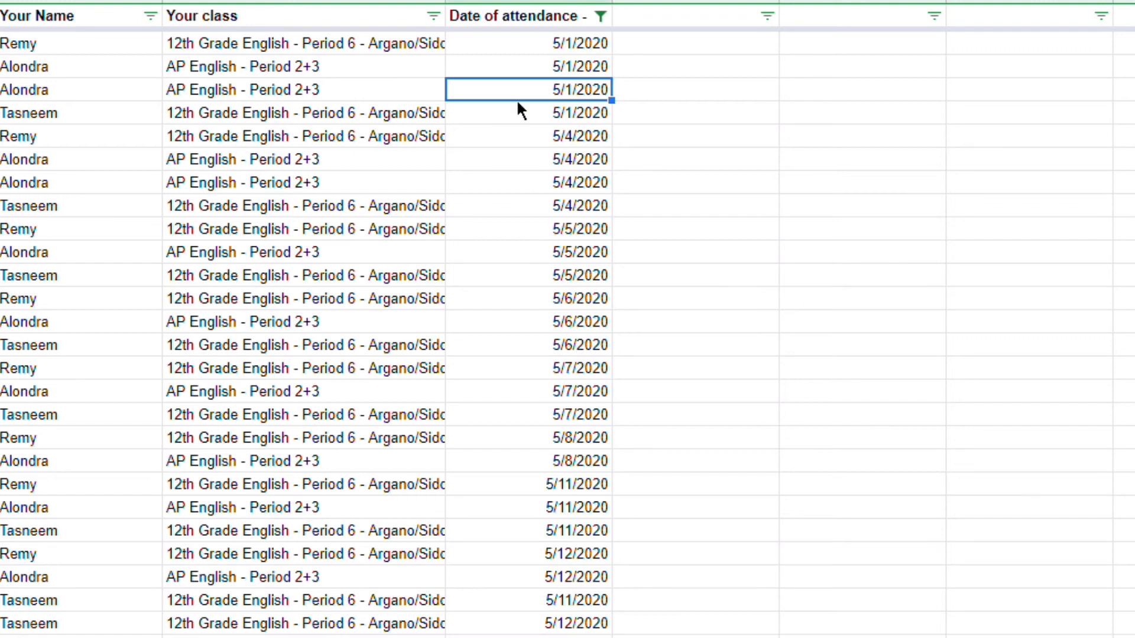
scroll("down", 3)
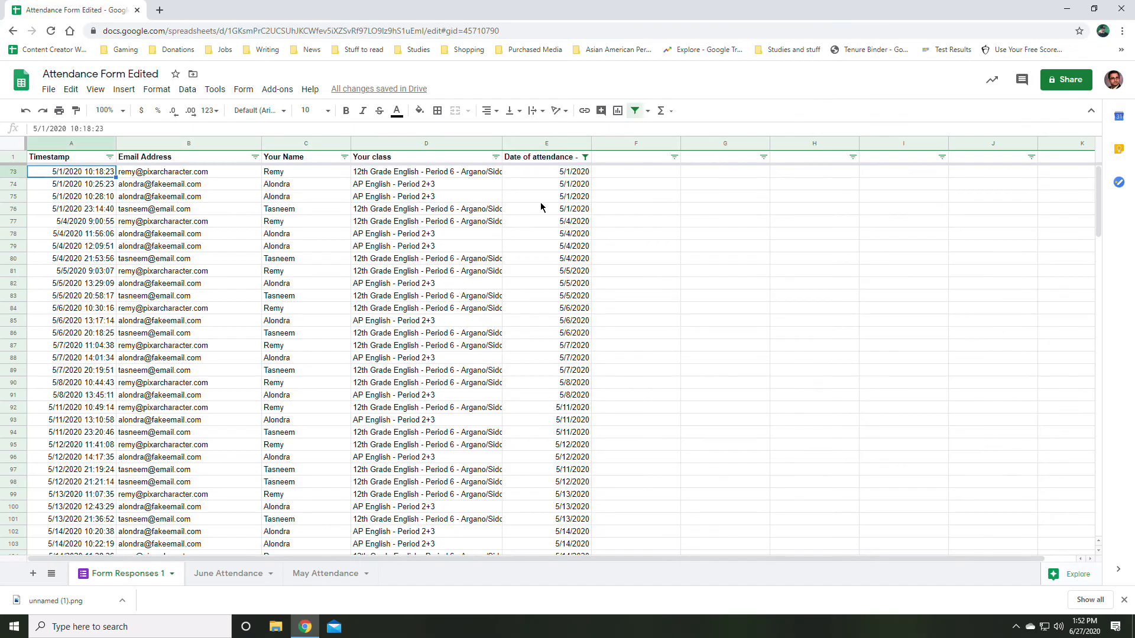
left_click(65, 157)
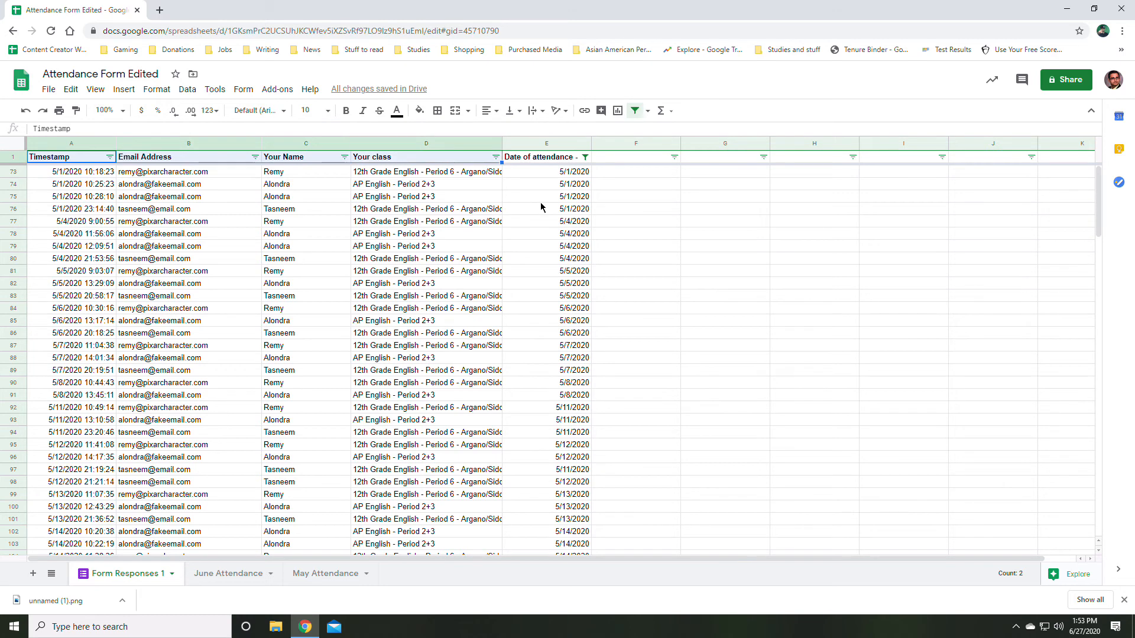
scroll("down", 3)
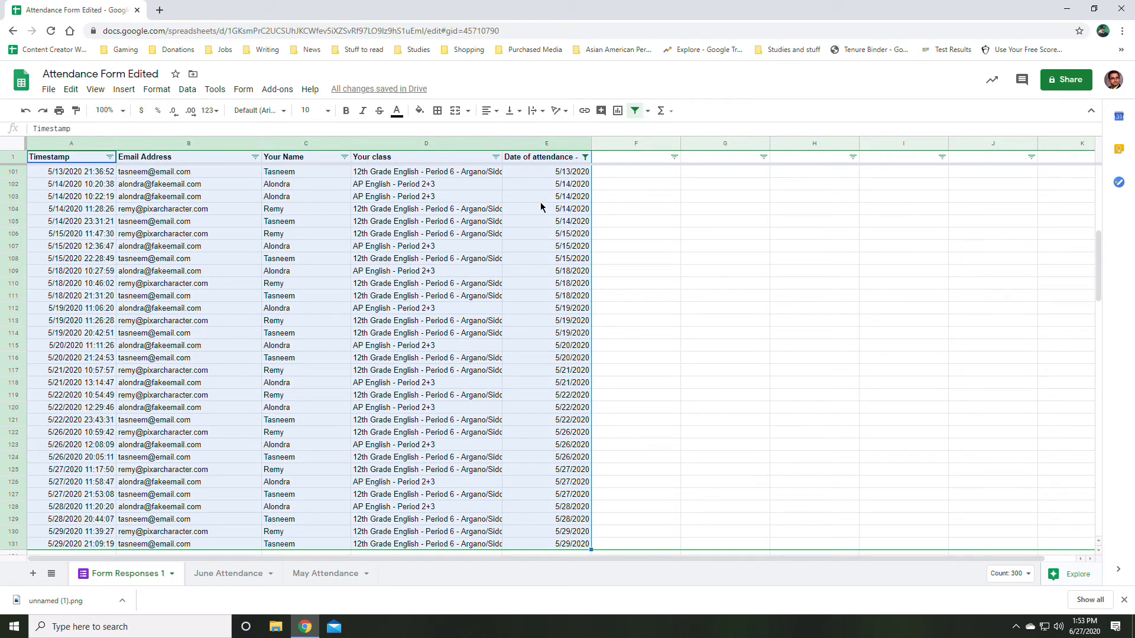
left_click(325, 574)
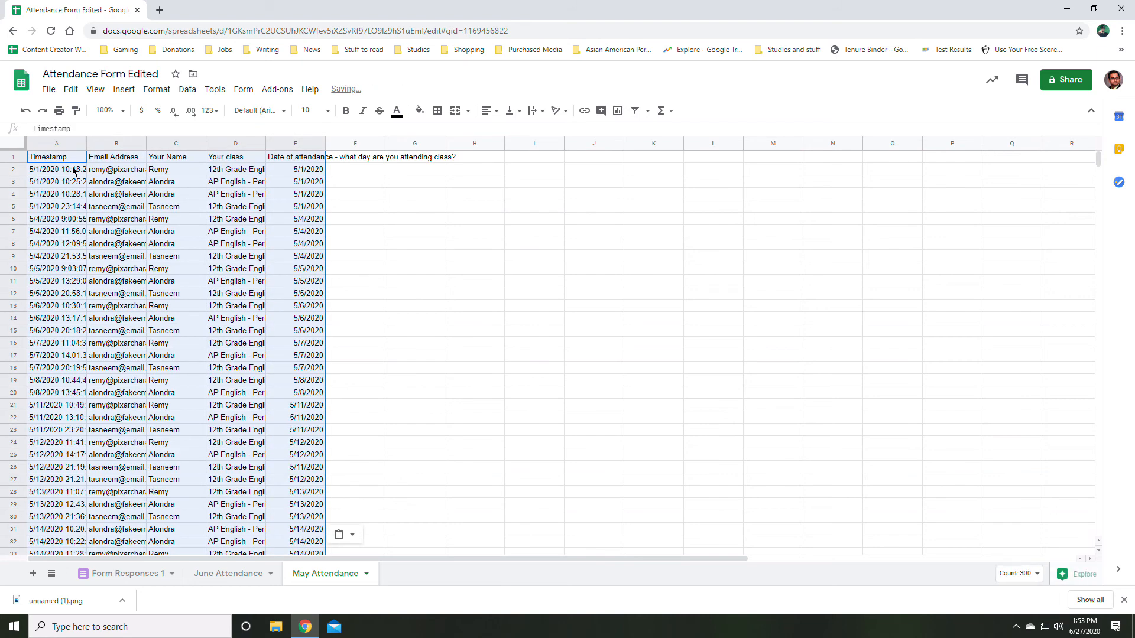
left_click(116, 269)
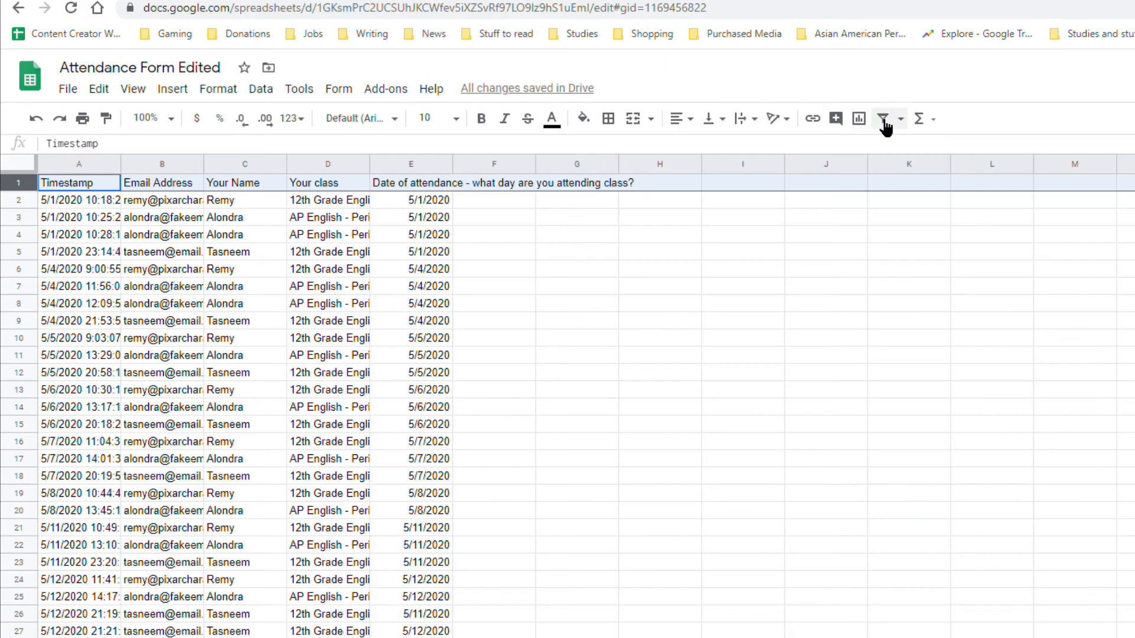
- Turn on a filter, add Student Name and Total Attendance headings, and enter Remy in G2
left_click(882, 118)
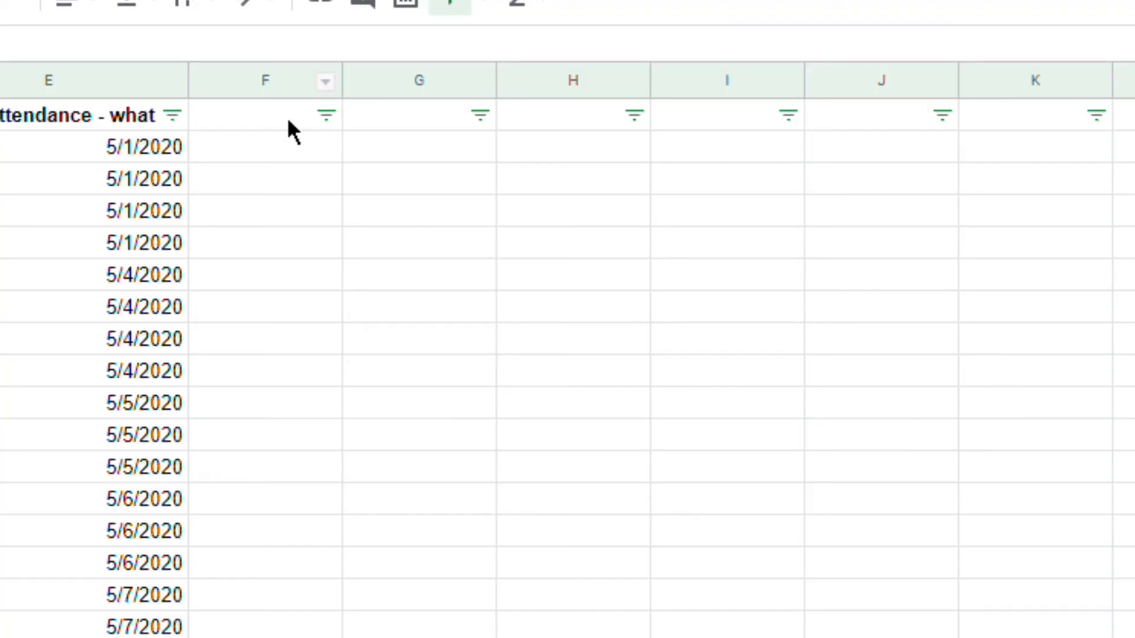
type("S")
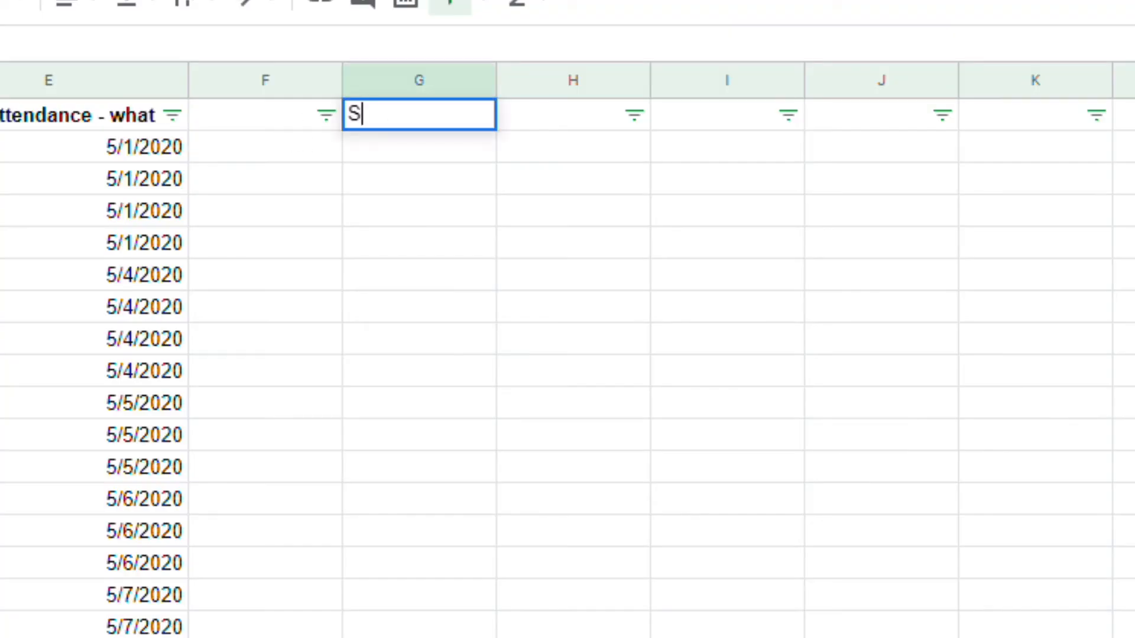
type("tudent Na")
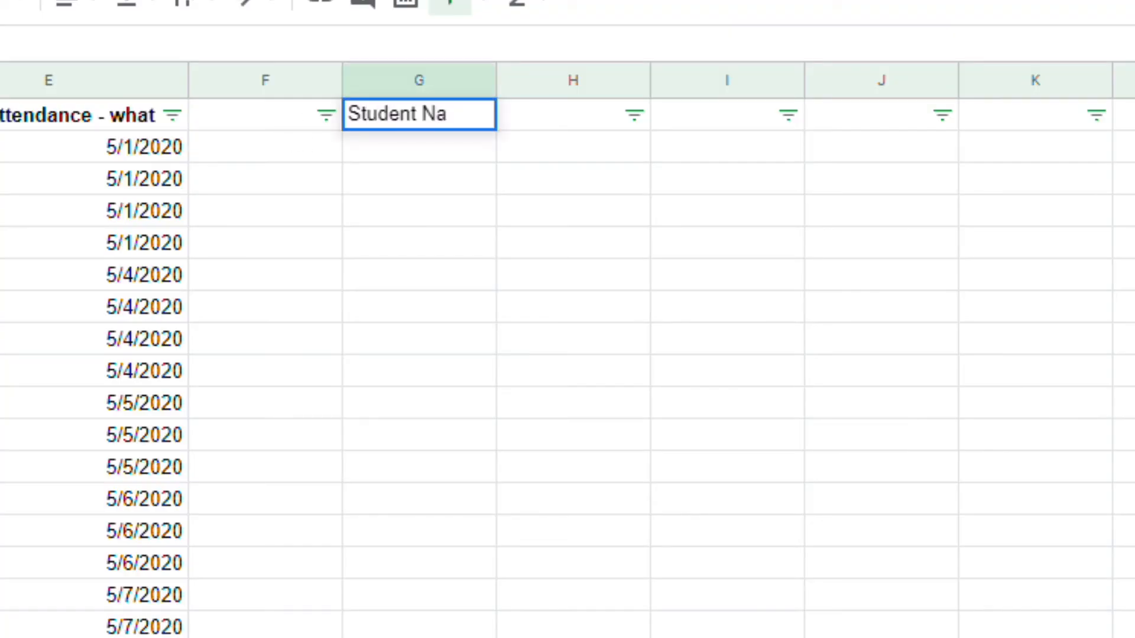
type("Total Attend")
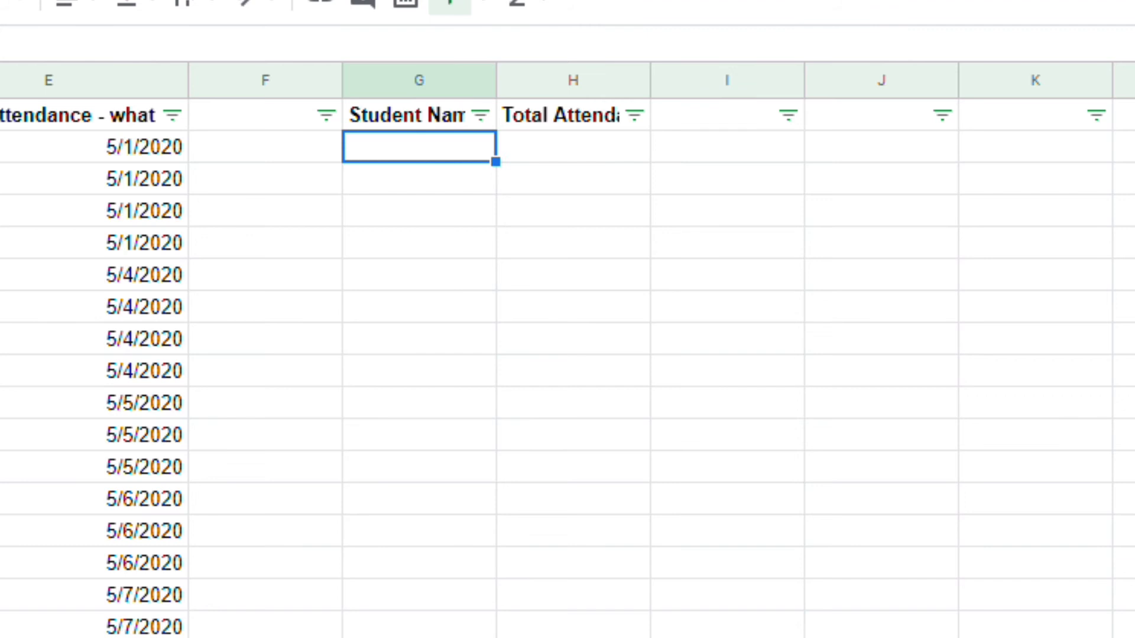
type("Remy")
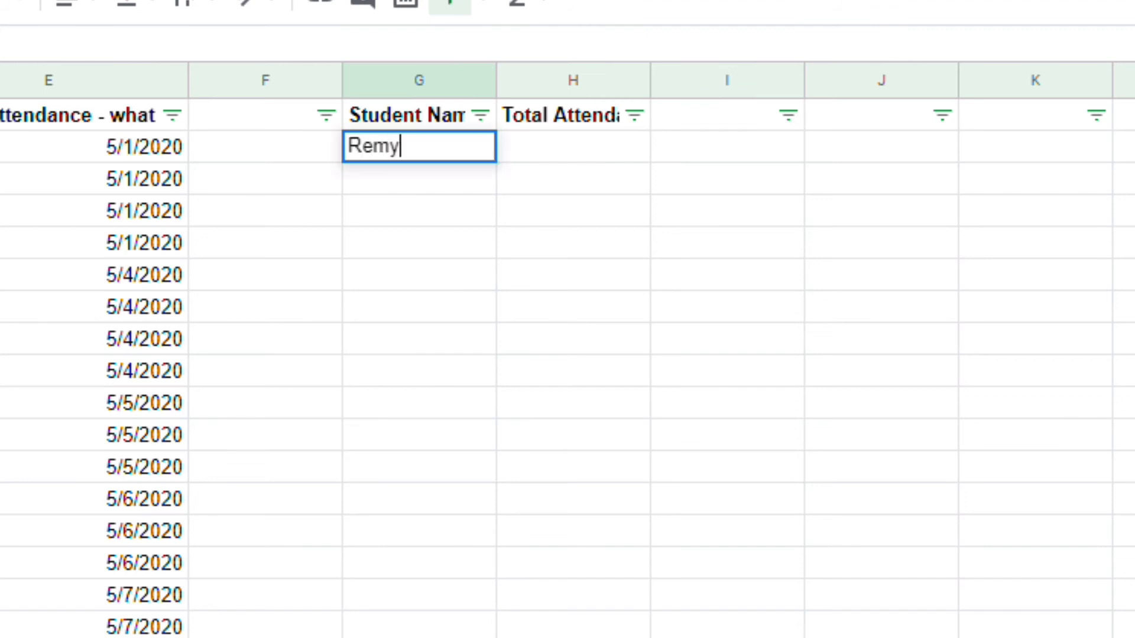
key("Tab")
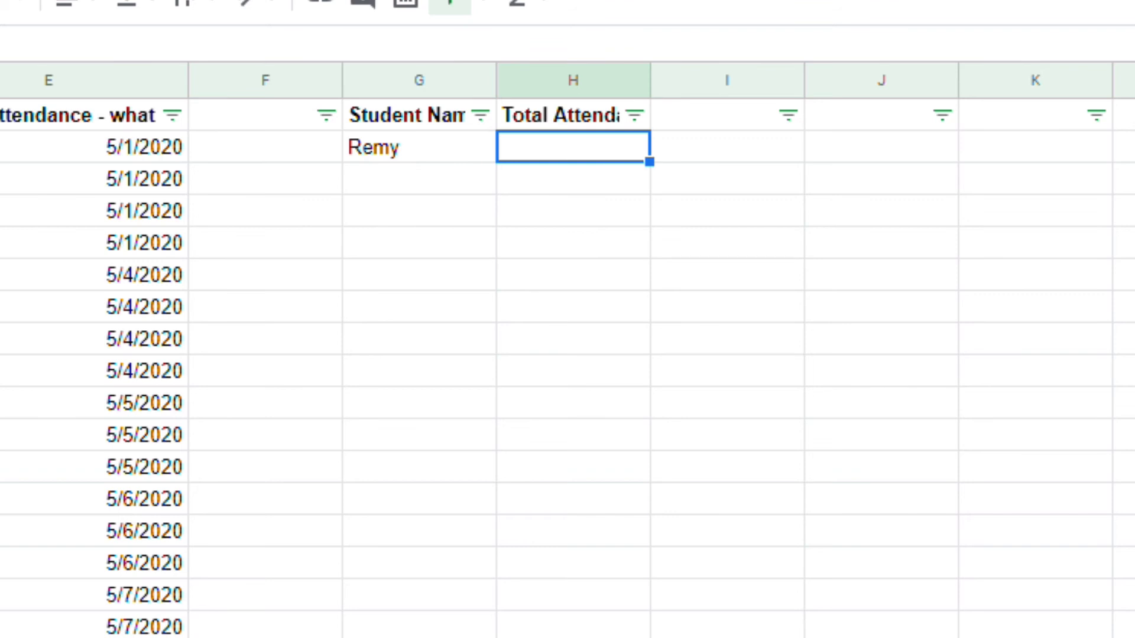
- Enter =COUNTIF(C2:C60, "Remy") in H2, giving Remy a Total Attendance of 18
type("=COUNTIF(C2:C60,")
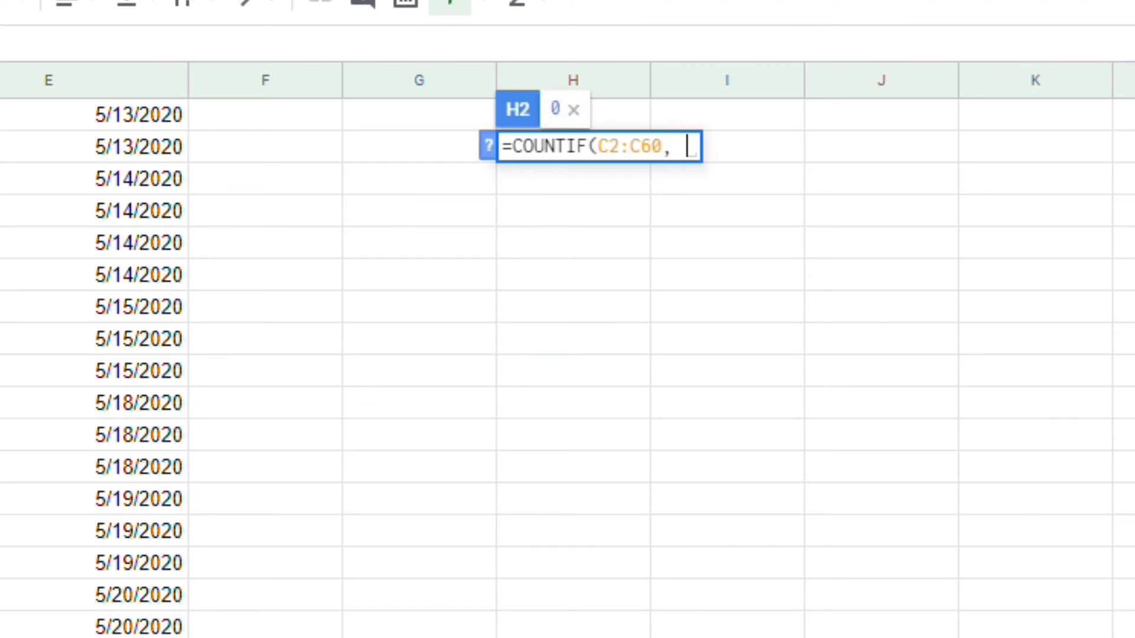
type("\"R")
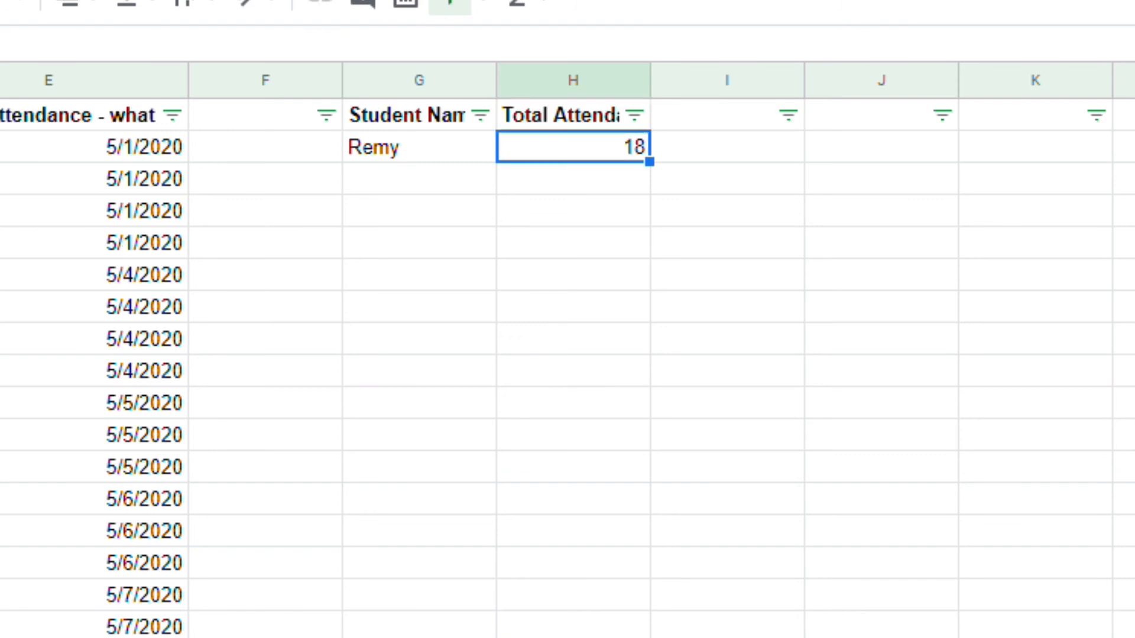
left_click(418, 147)
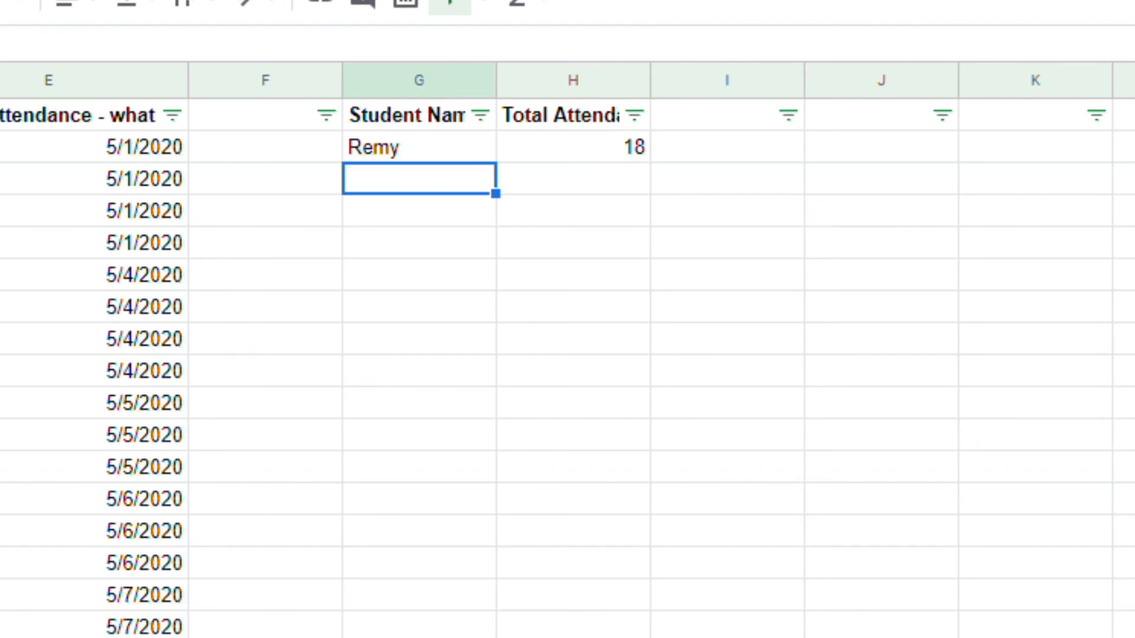
- Enter Alondra in G3 and =COUNTIF(C2:C60, "Alondra") in H3, showing 22
type("Alondra")
left_click(573, 179)
type("=")
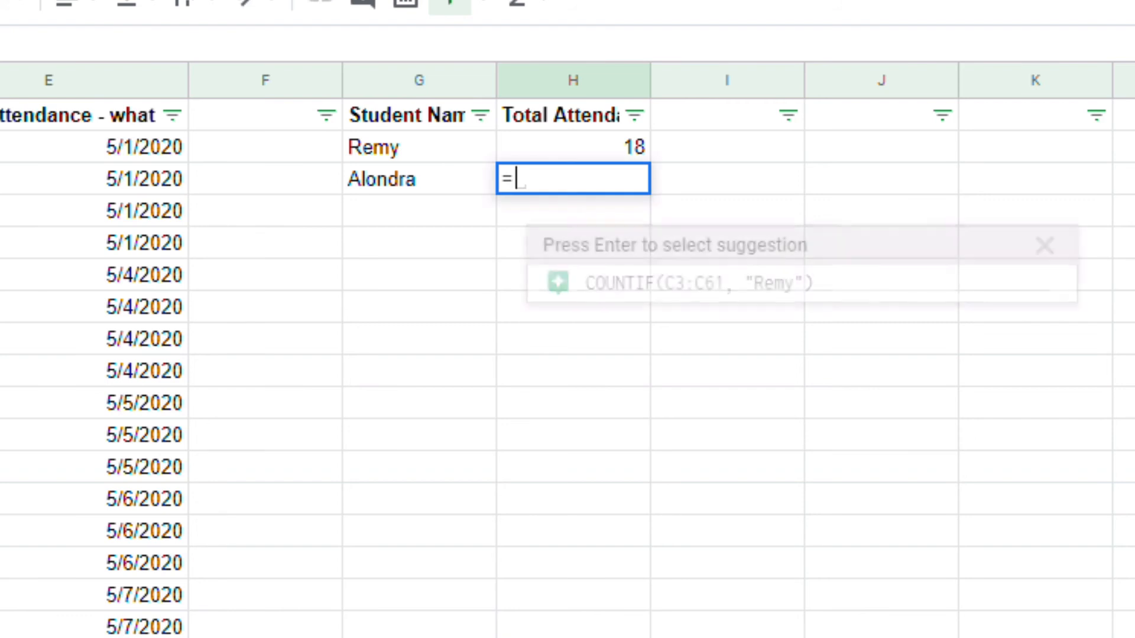
type("COUNTIF")
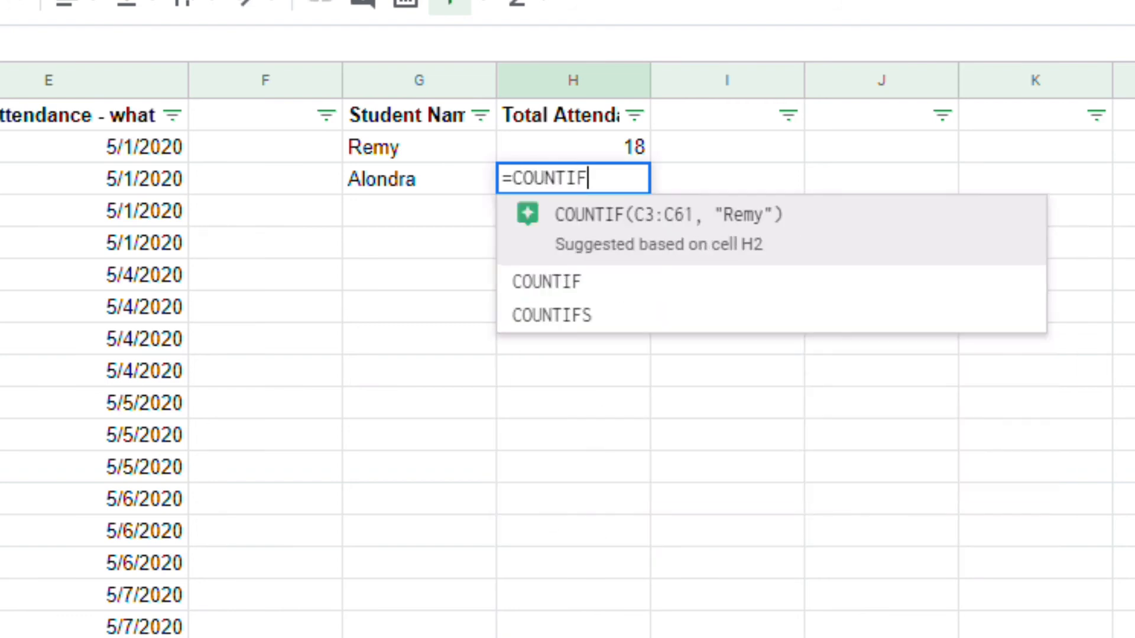
type("(")
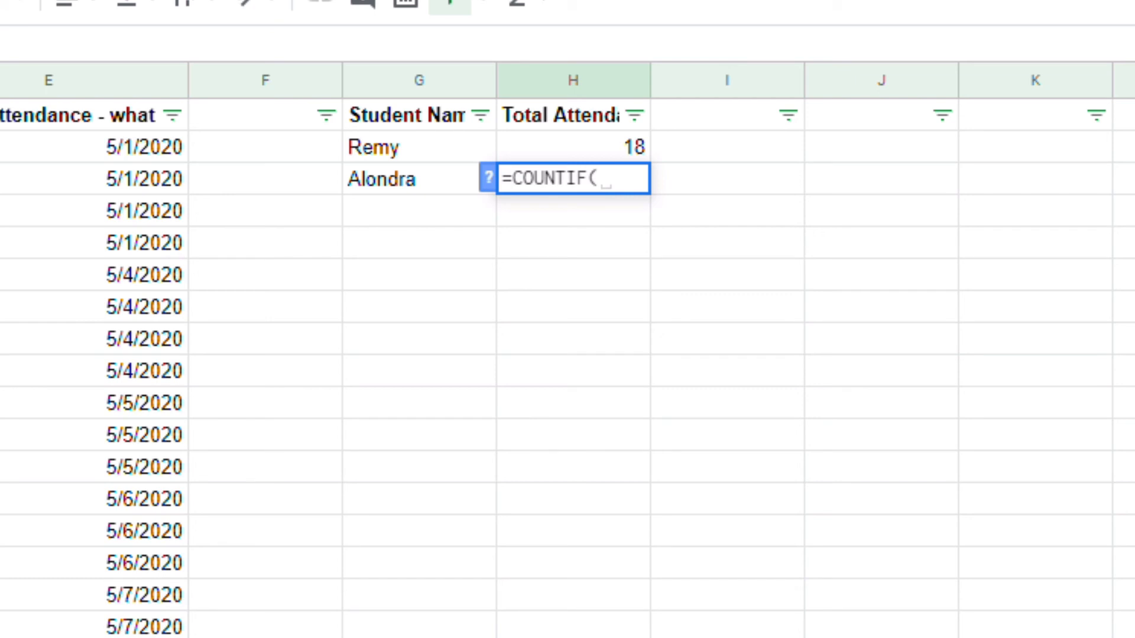
type("C")
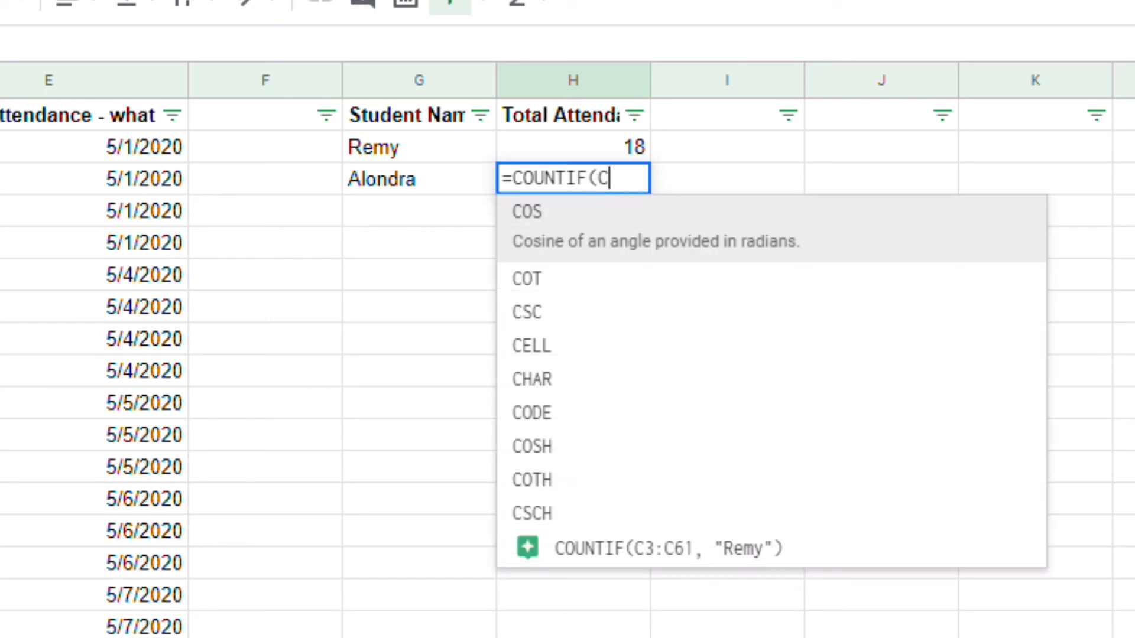
type("2:C")
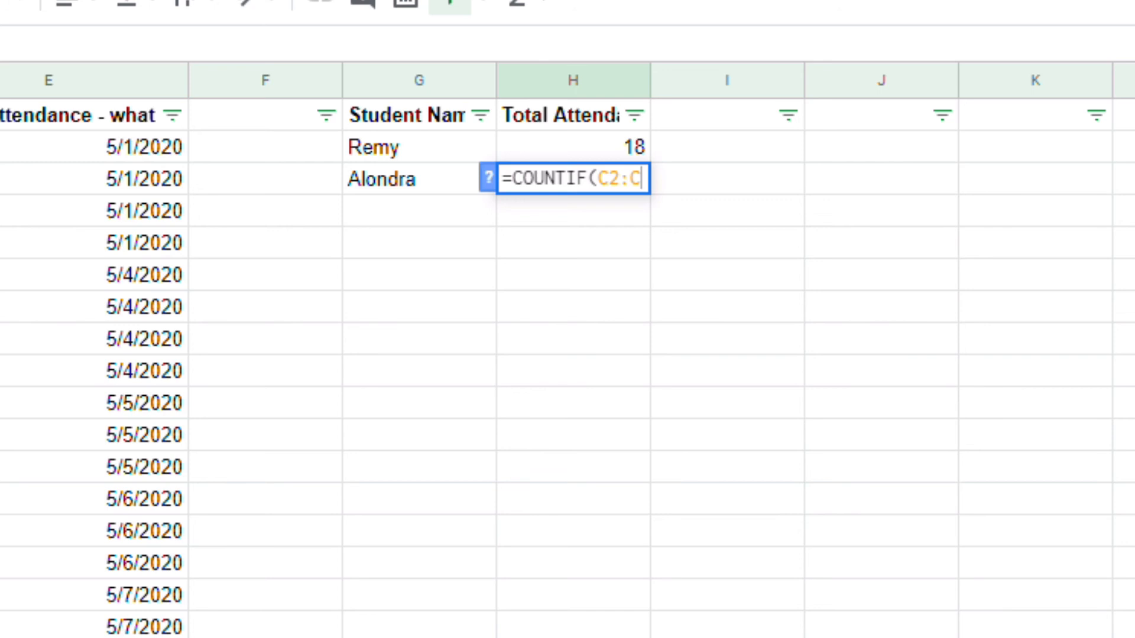
type("60)")
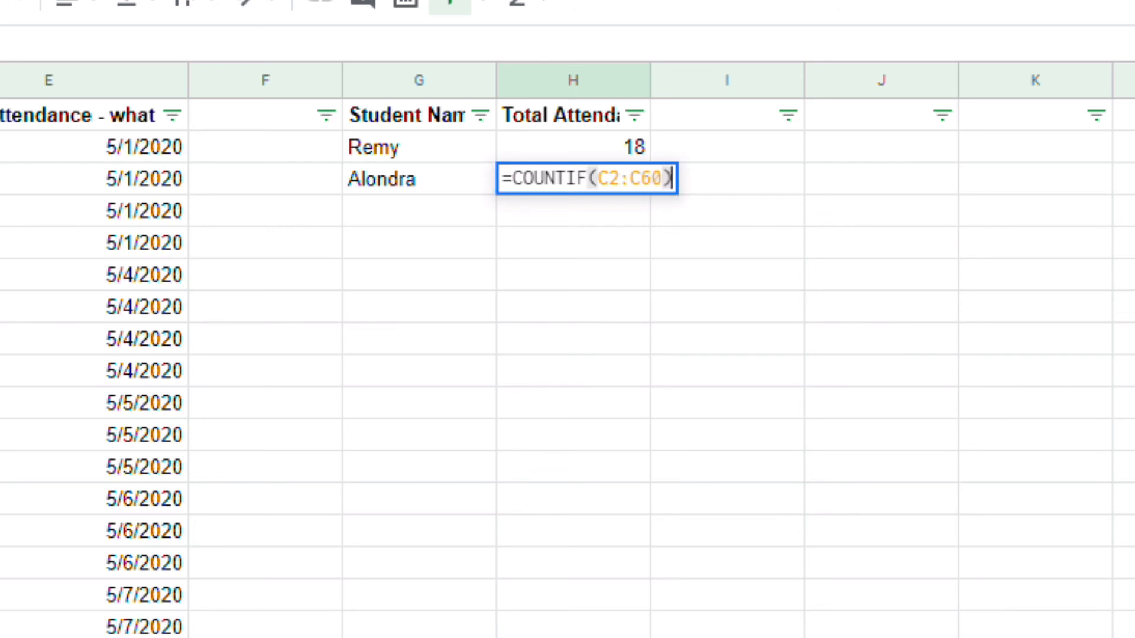
type(",")
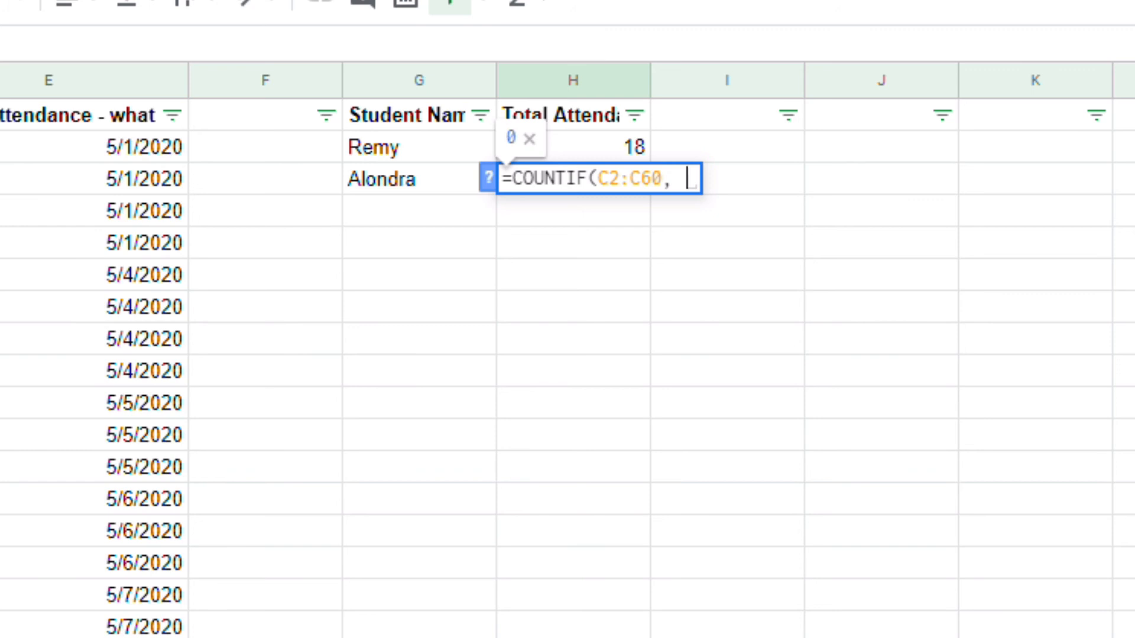
type("\"Alo")
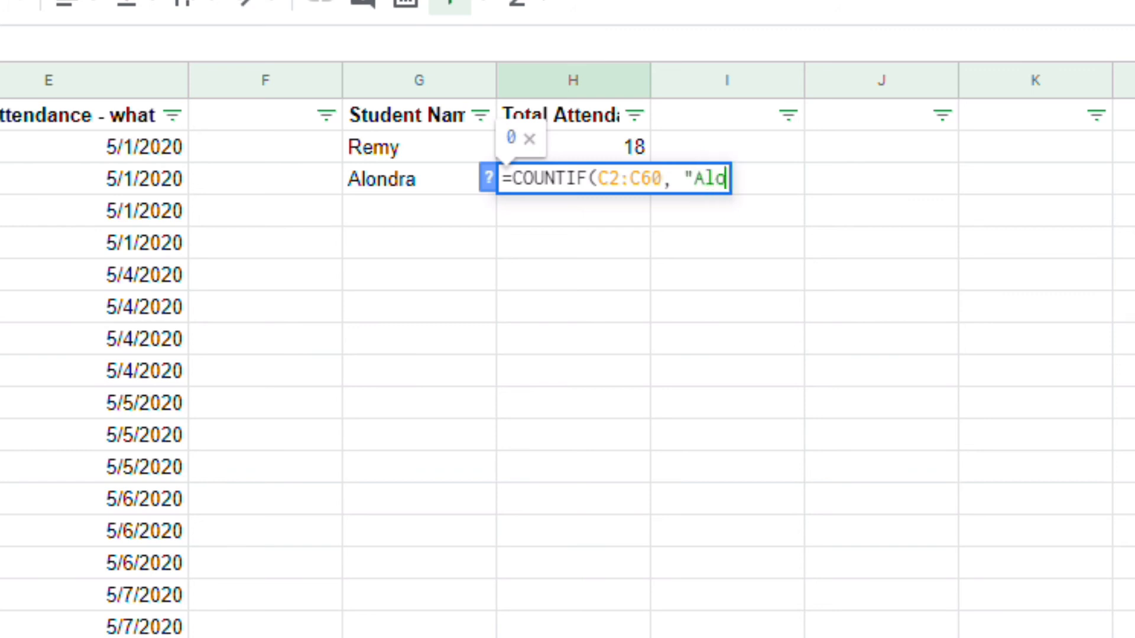
type("ndra\"")
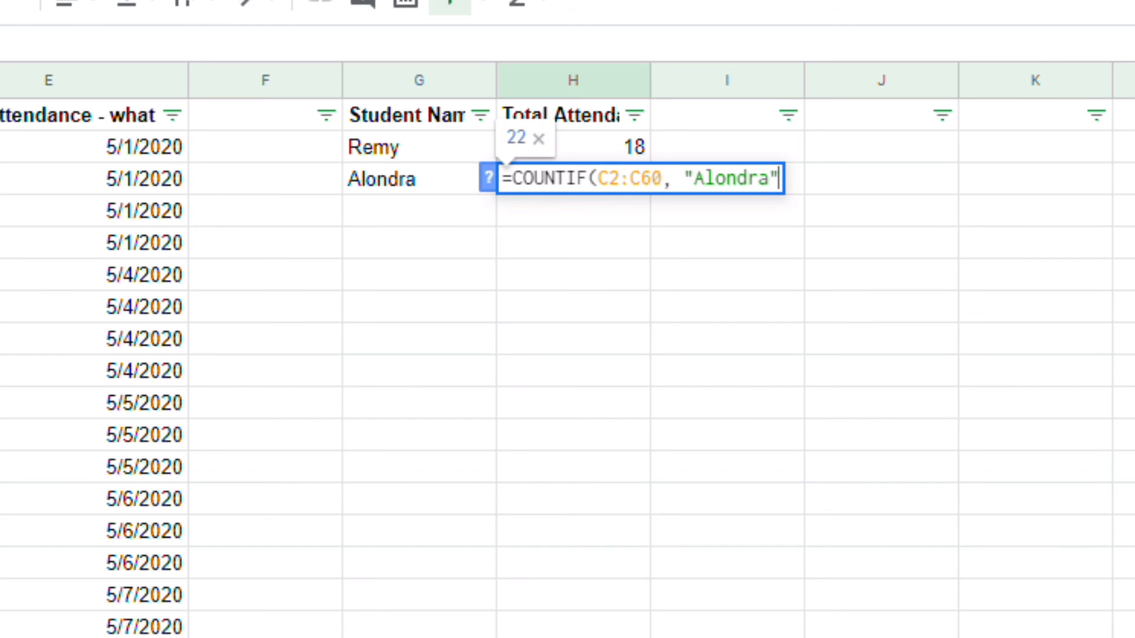
key("Enter")
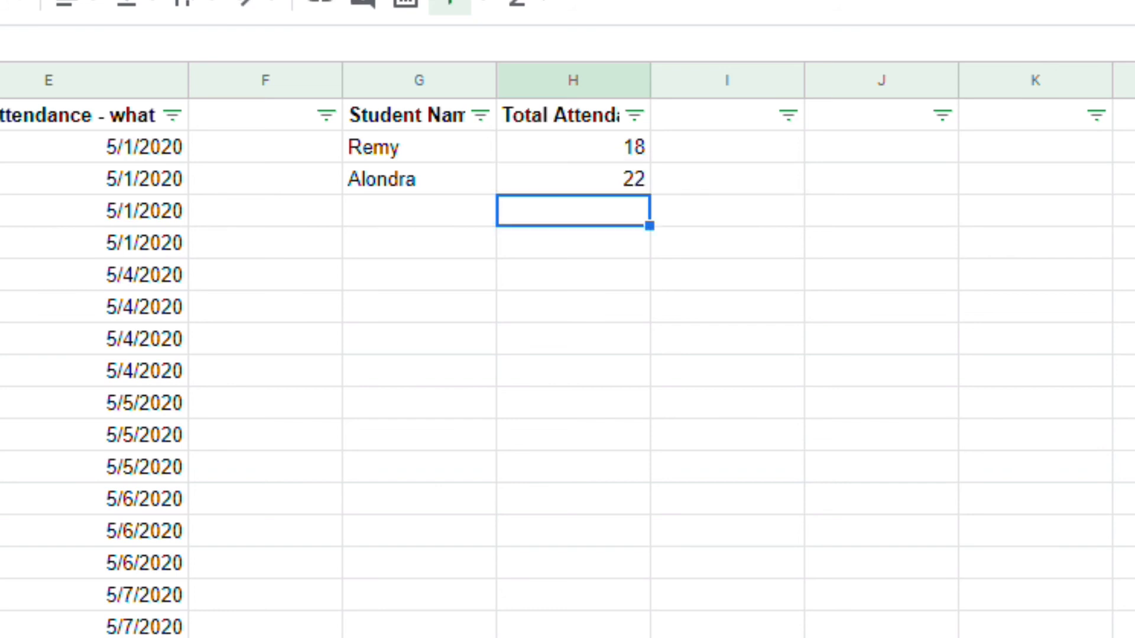
left_click(418, 211)
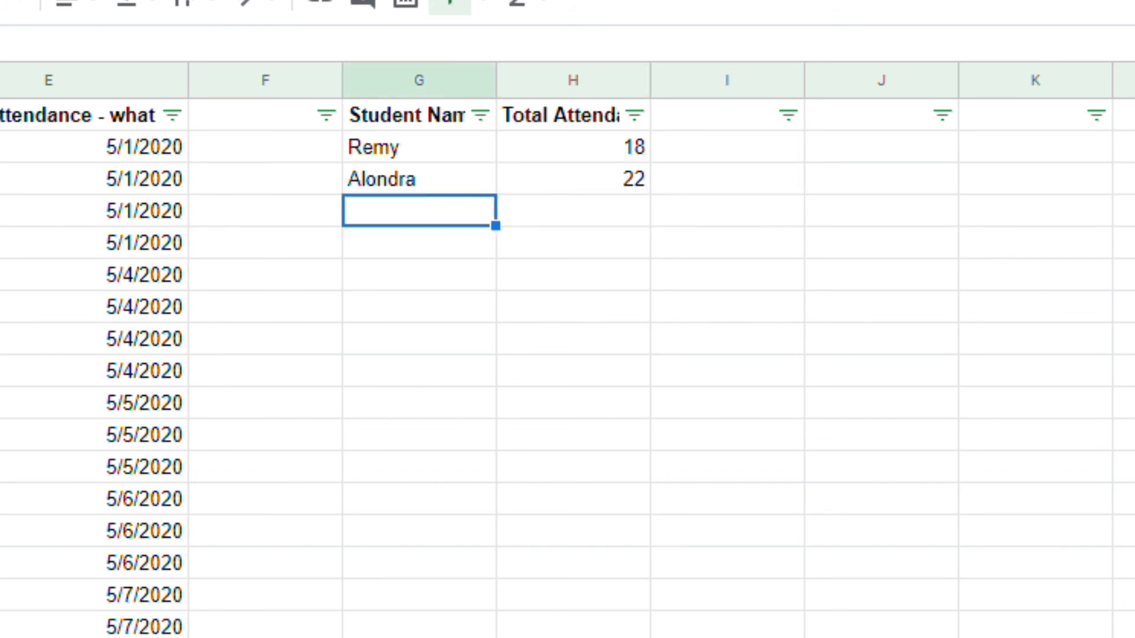
- Enter Tasneem in G4 and =COUNTIF(C2:C60, "Tasneem") in H4, showing 19
type("Tasneem")
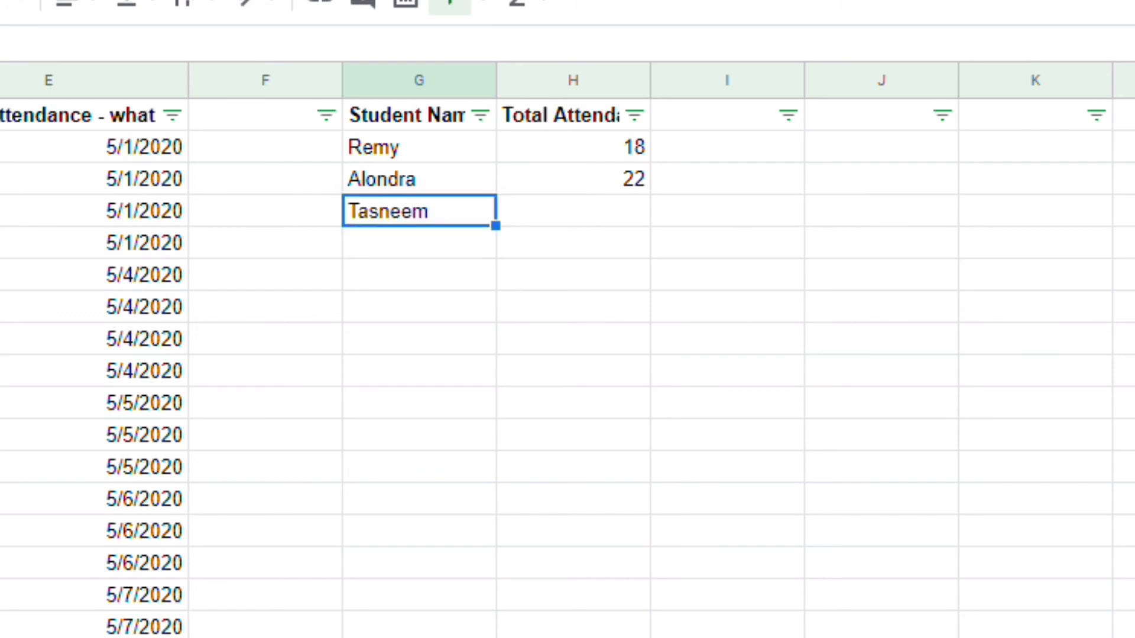
type("=")
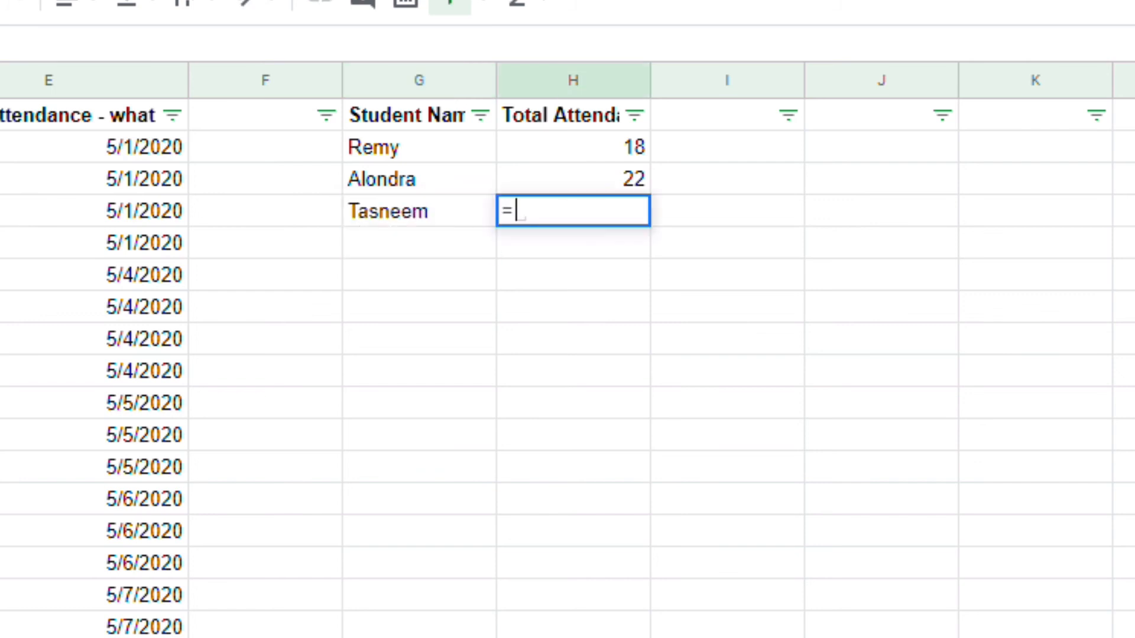
type("COUNTIF")
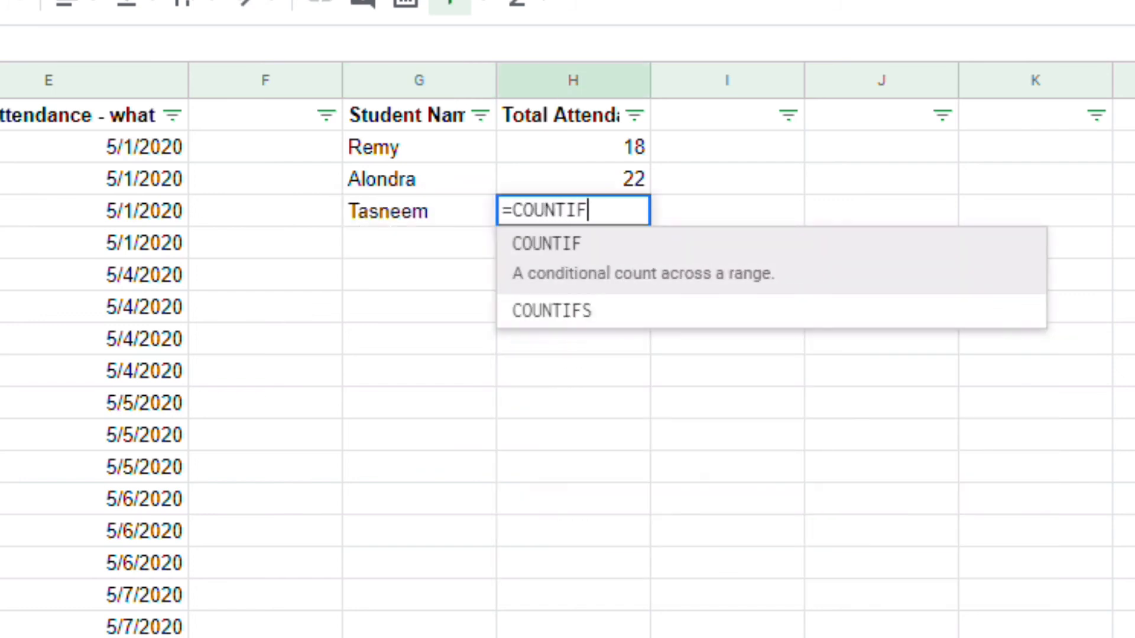
type("(")
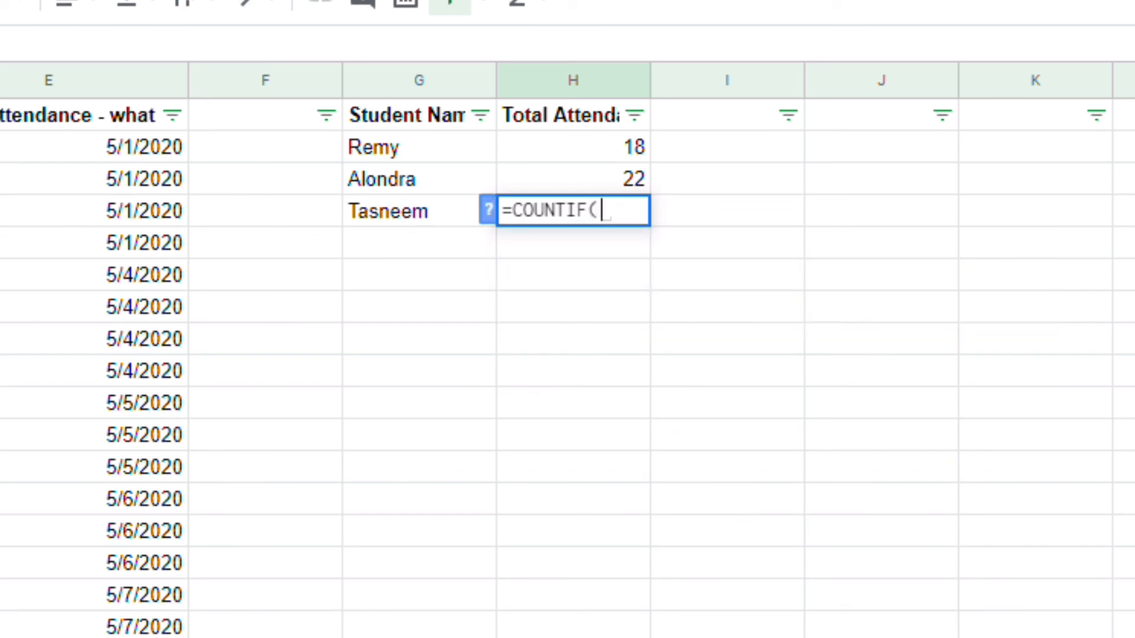
type("C")
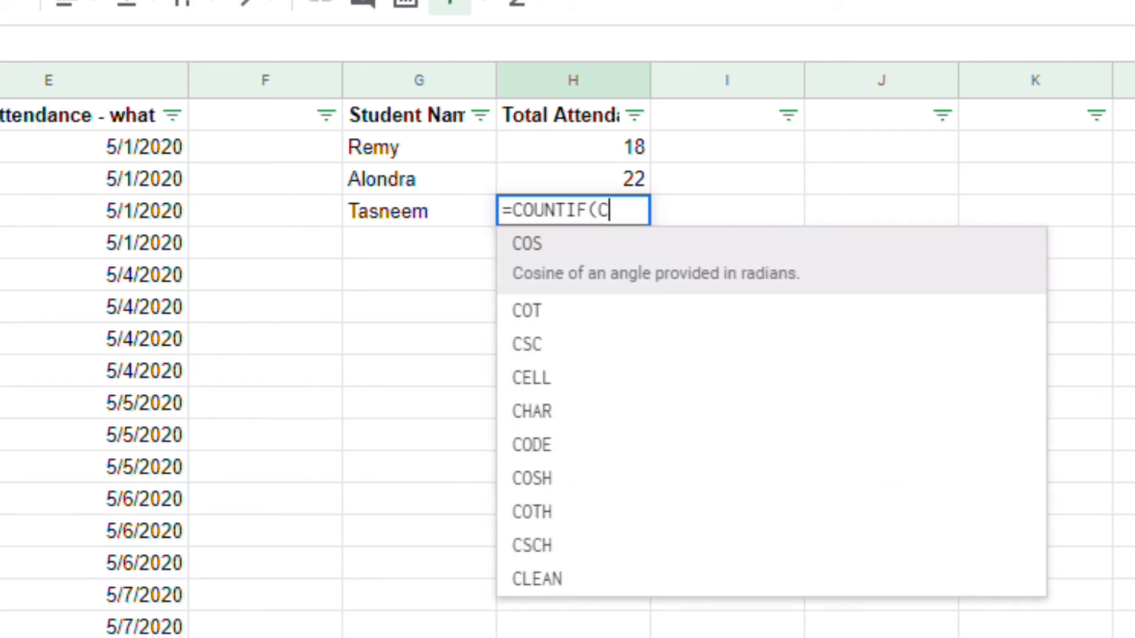
type("2:")
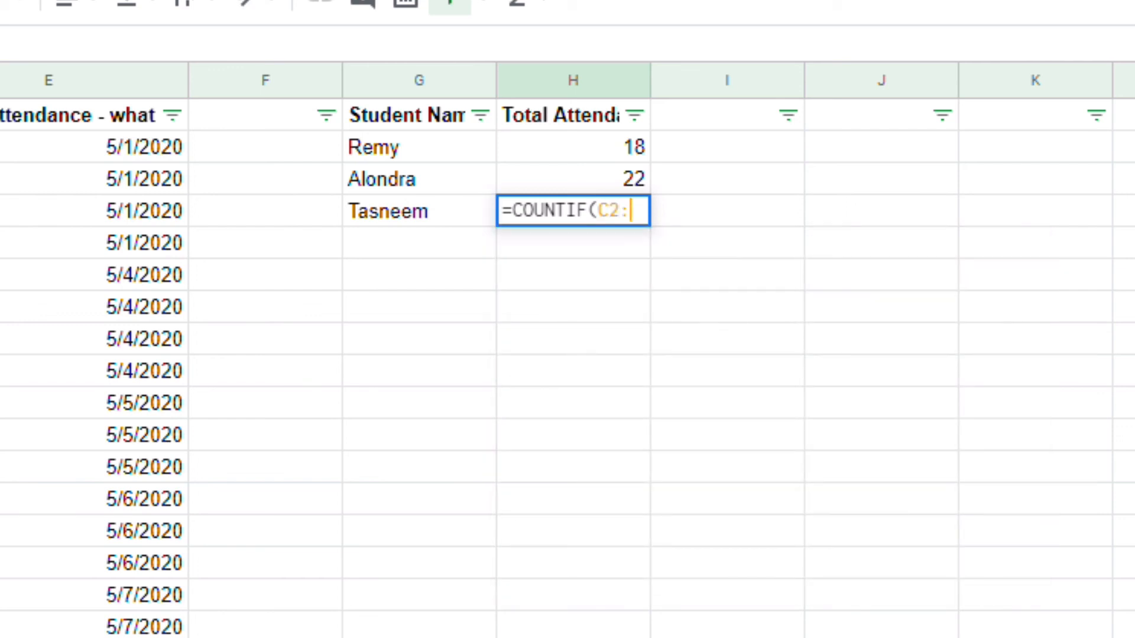
type("C60")
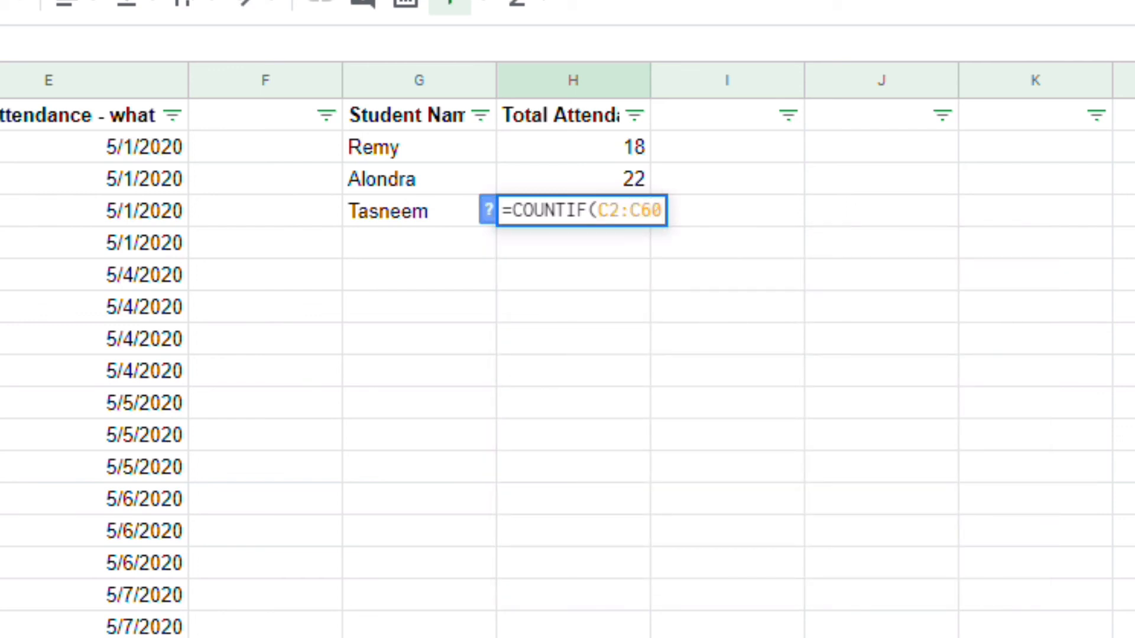
type(",")
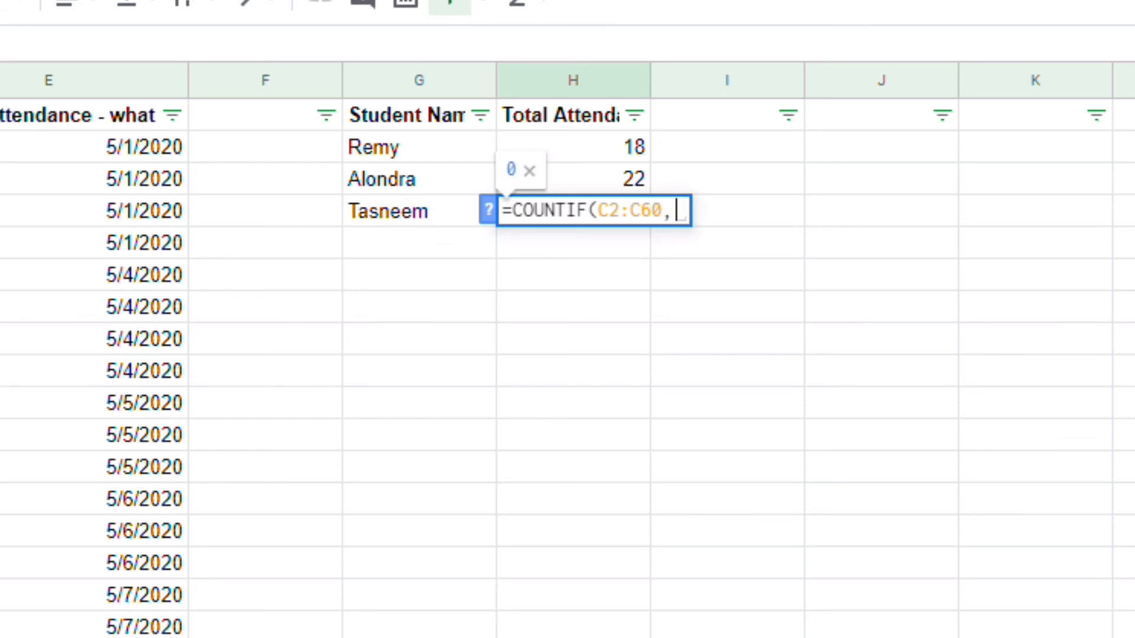
type("\"")
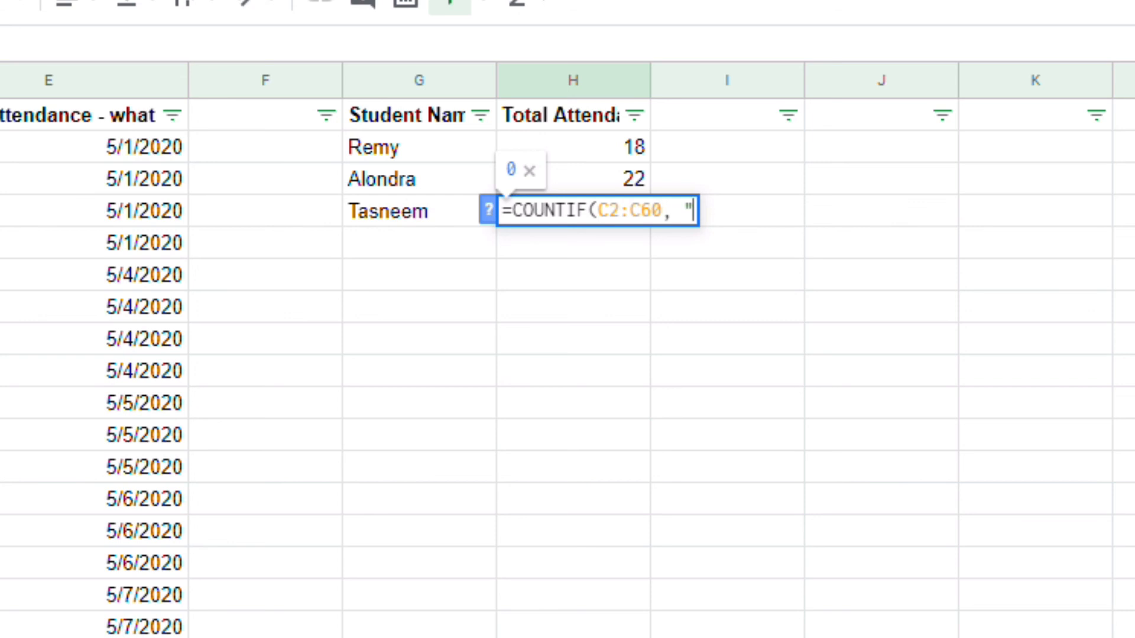
type("Tasnee")
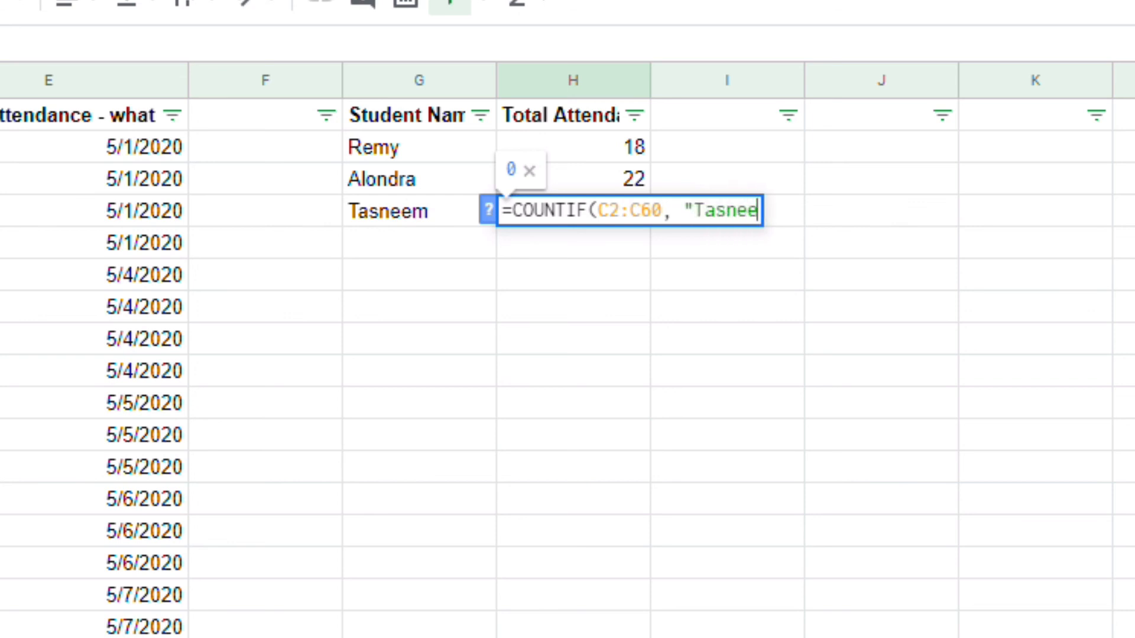
type("m\")")
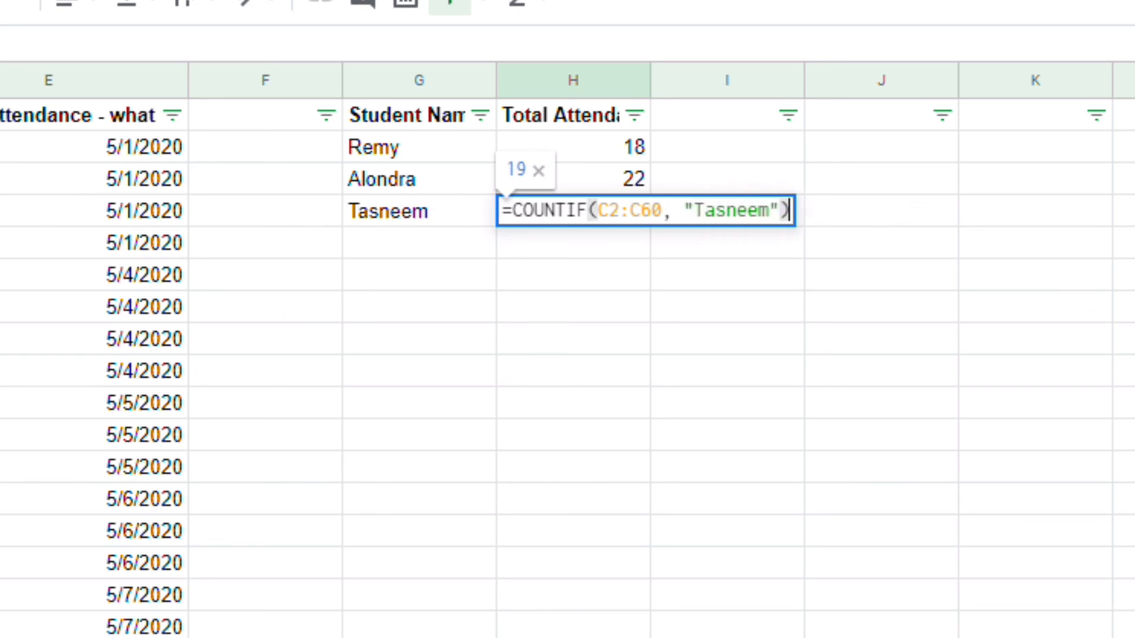
key("Enter")
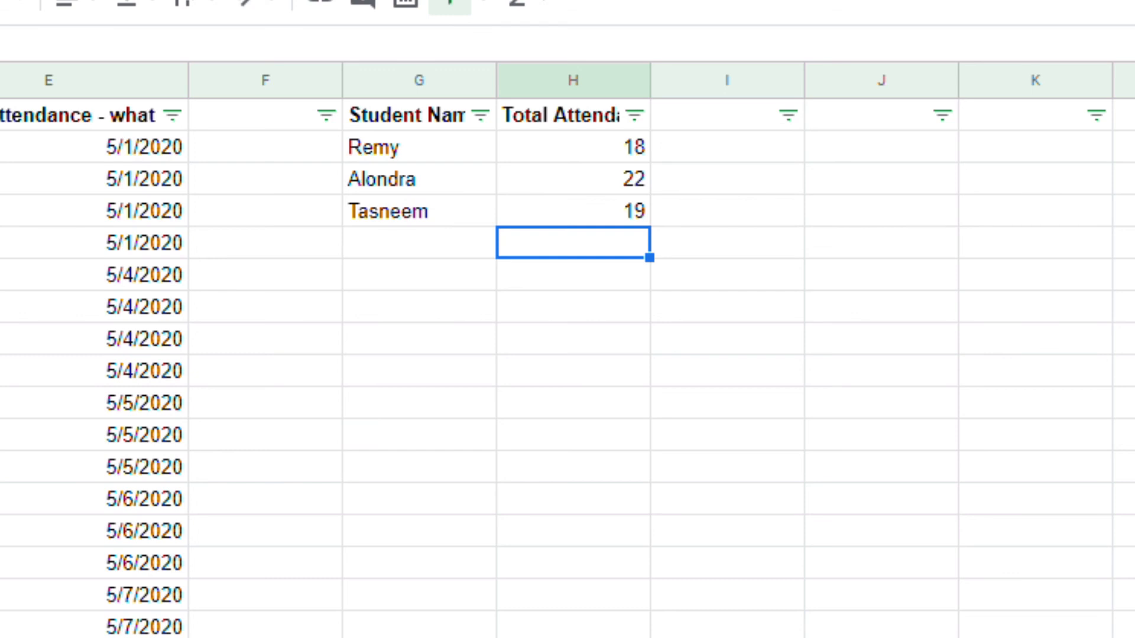